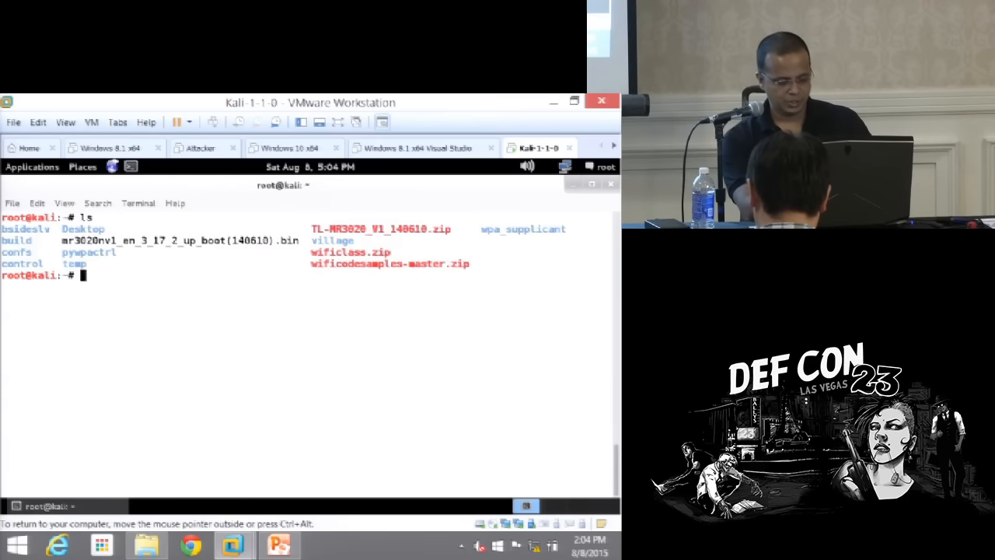
Review 000-wlan-ssid-sniffer-python-raw-sockets.py in vim from the code folder, then quit back to the shell
text(cd code)
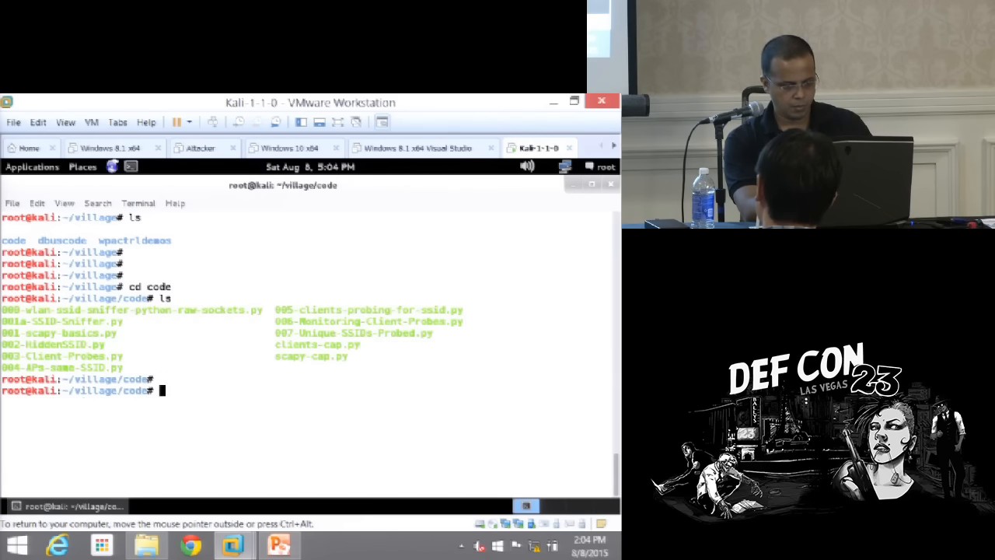
text(vim 000)
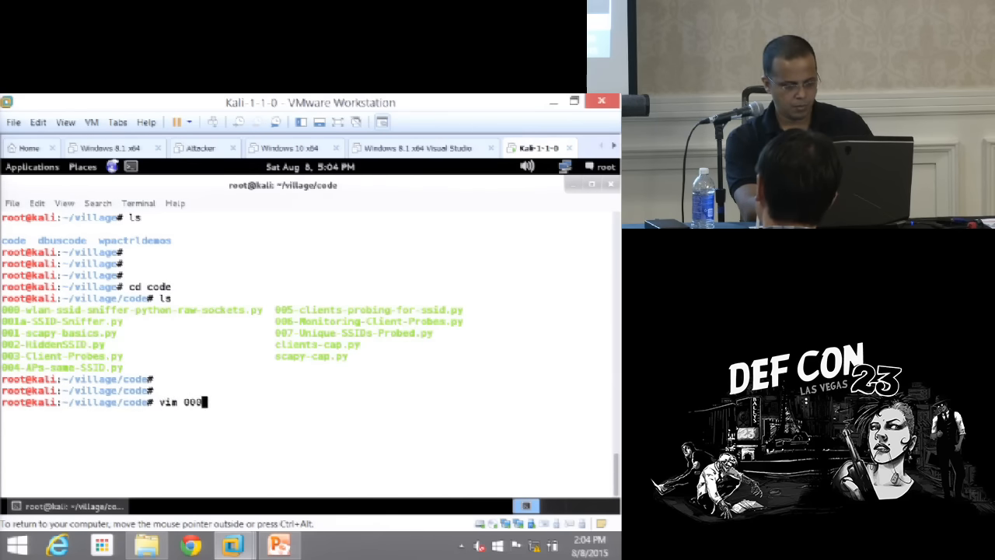
key(Return)
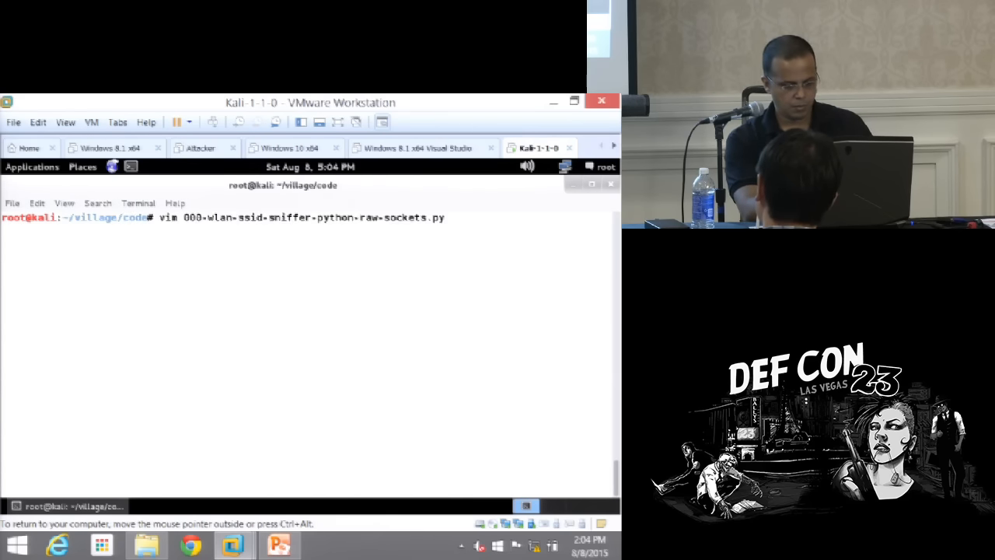
key(Return)
text(:set nu)
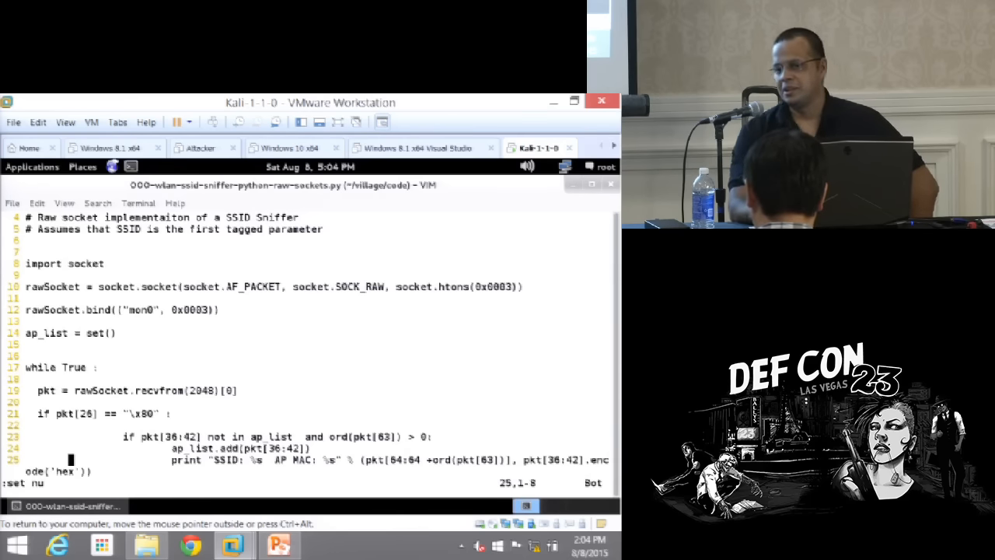
text(:q)
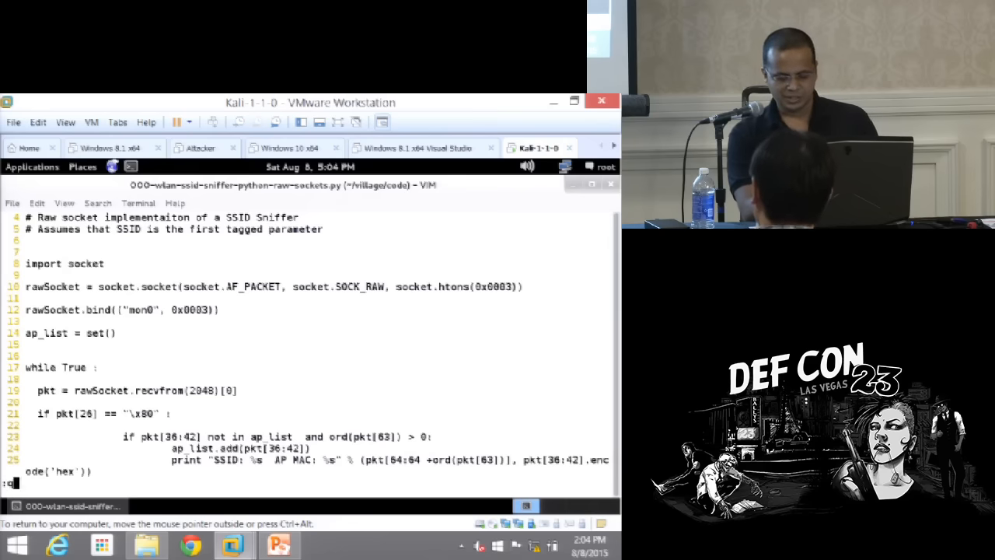
key(Return)
text(vim)
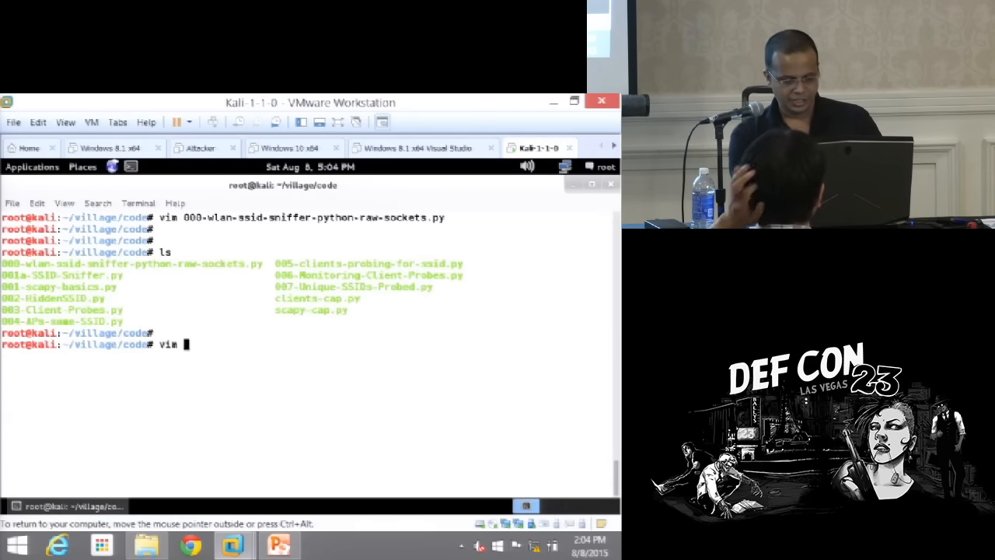
text(001a-SSID-Sniffer.py)
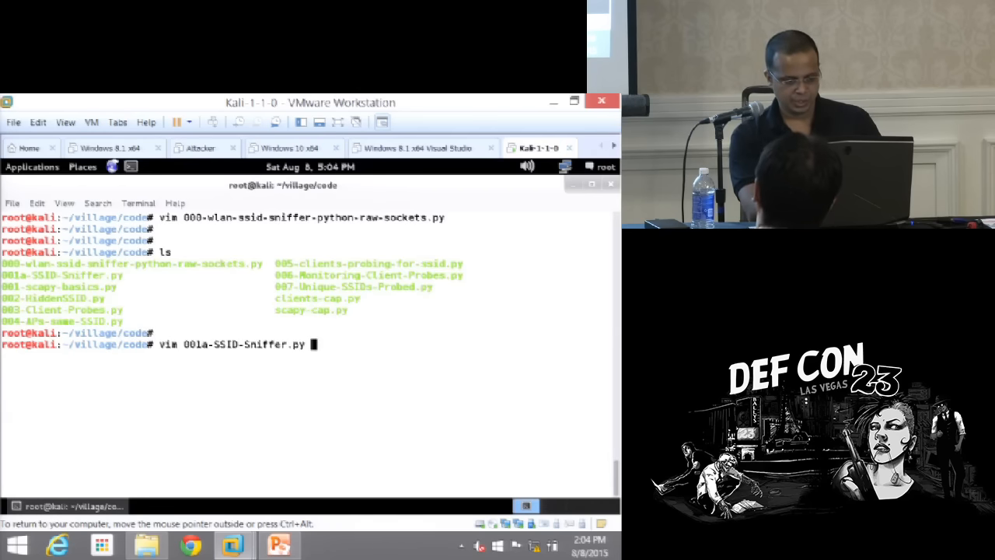
key(Return)
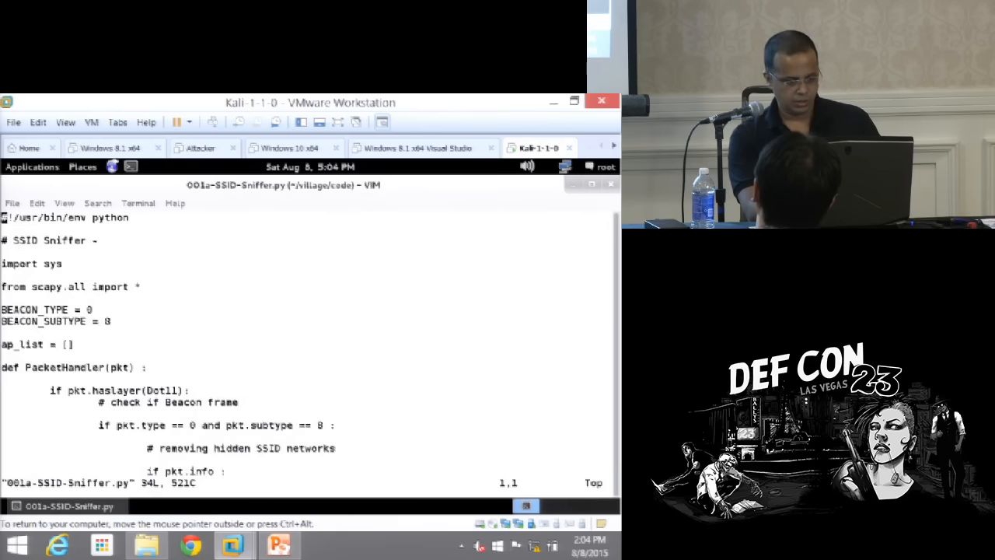
scroll(down, 3)
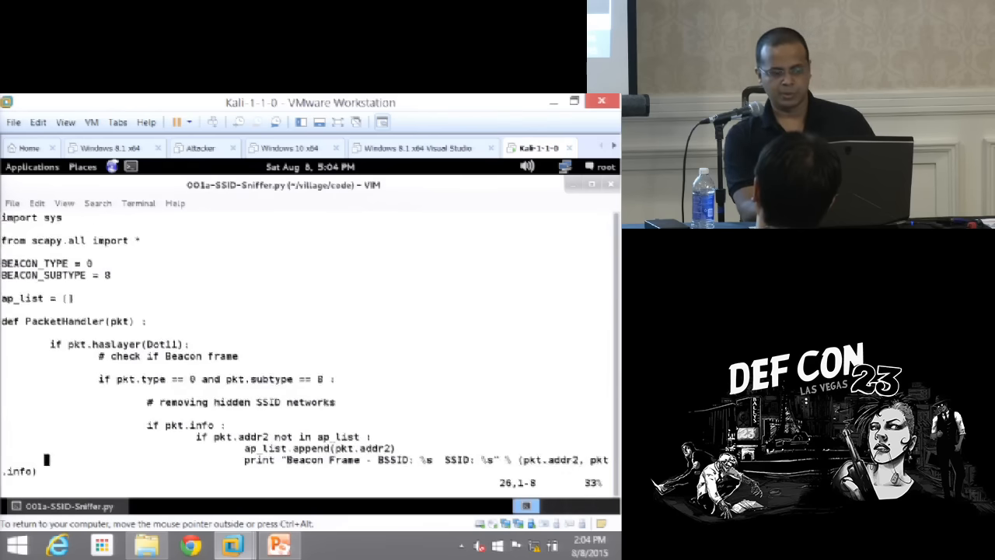
scroll(down, 3)
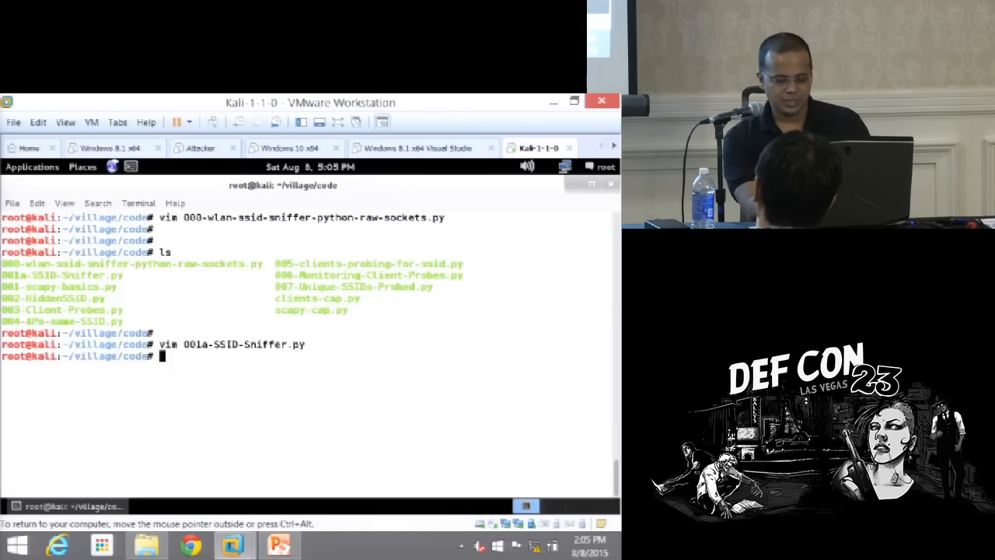
text(vim 000-wlan-ssid-sniffer-python-raw-sockets.py)
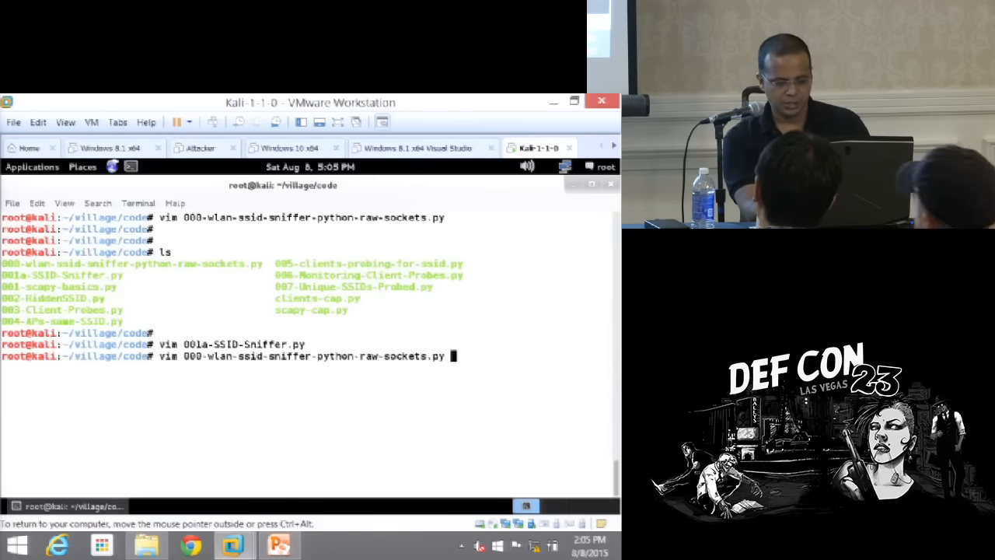
key(Return)
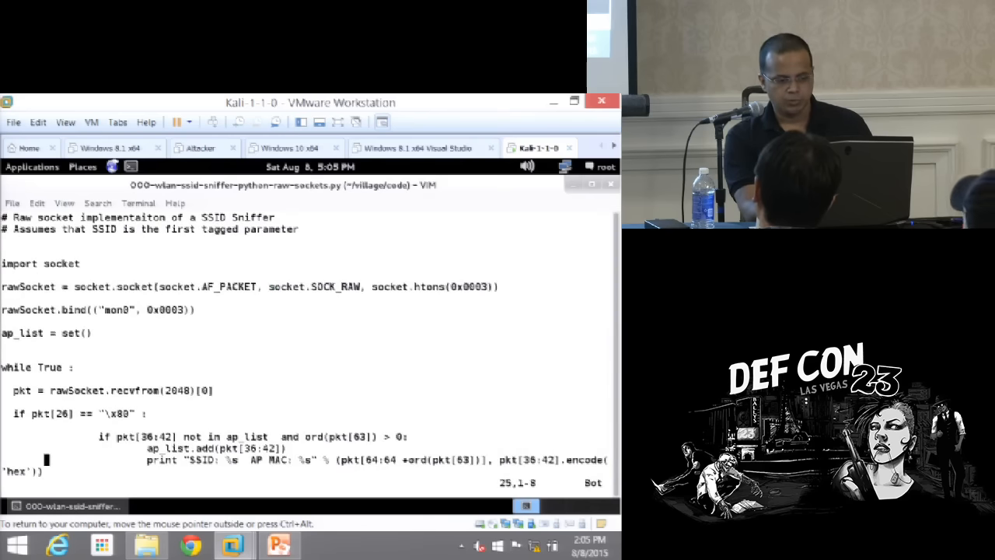
mouse_move(467, 318)
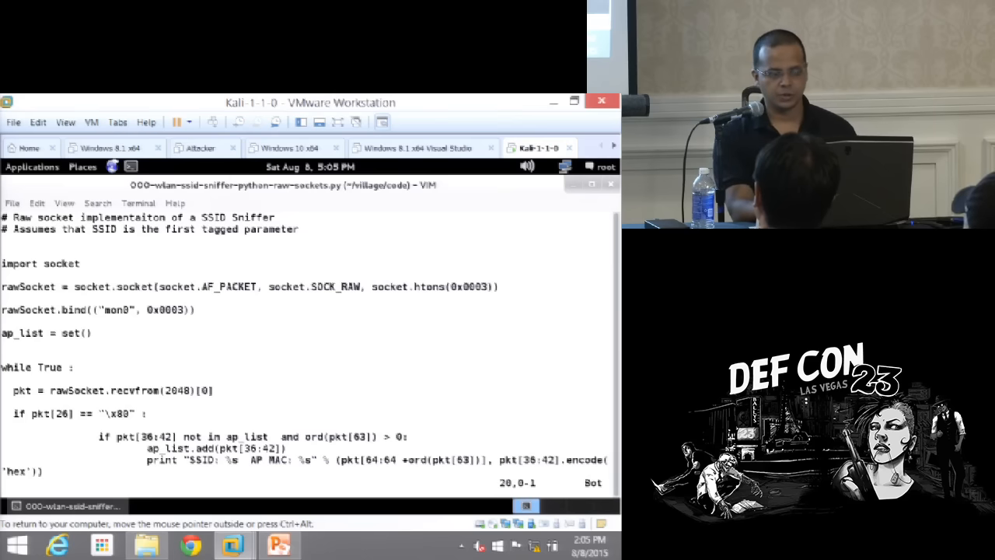
key(Down)
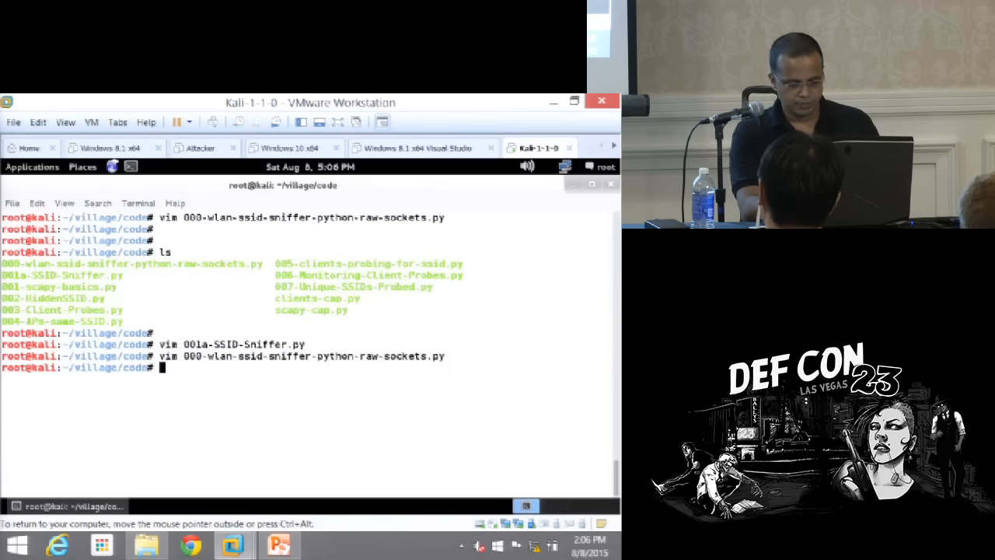
Kill interfering processes with airmon-ng check and list all interfaces with ifconfig -a
key(Return)
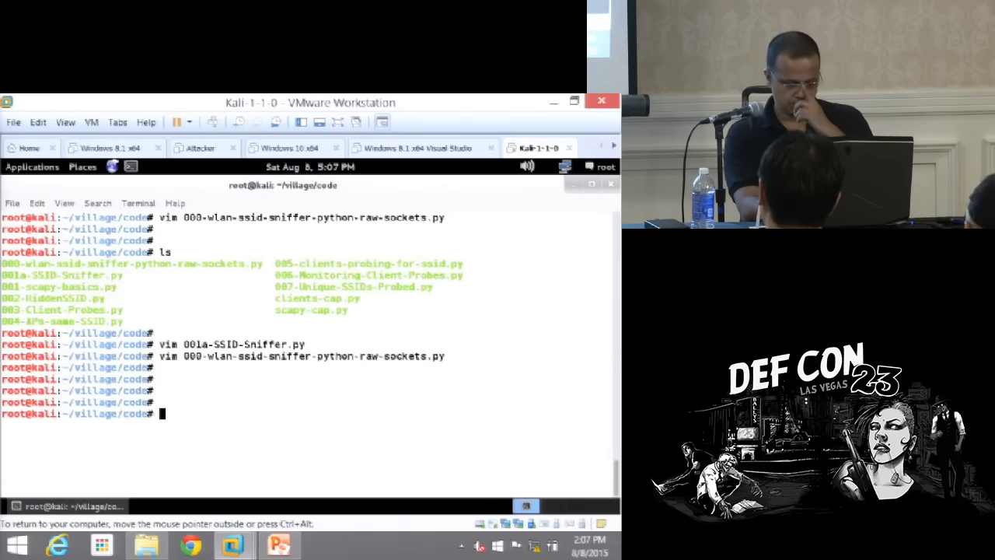
text(airmon-ng n)
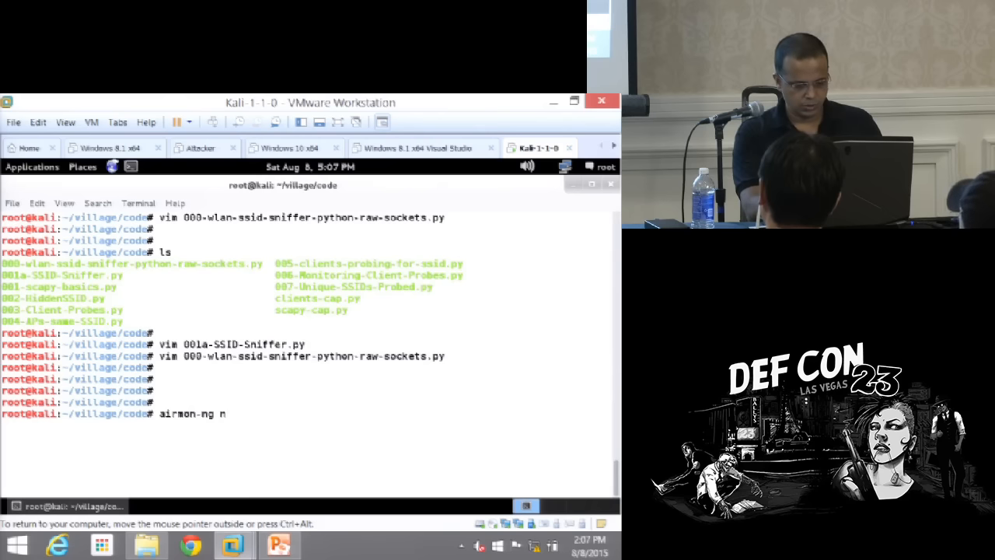
text(check kill)
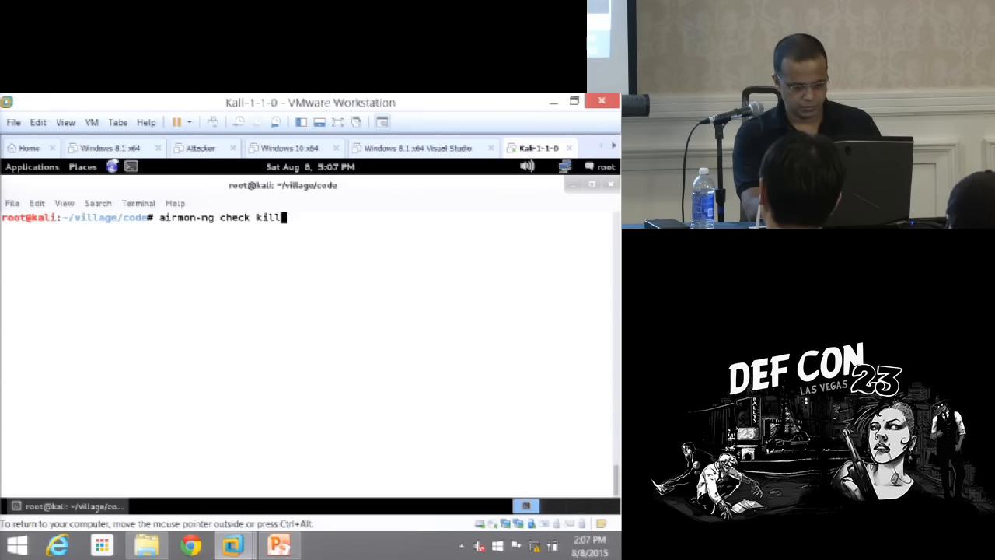
key(Return)
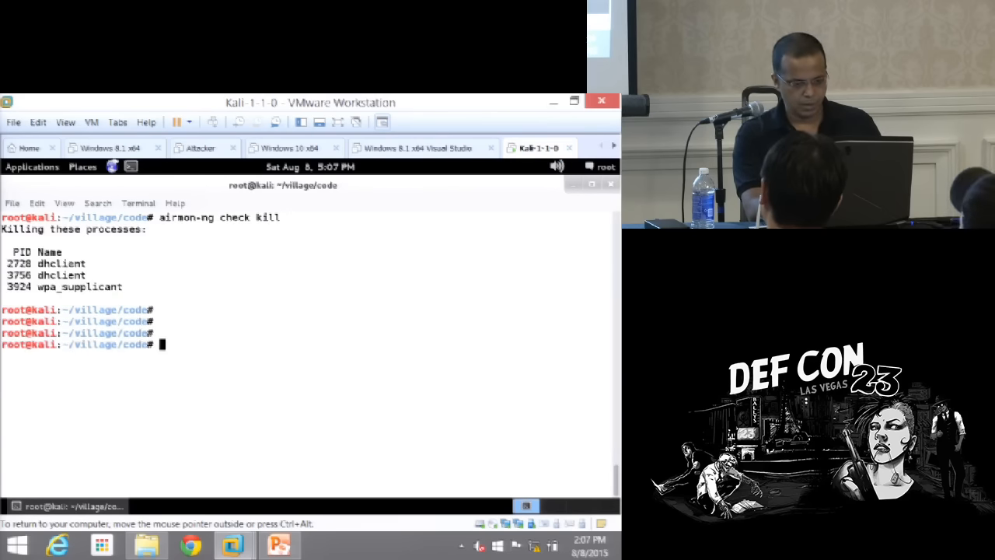
text(ifconfig -a)
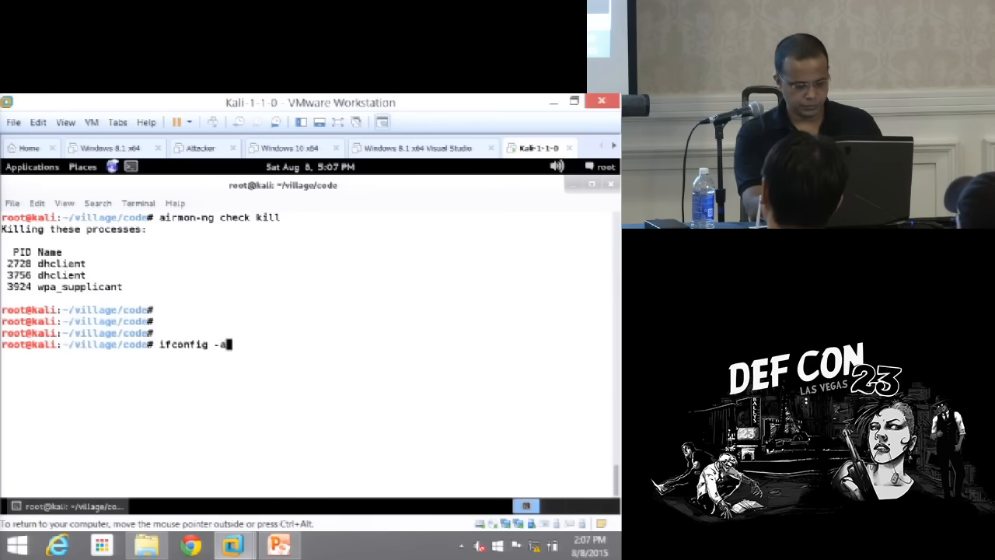
key(Return)
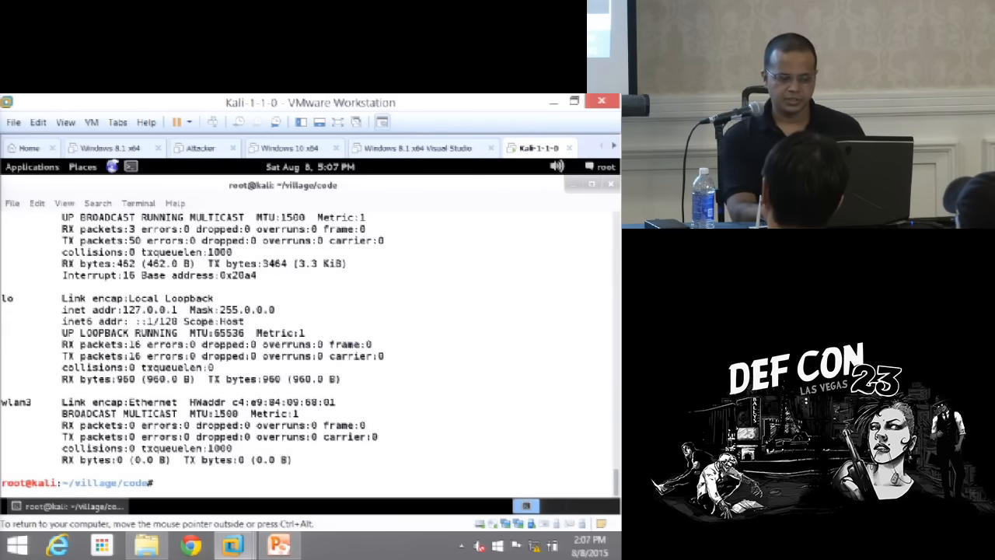
Enable monitor mode on wlan3 as wlan3mon with airmon-ng start, then begin the vim command
text(airmon-ng n)
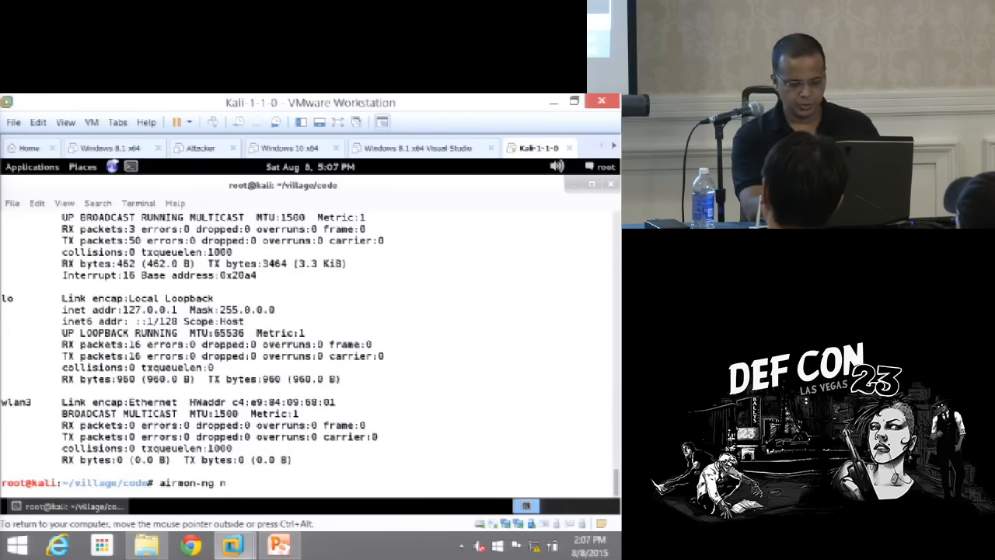
text(stat)
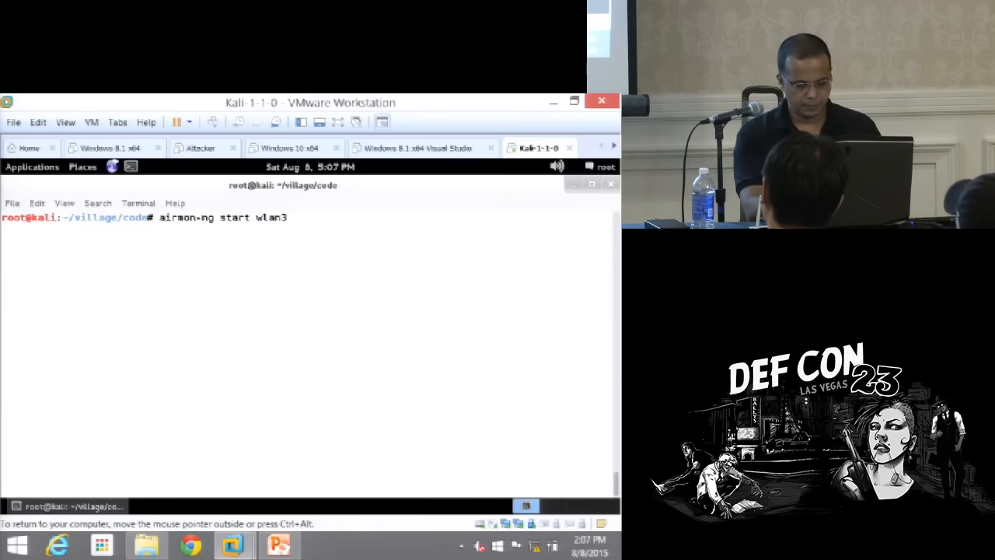
key(Return)
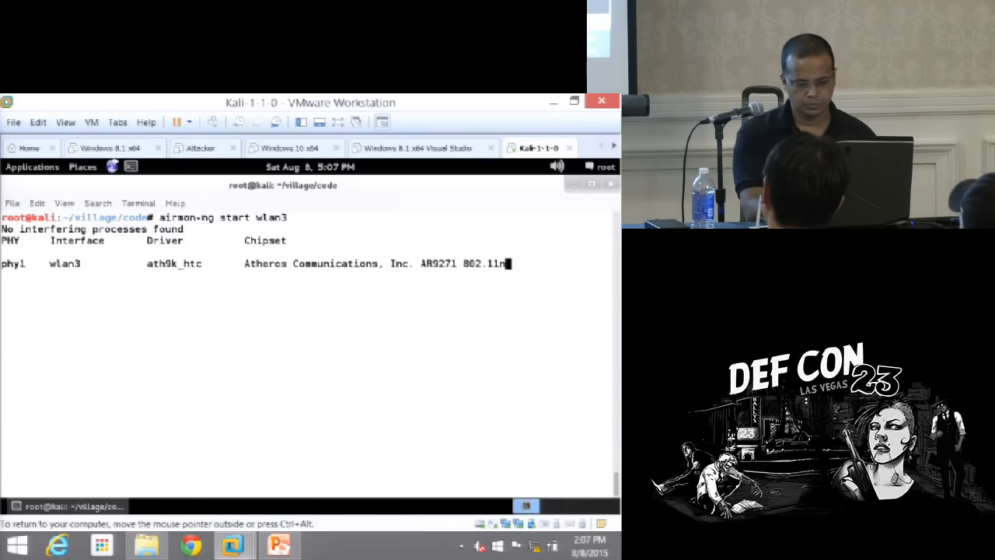
text(vi)
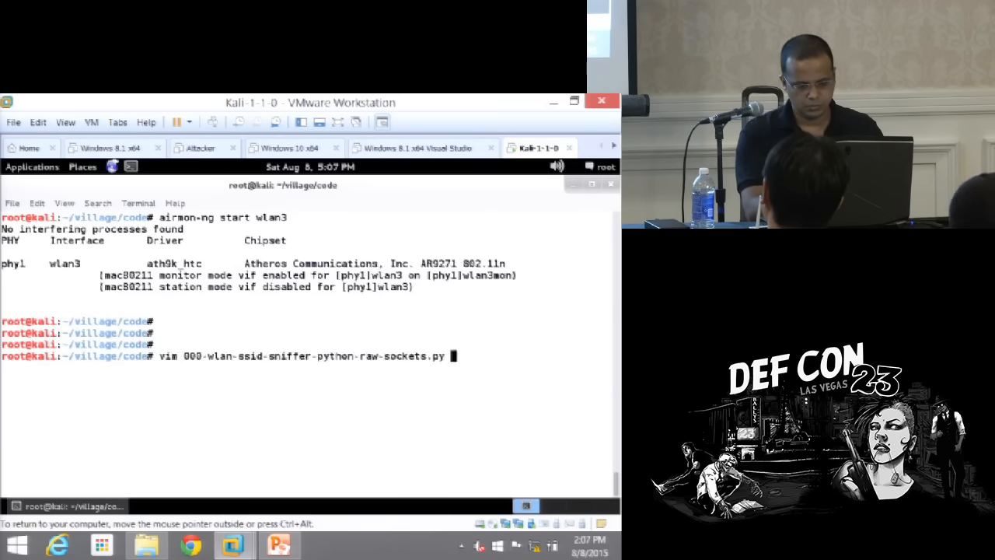
Edit the sniffer script so it imports sys and binds to sys.argv[1]
key(Return)
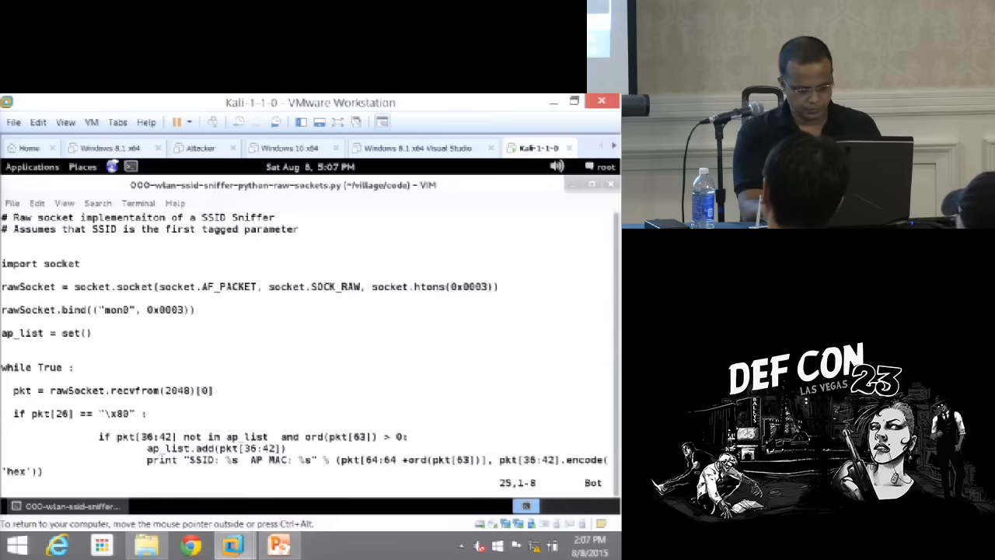
text(:q)
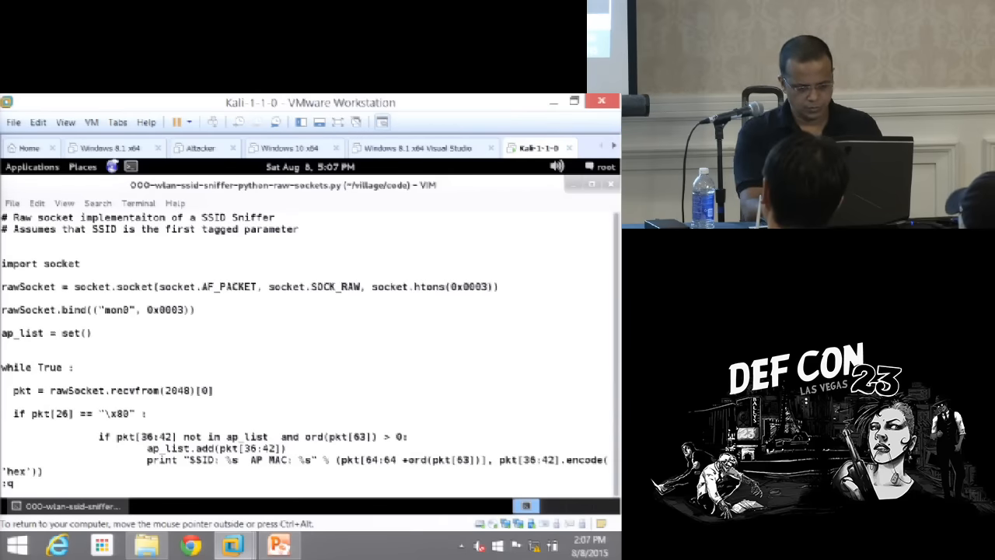
key(Escape)
text(sys)
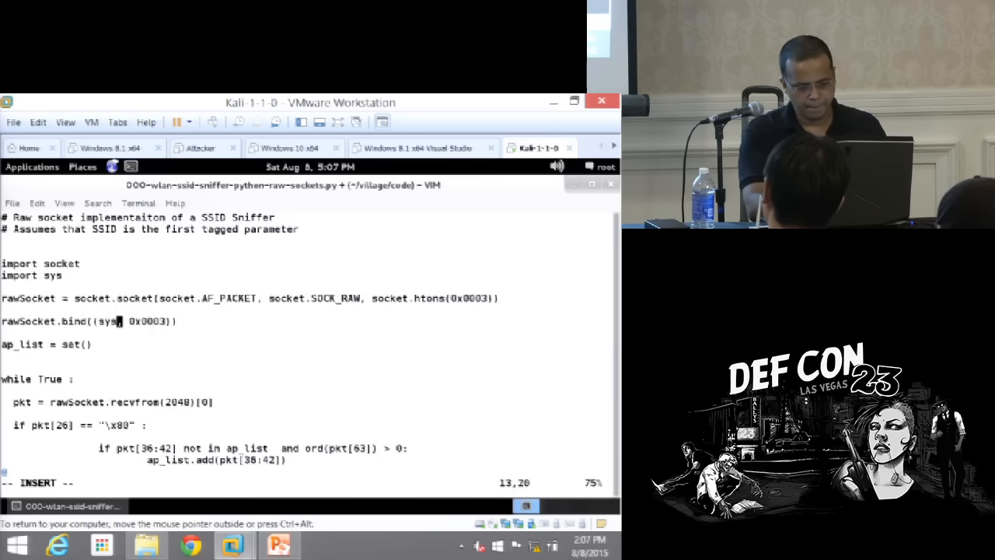
text(.arg)
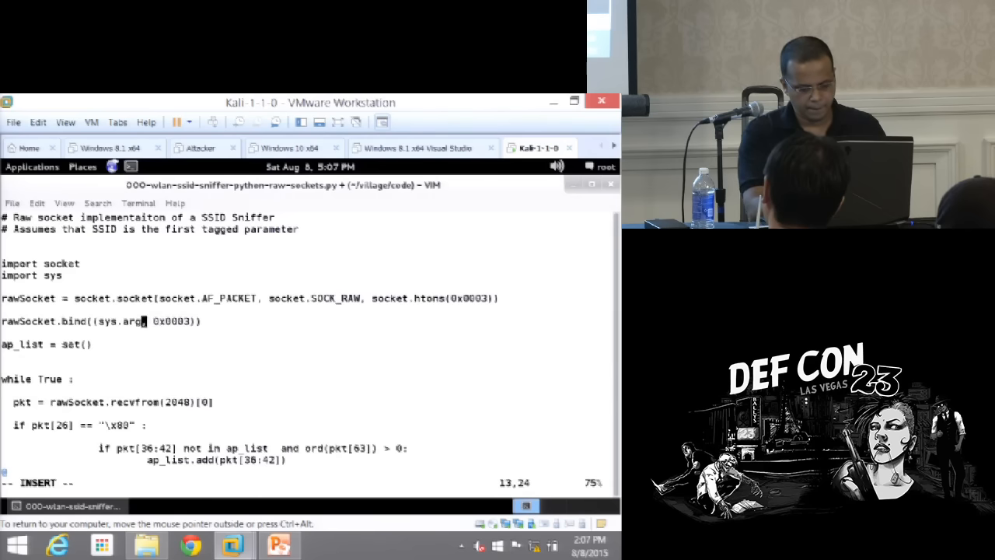
text(v[1])
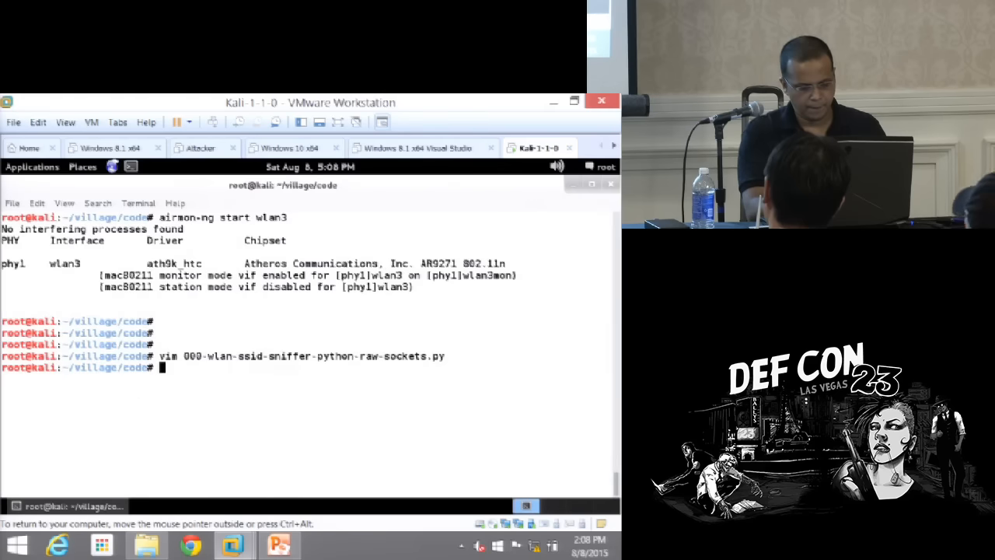
Run ./000-wlan-ssid-sniffer-python-raw-sockets.py wlan3mon and start a command in a second terminal
text(./0)
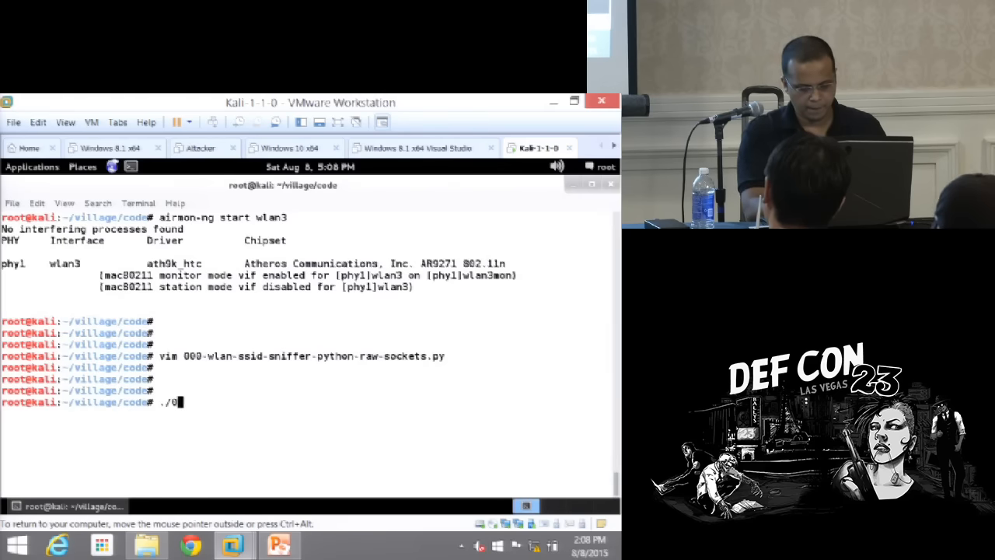
text(00-wlan-ssid-sniffer-python-raw-sockets.py)
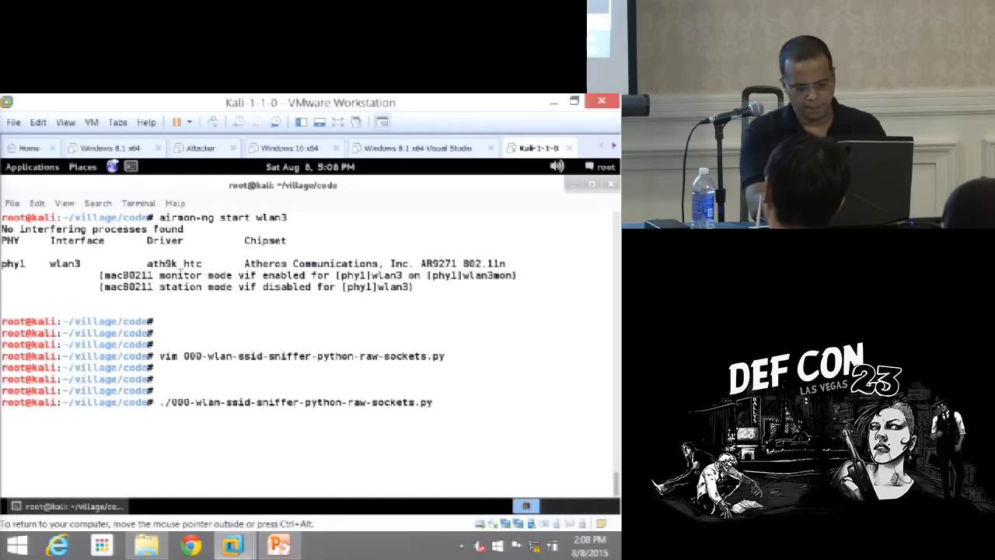
text(wlan)
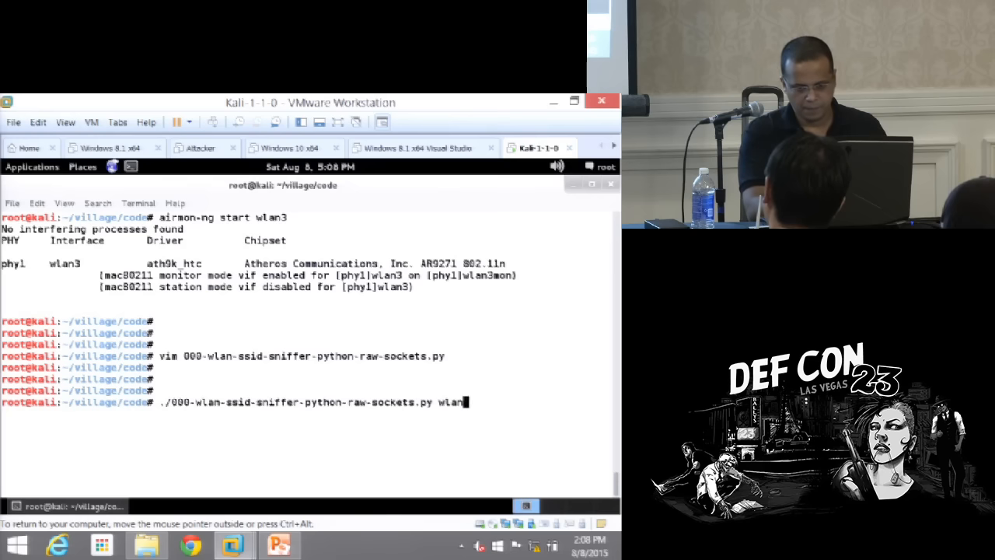
key(Return)
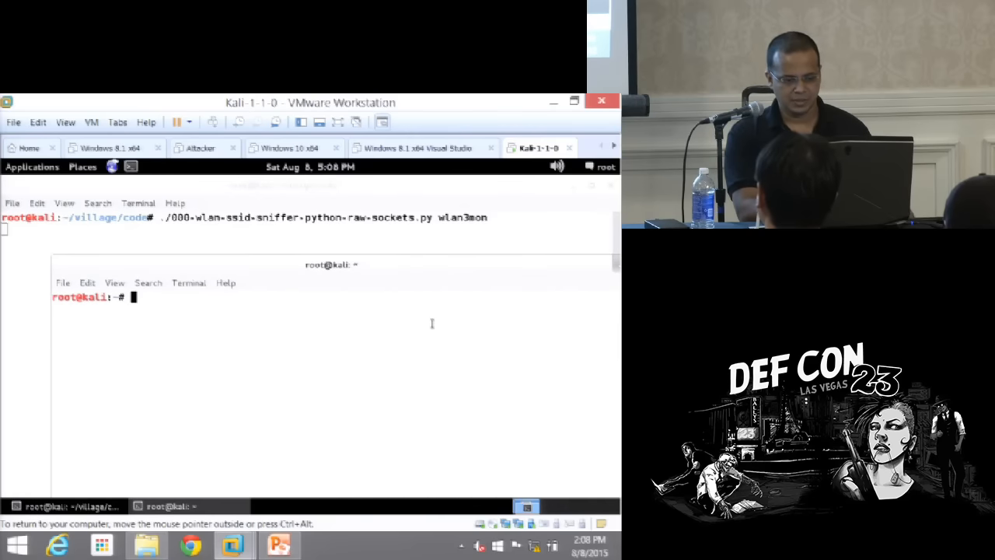
text(air)
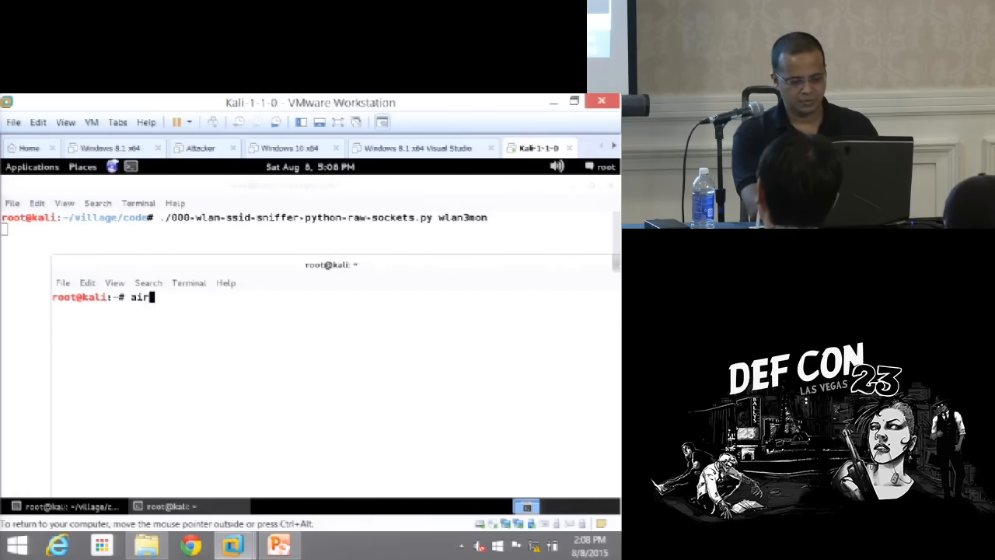
Abandon the airodump-ng command in the second terminal and stop the sniffer with a KeyboardInterrupt
text(odump-ng)
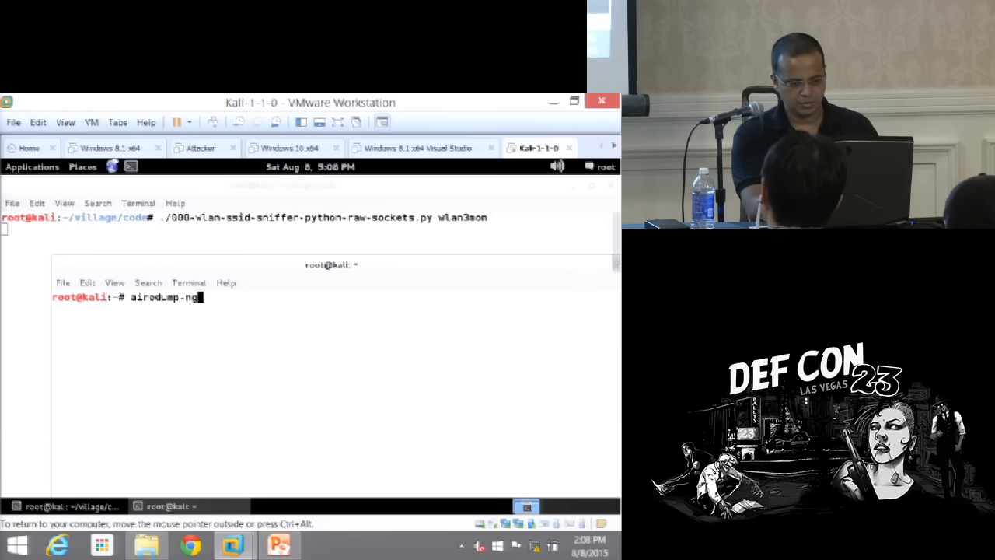
text(m)
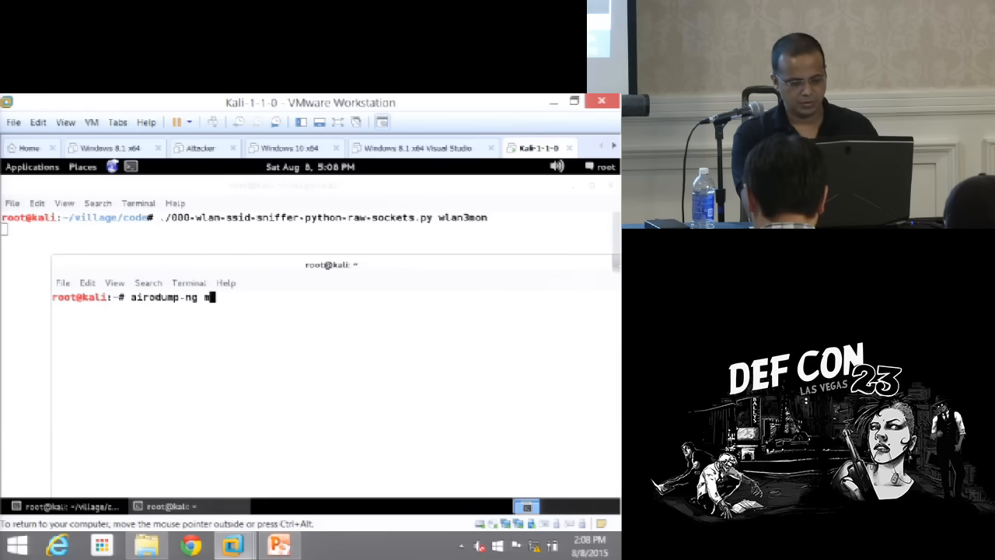
text(lan)
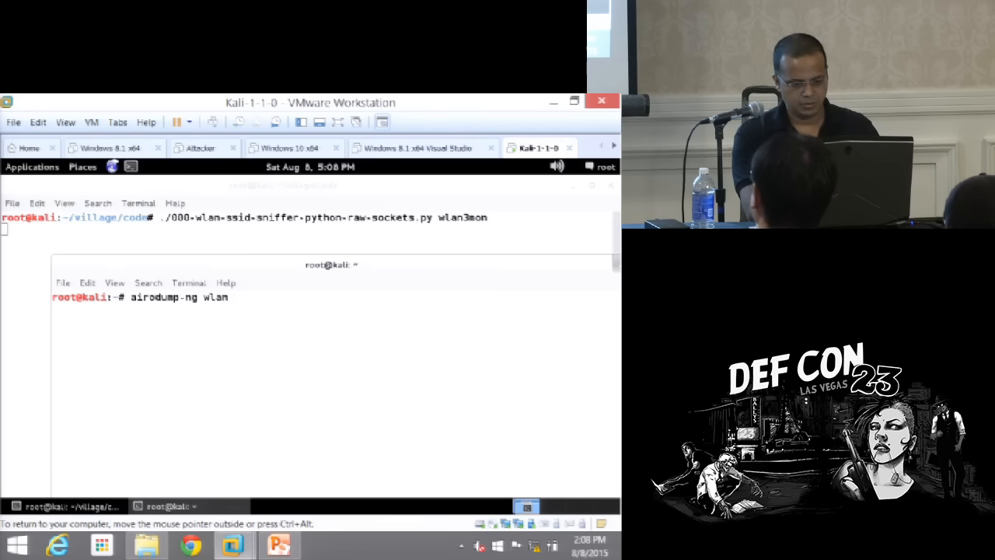
key(Return)
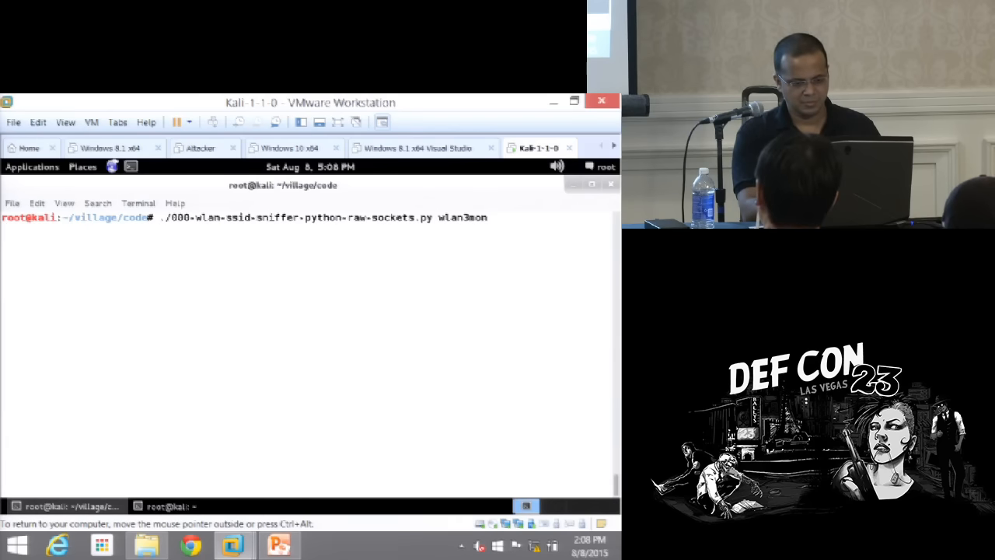
key(Return)
text(vim)
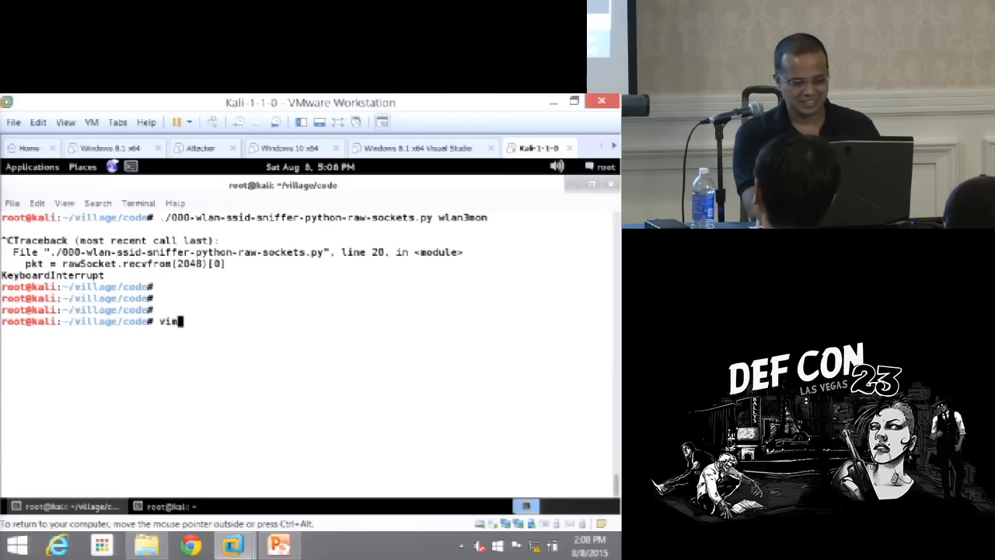
Change the script's bind call to use "wlan3mon" directly and save with :wq
key(Return)
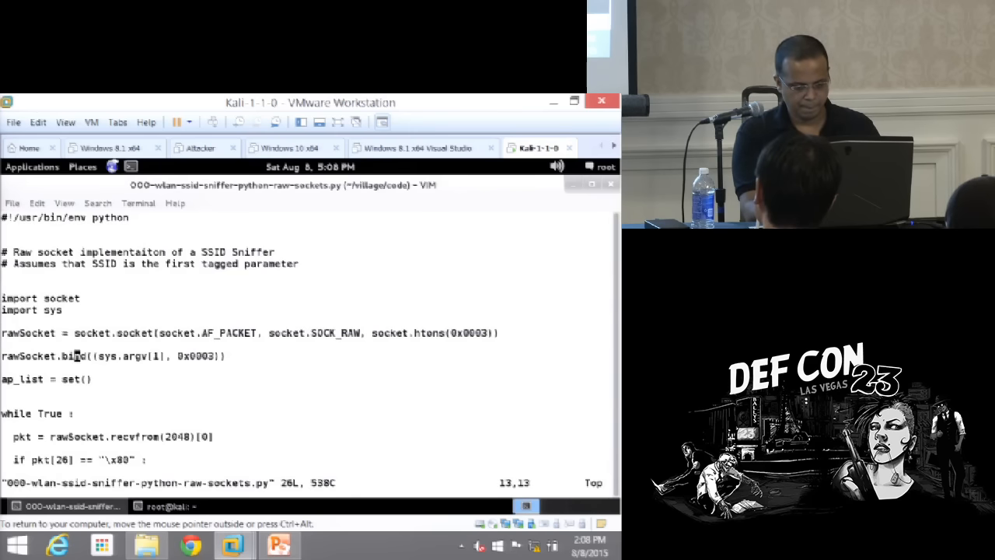
key(i)
text(")
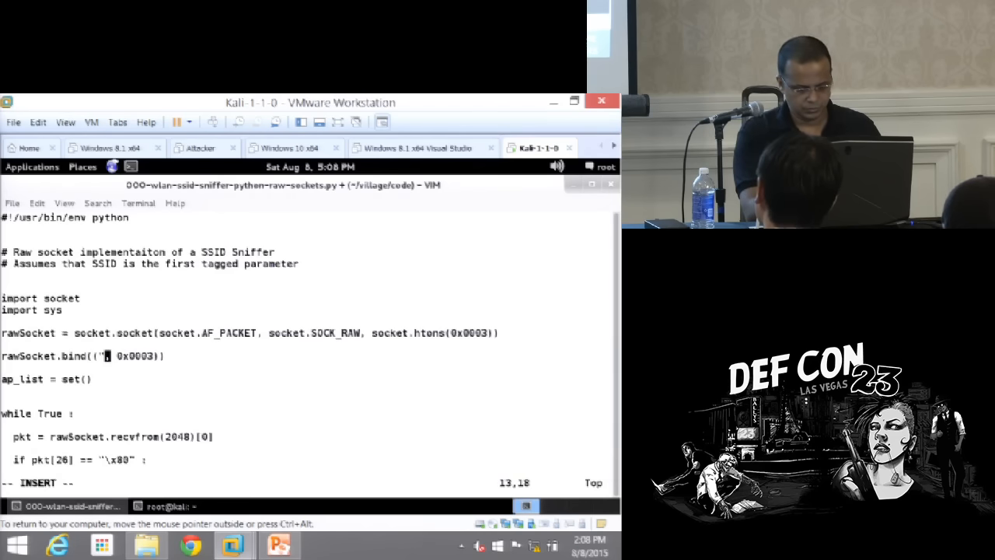
text(wlan3mon")
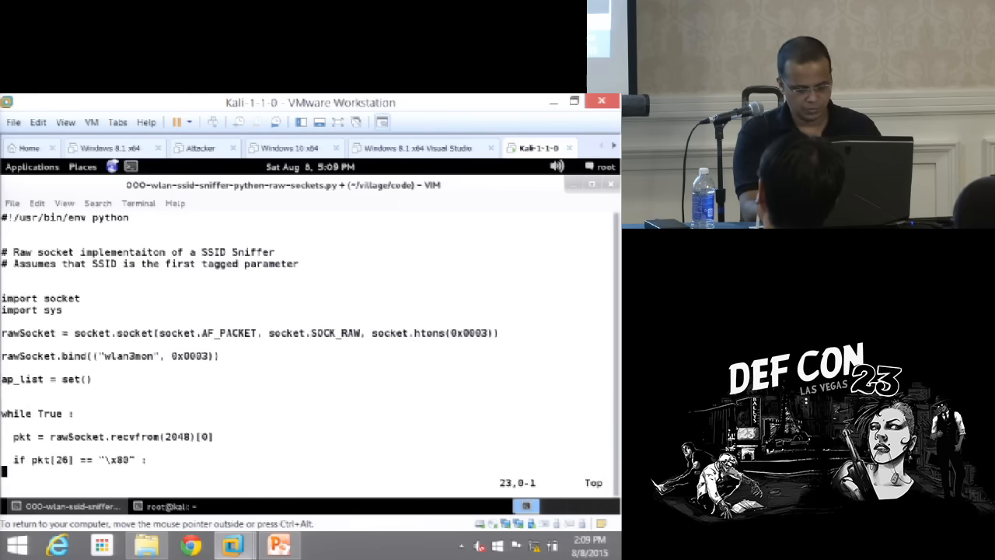
text(:wq)
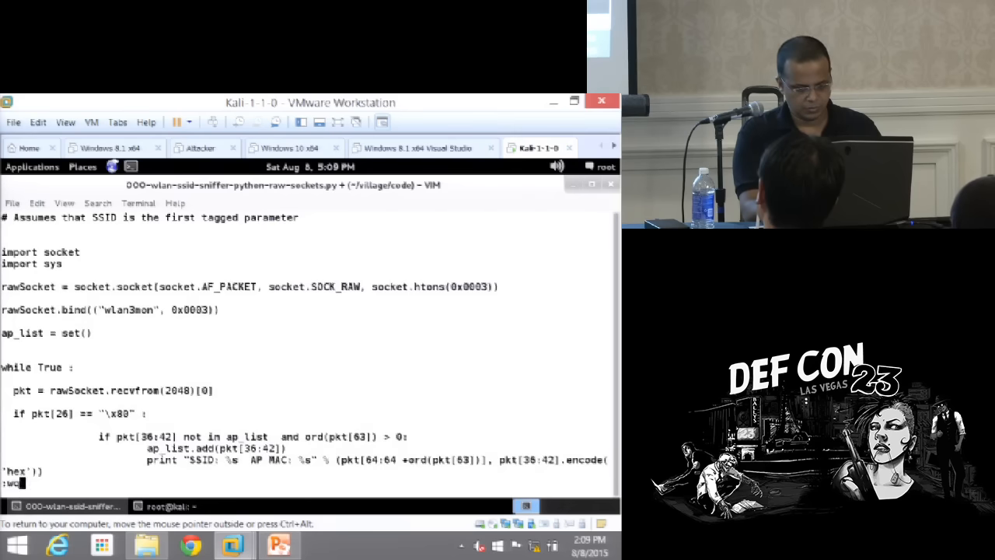
key(Return)
text(./000-wlan-ssid-sniffer-python-raw-sockets.py wlan)
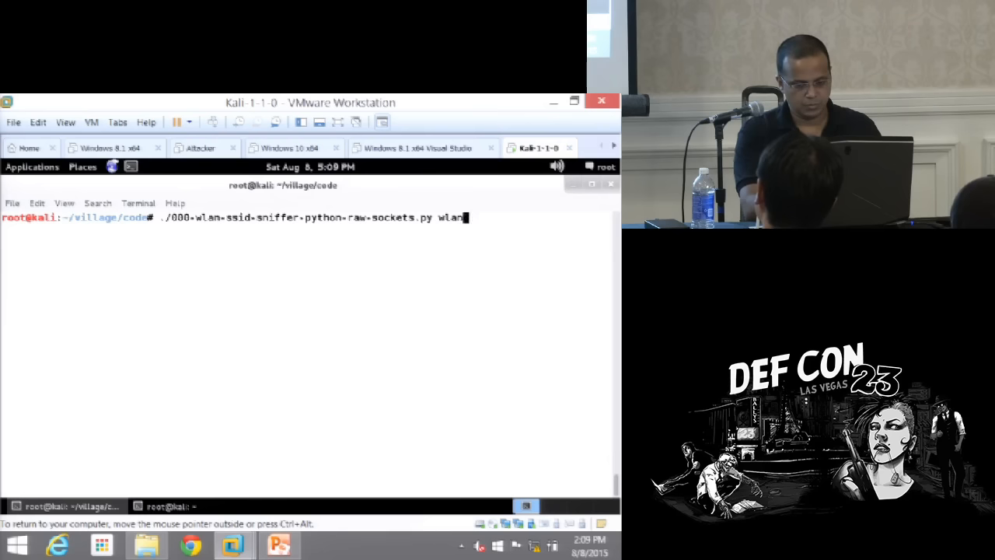
Run the sniffer script without an argument, stop it, and move back to the village folder
key(BackSpace)
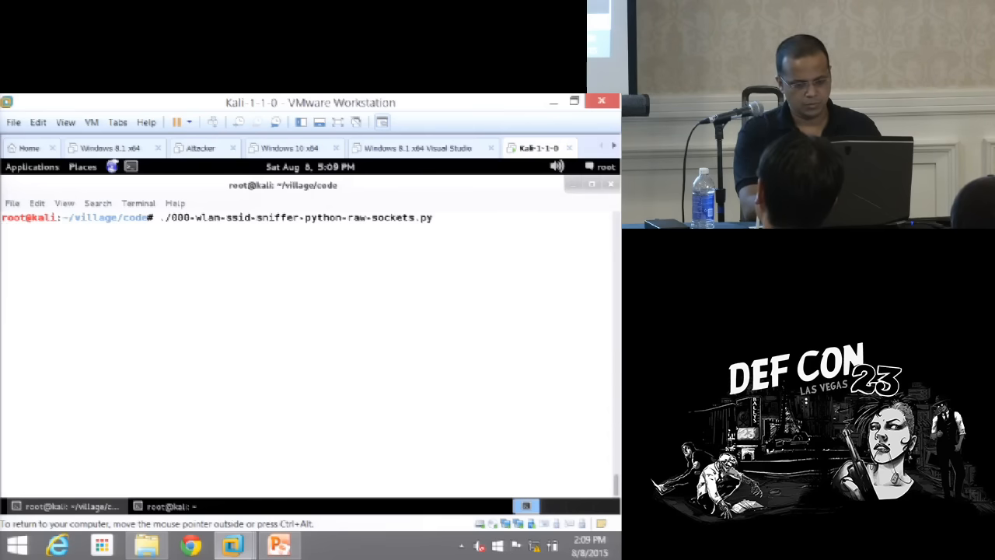
key(Return)
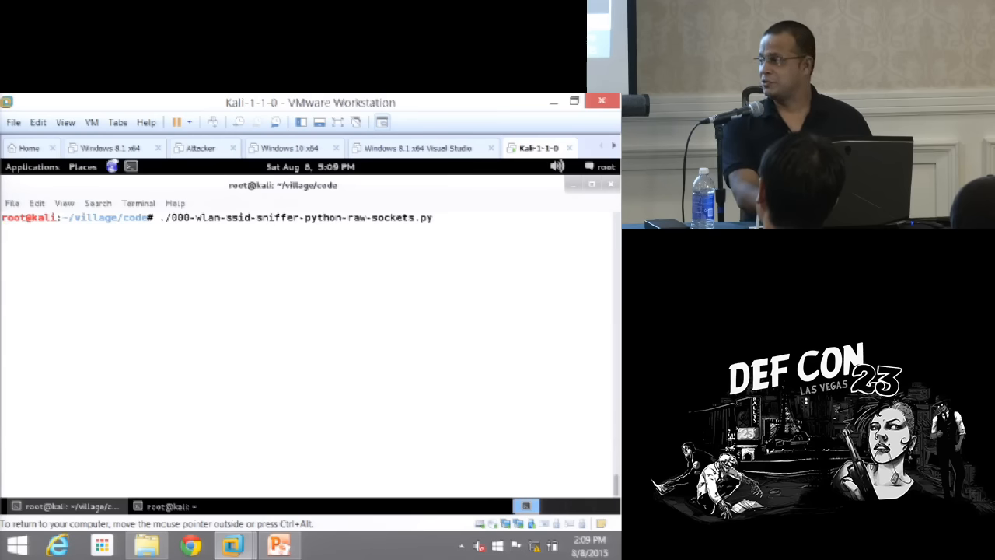
text(ls)
key(Return)
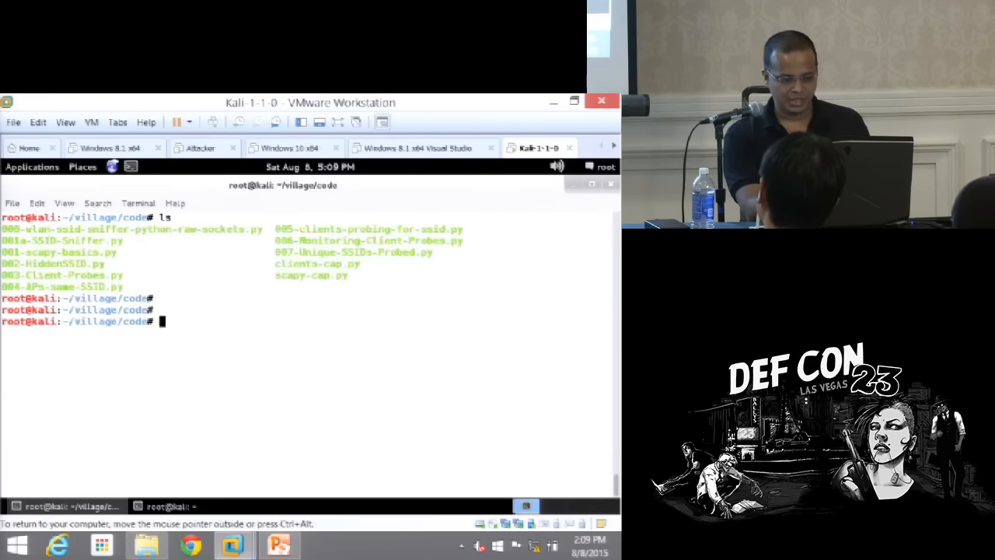
text(cd)
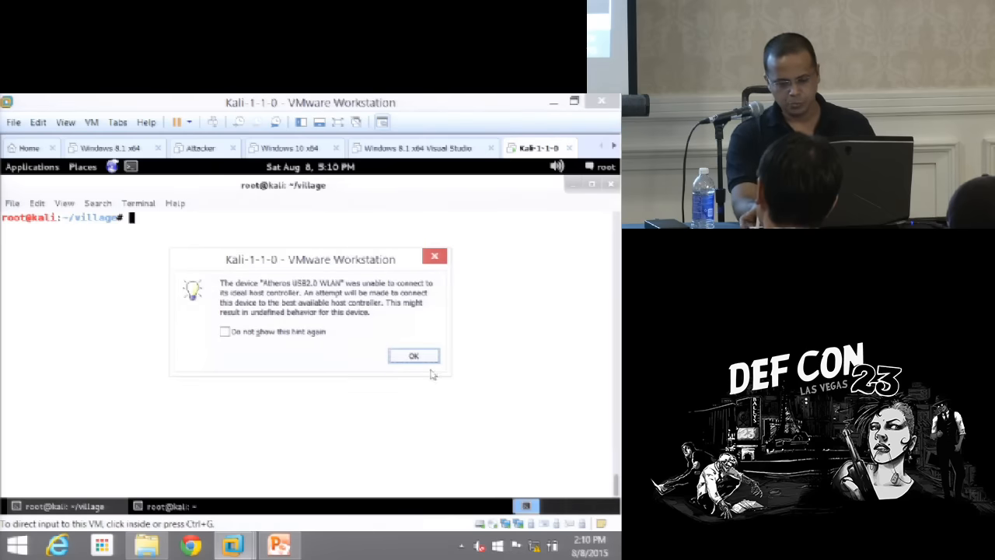
Dismiss the USB warning, run ifconfig and list /var/run/wp
click(413, 355)
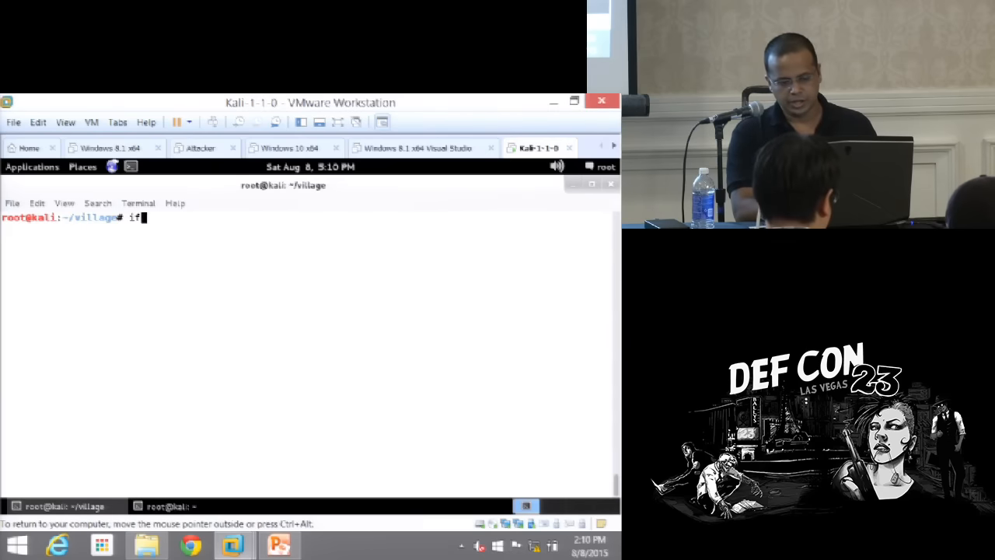
key(Return)
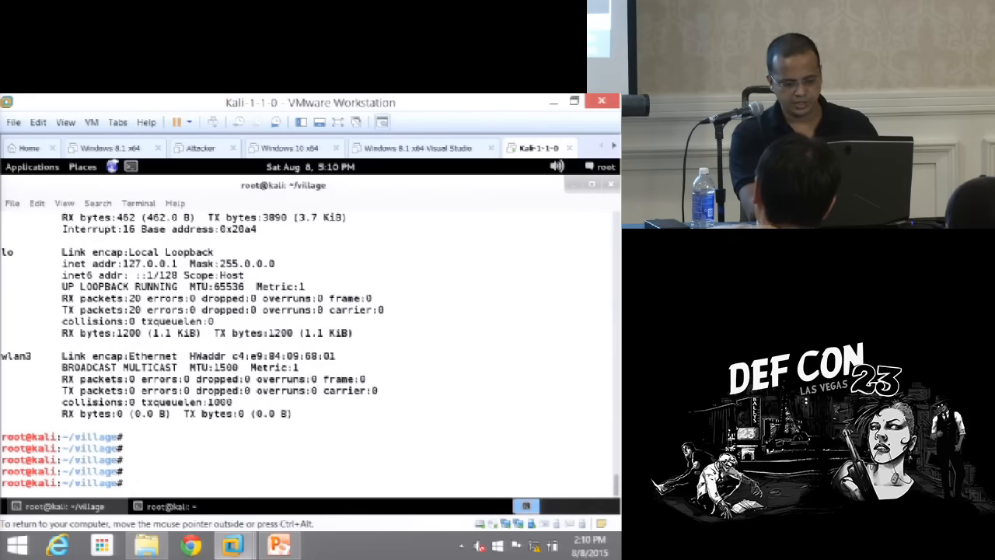
text(ls)
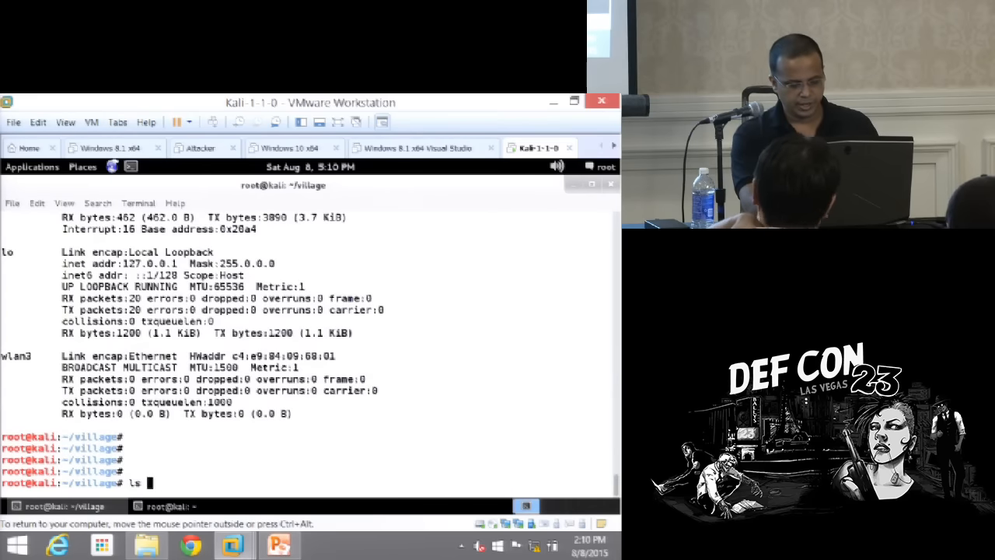
text(/var/)
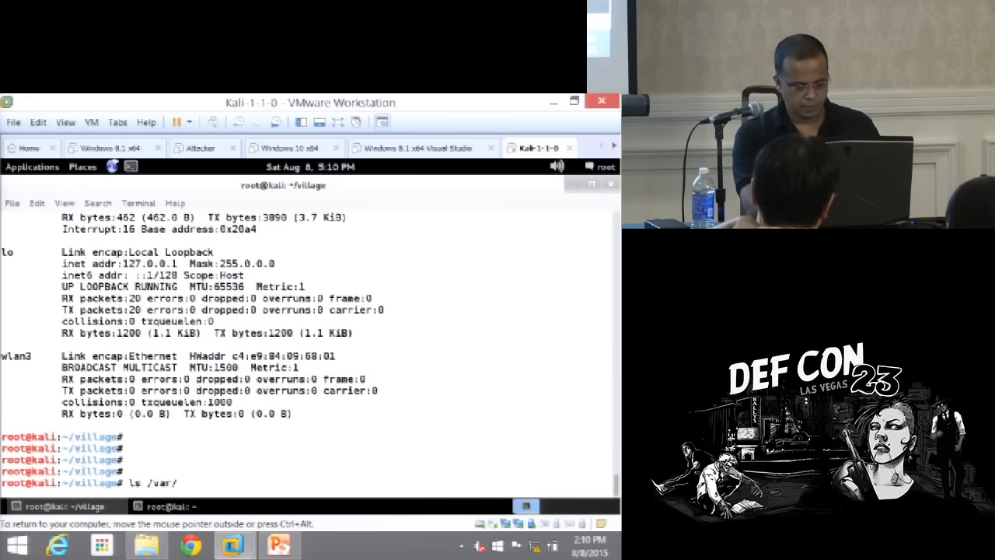
text(run/wp)
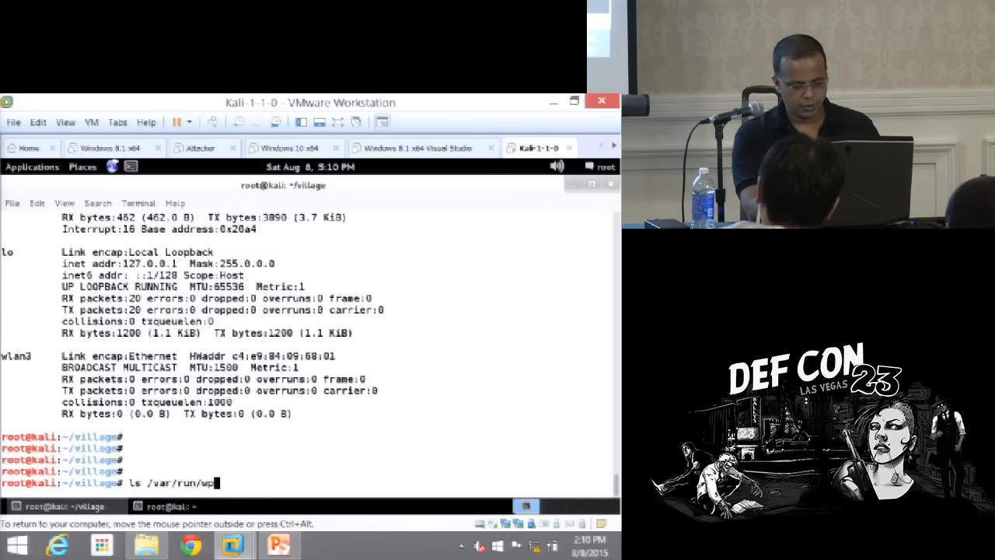
key(BackSpace)
text(ls)
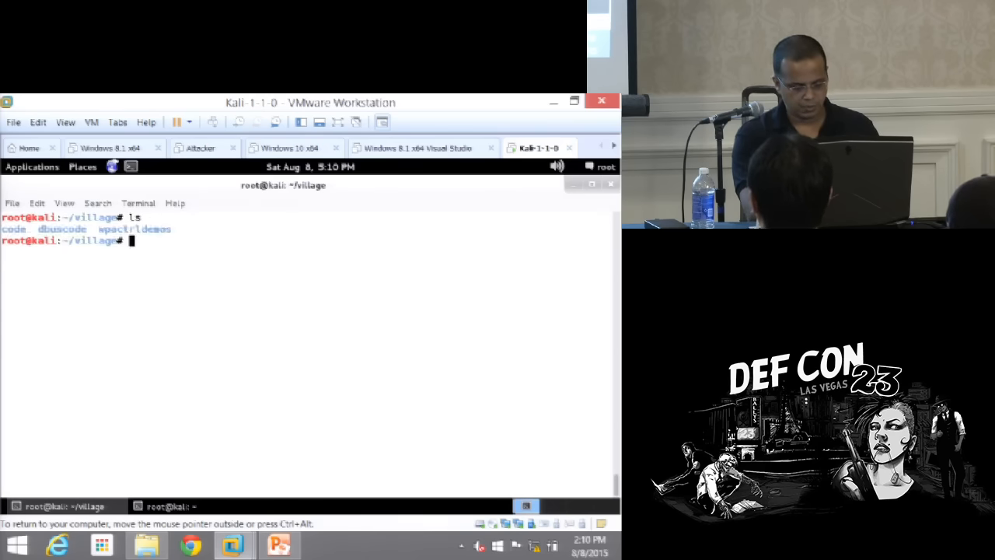
List all interfaces with ifconfig -a showing wlan3, then reboot the Kali VM
text(ifconfig -a)
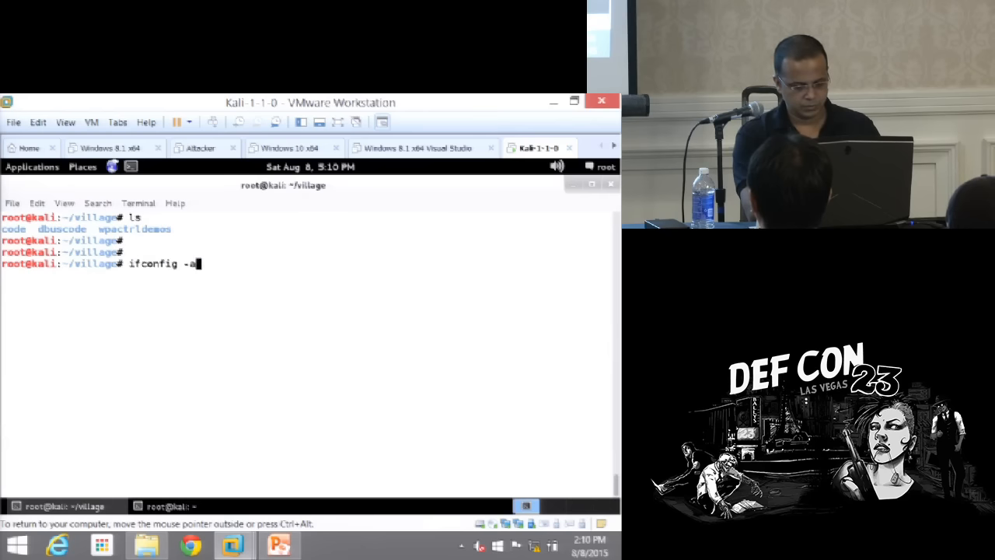
key(Return)
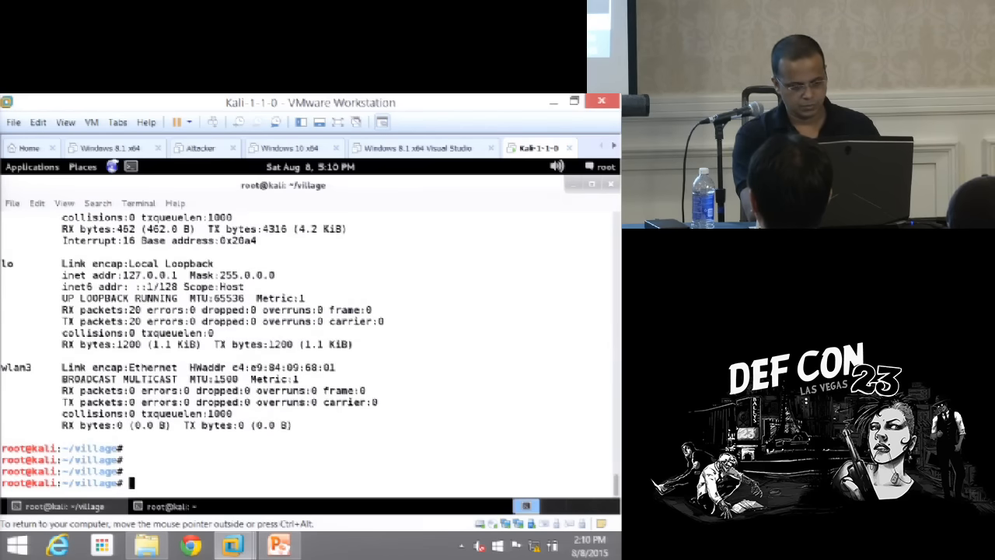
text(re)
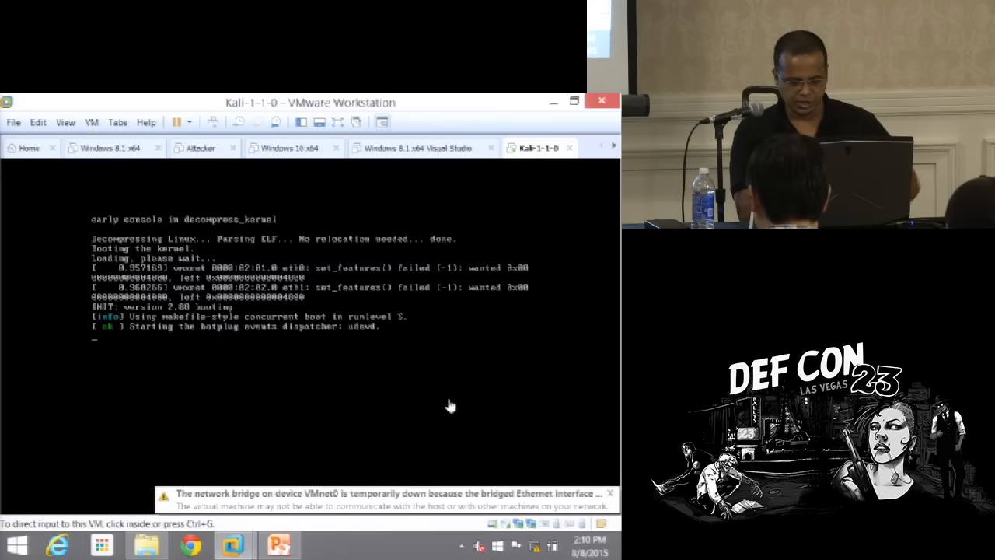
Browse File Explorer from Desktop into Defcon-Demos > Villages
click(147, 544)
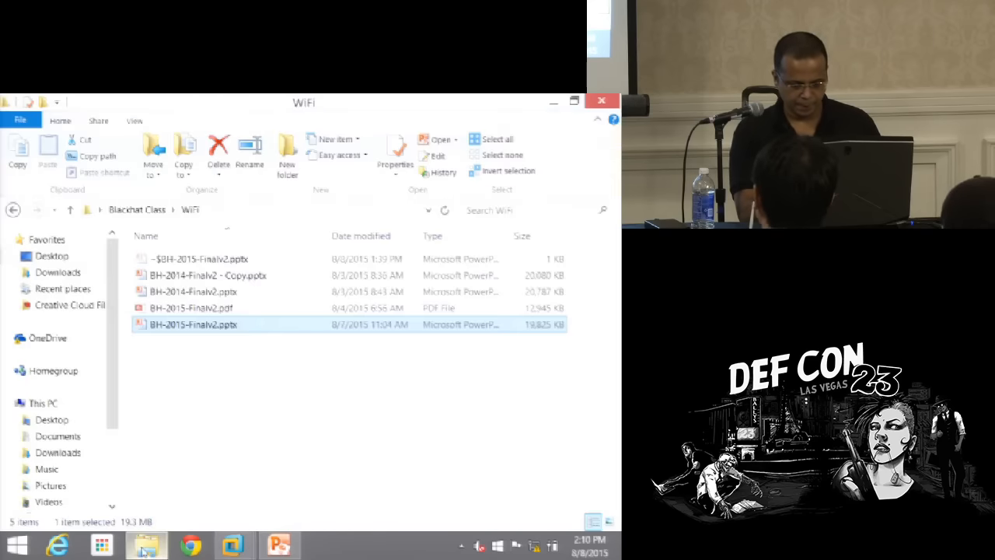
click(70, 208)
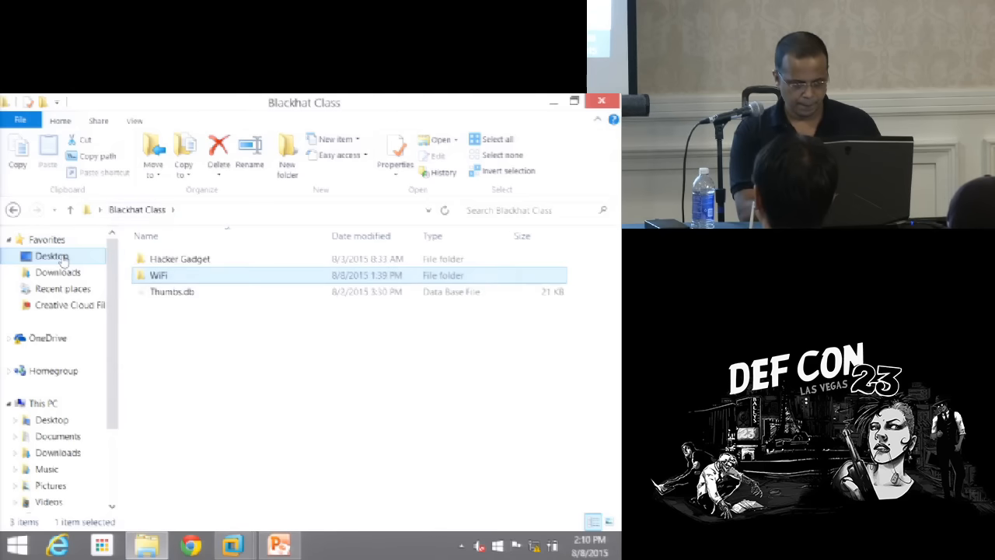
click(52, 255)
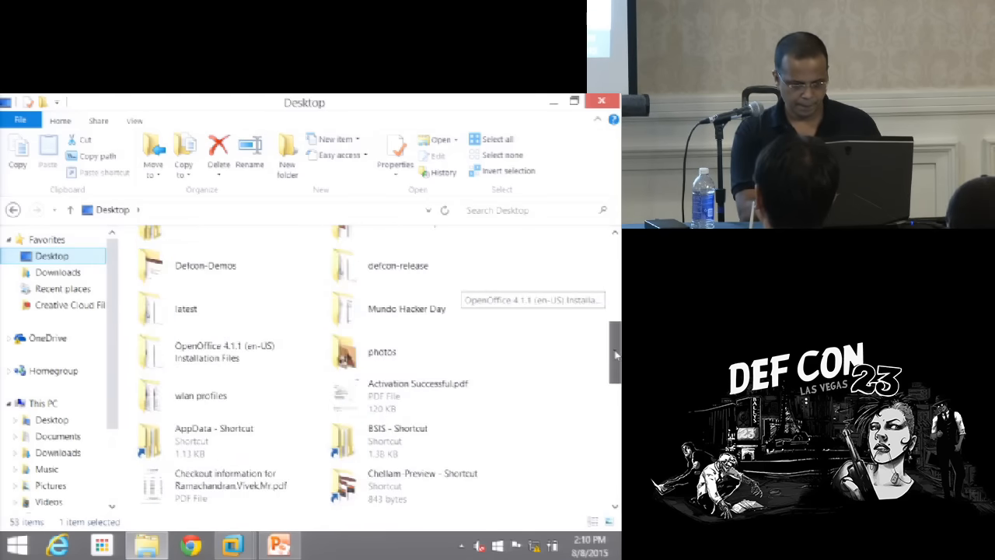
scroll(up, 3)
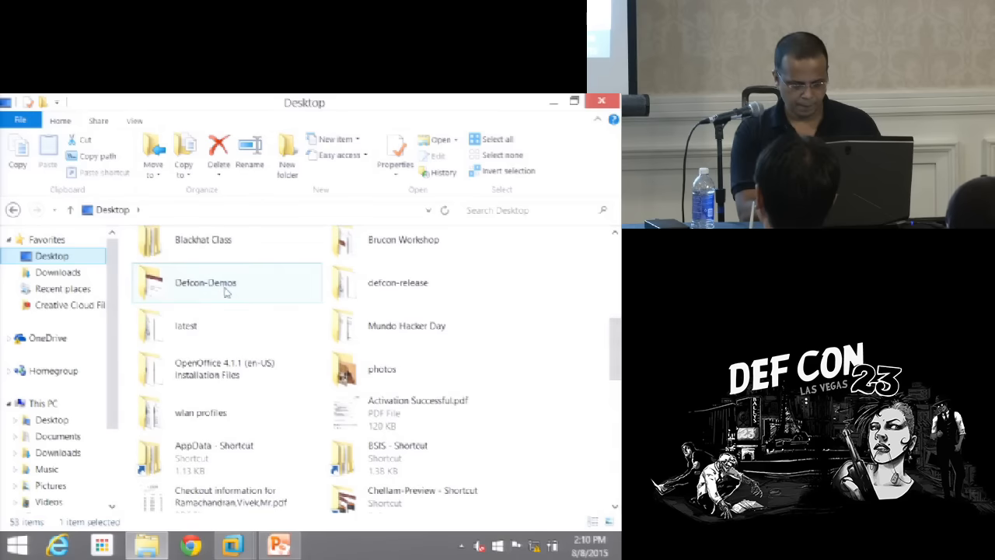
double_click(206, 283)
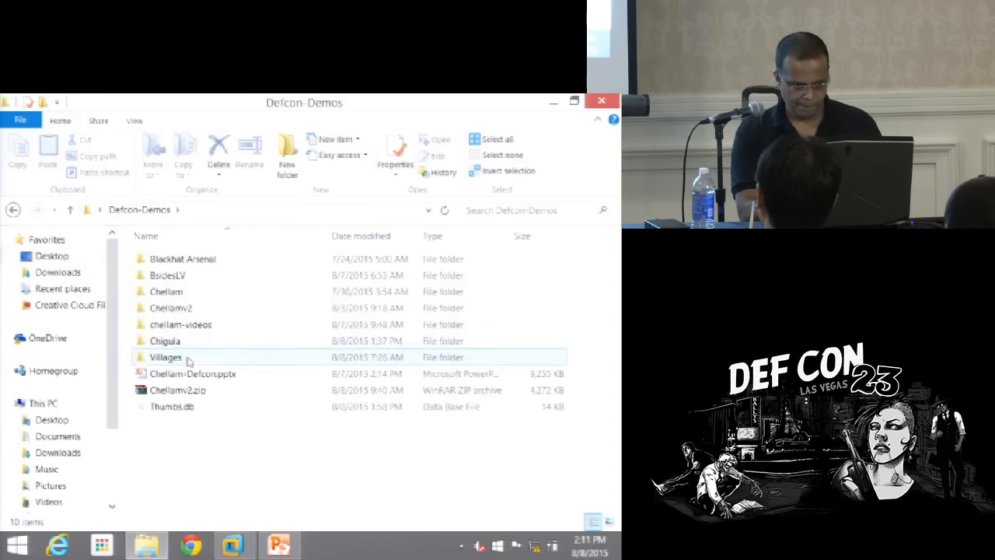
double_click(165, 356)
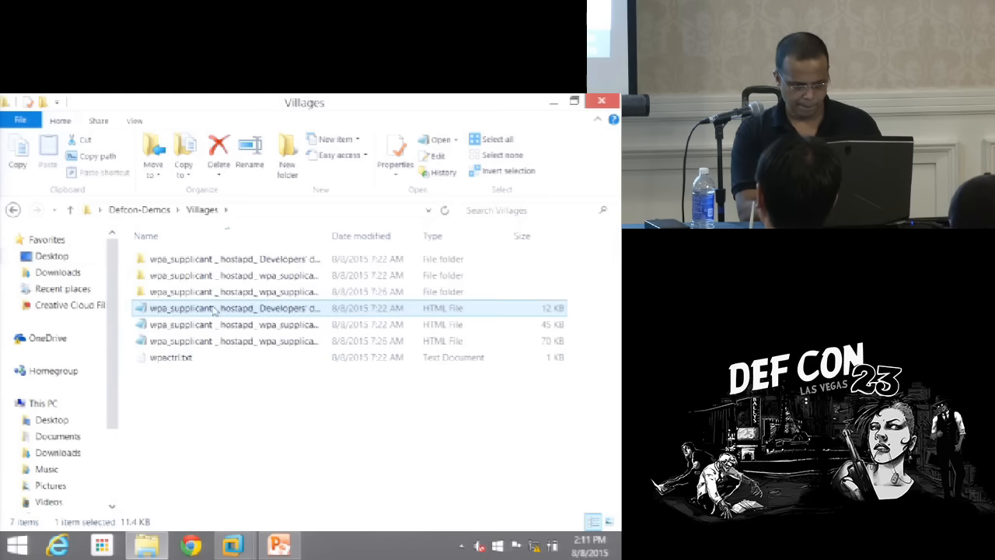
Open the wpa_supplicant developers' HTML documentation files in the browser
right_click(214, 308)
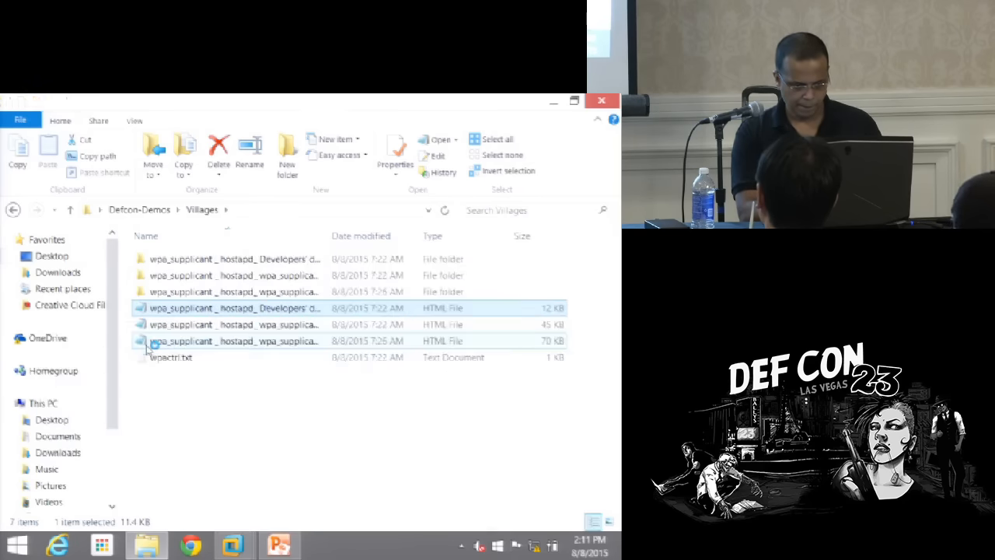
double_click(233, 308)
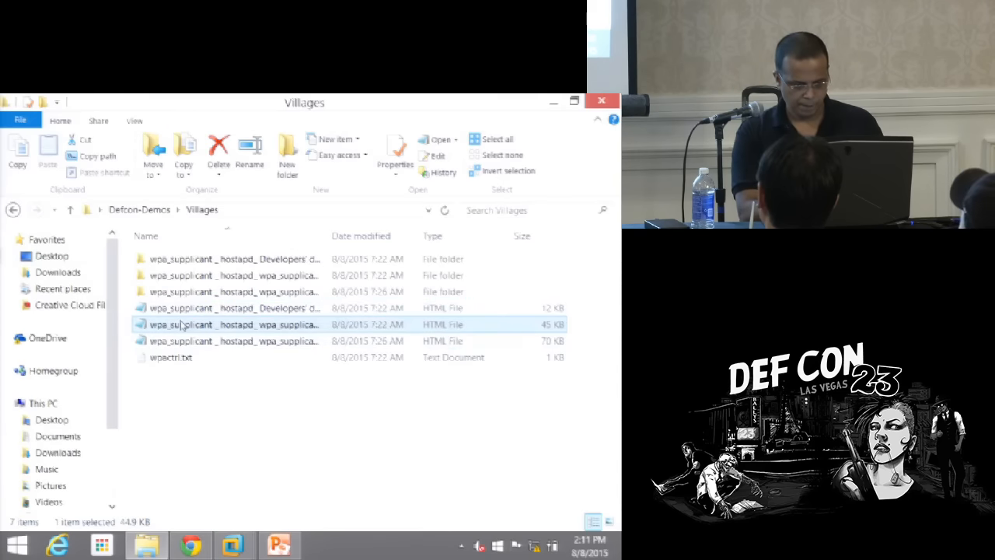
mouse_move(156, 350)
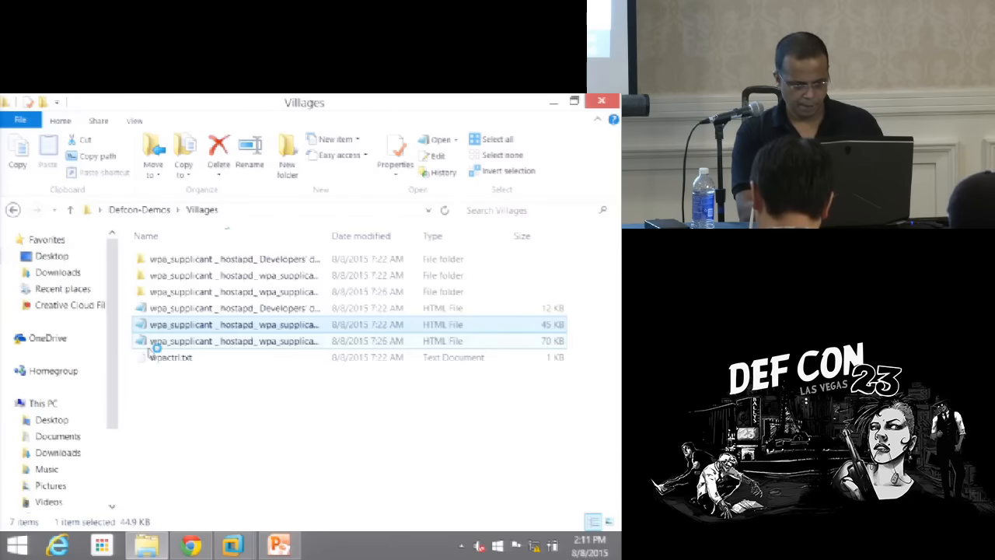
right_click(234, 325)
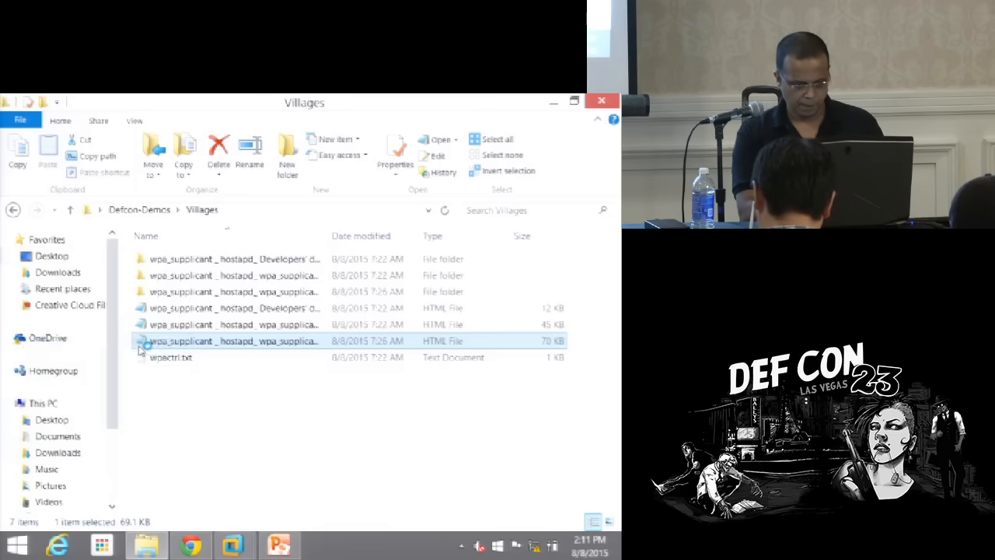
double_click(233, 341)
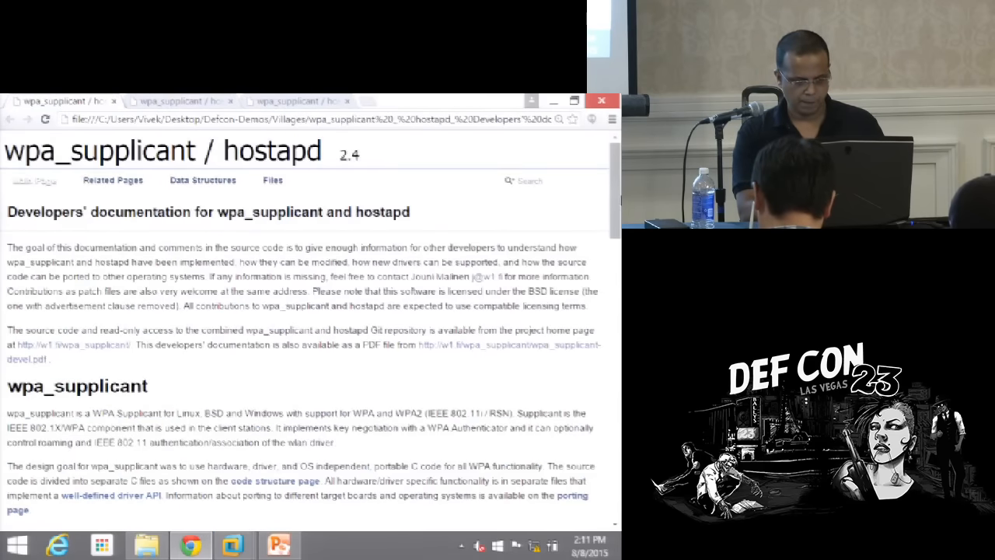
Scroll through the control interface commands from PING past STATUS, PMKSA and SET to ATTACH
scroll(down, 3)
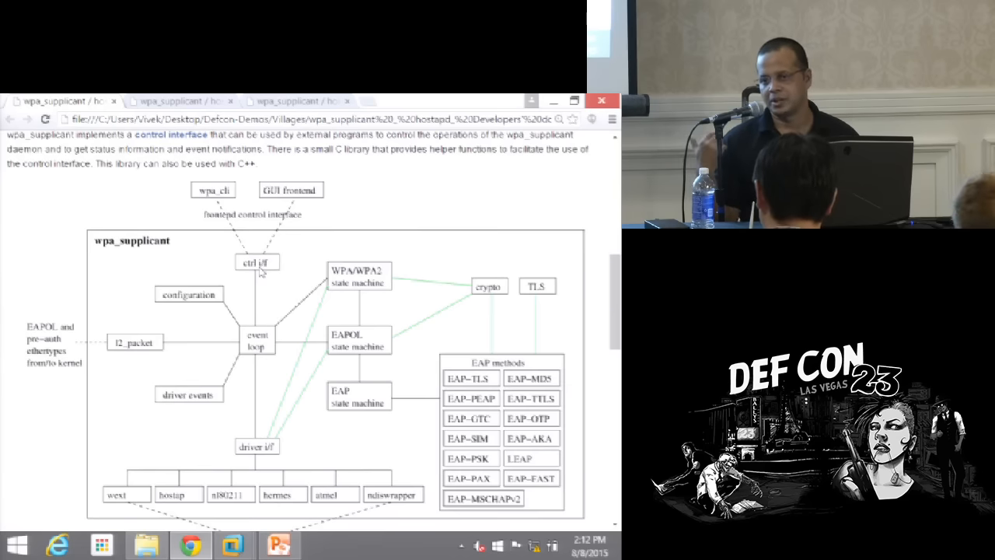
mouse_move(555, 189)
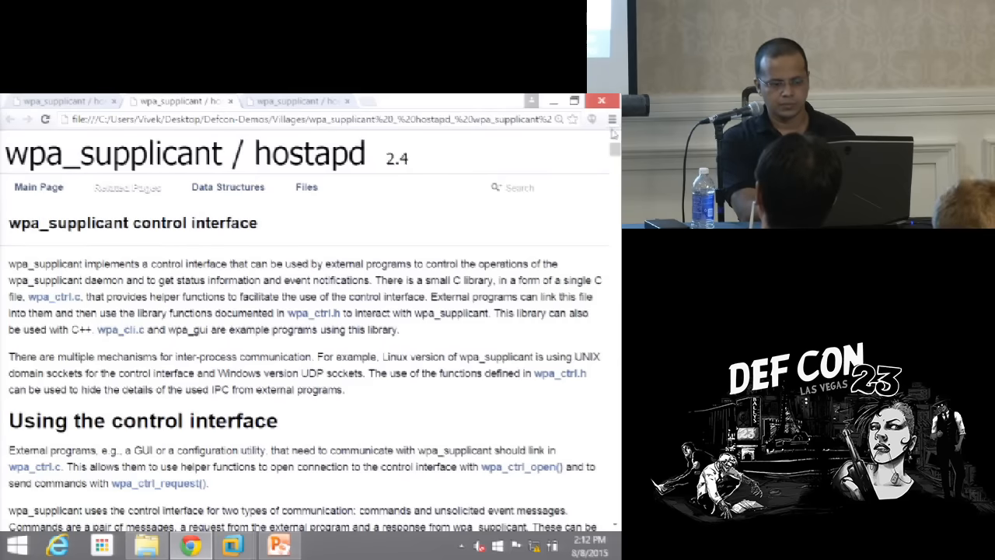
scroll(down, 3)
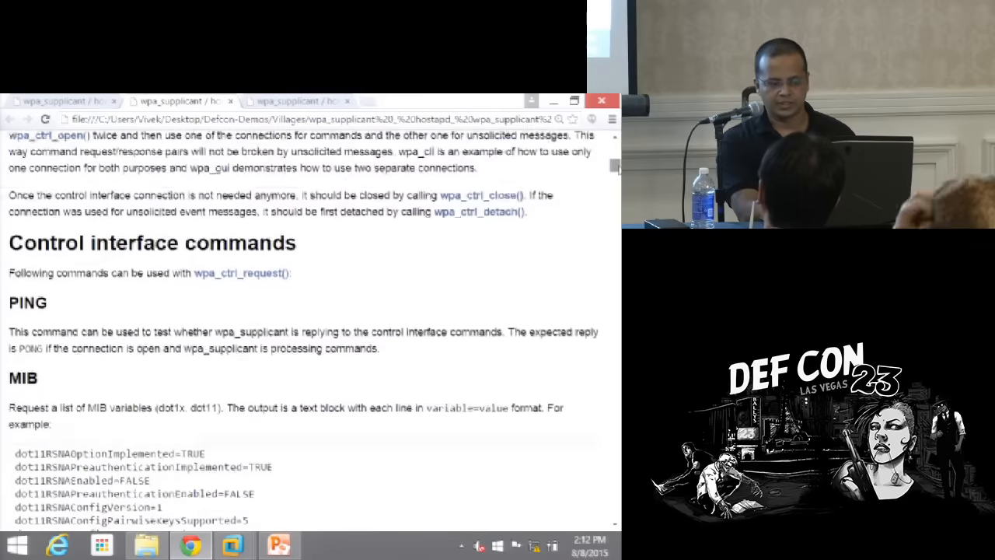
scroll(down, 3)
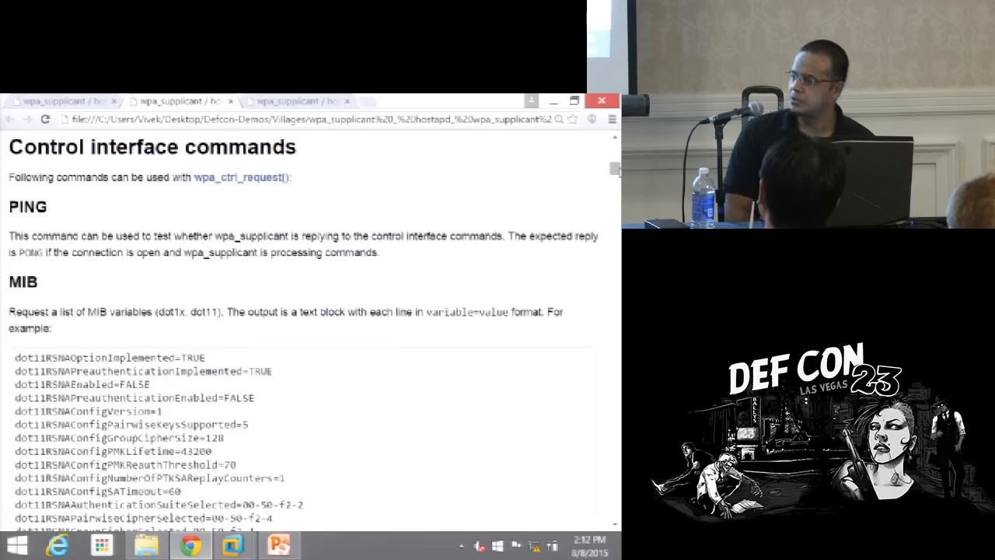
scroll(down, 3)
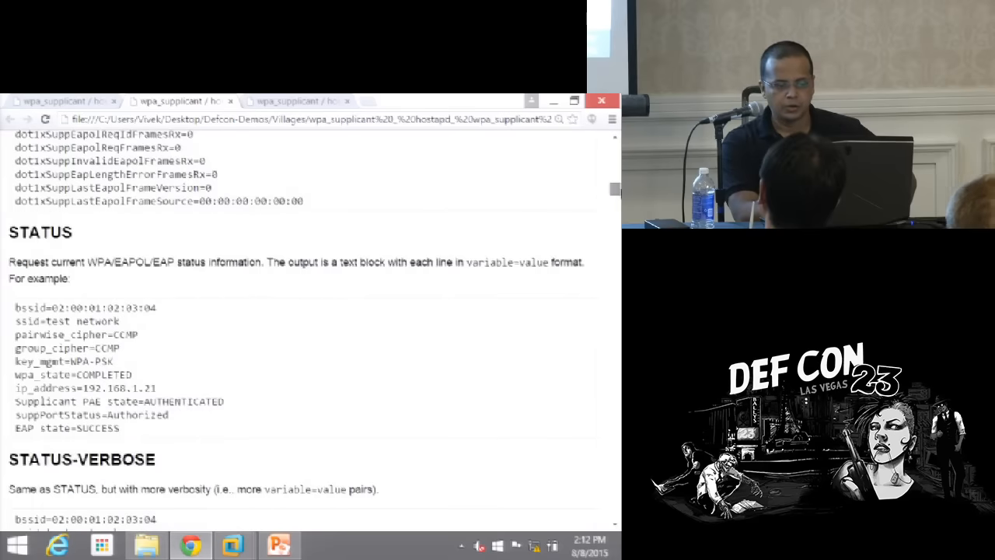
scroll(down, 3)
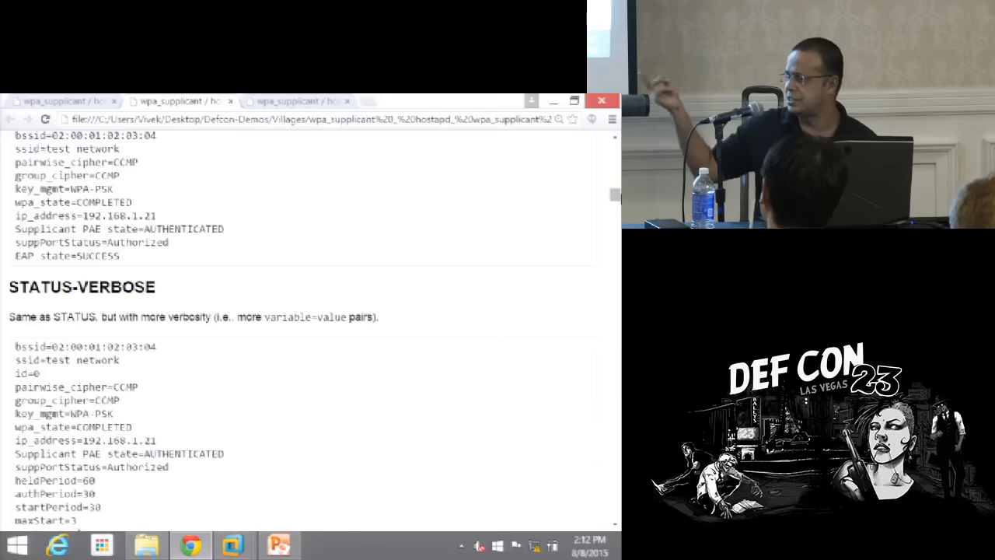
scroll(down, 3)
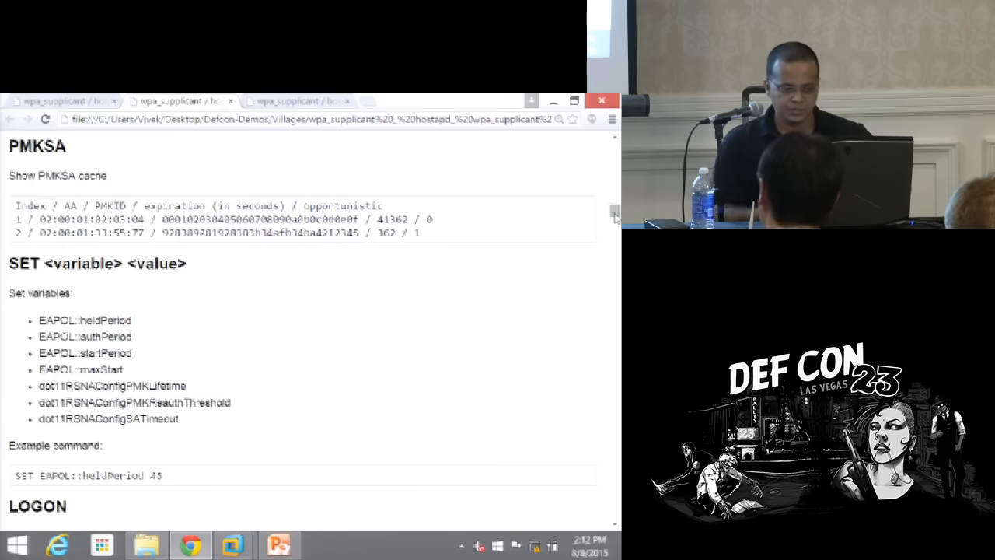
scroll(down, 3)
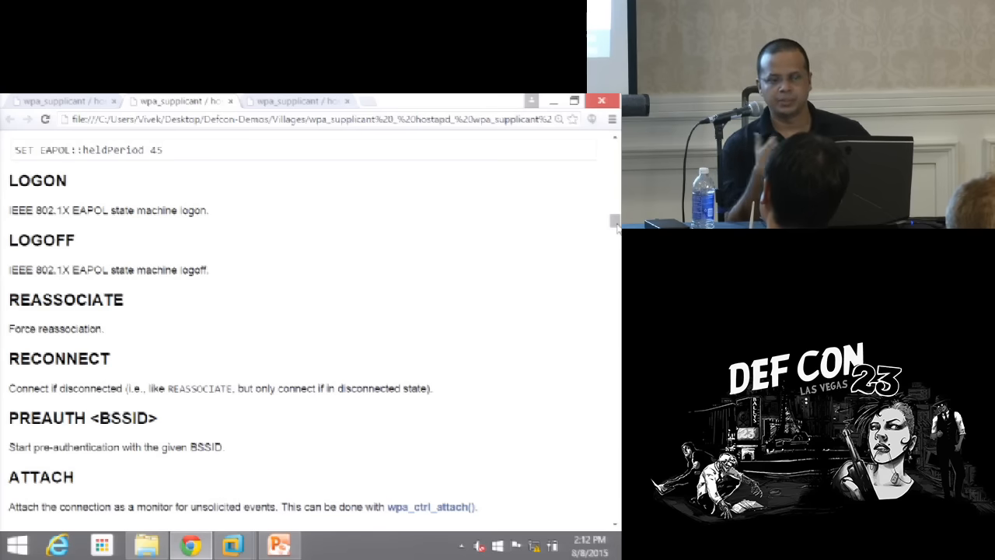
scroll(down, 3)
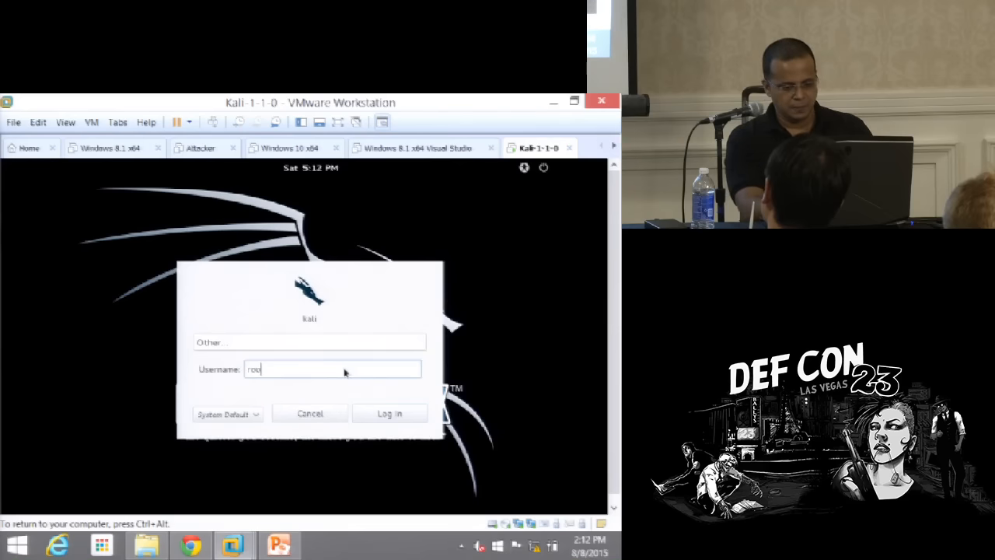
Leave the Kali VM login screen and return to the wpa_supplicant control interface docs
click(389, 414)
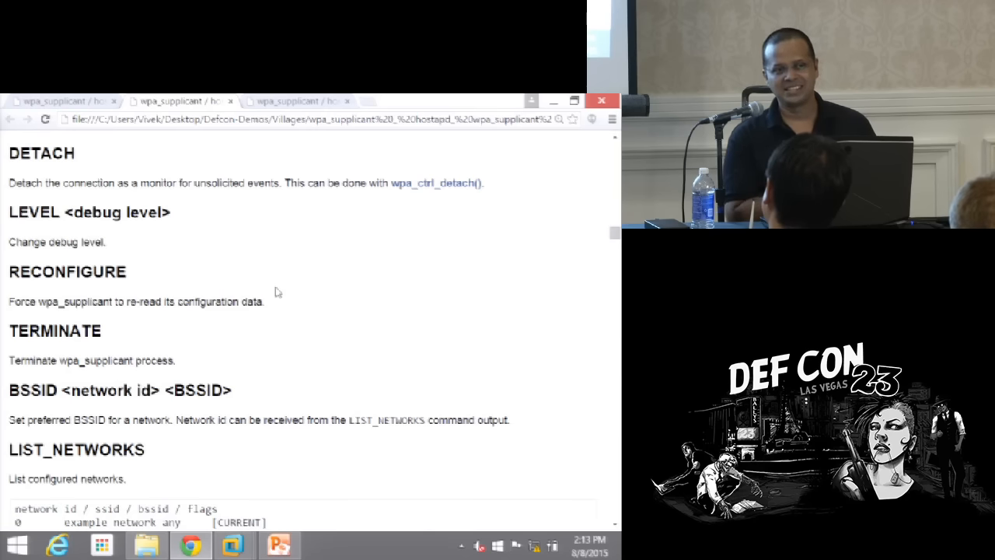
Switch from the browser to the Kali root terminal, where the Atheros USB adapter notice appears
click(233, 544)
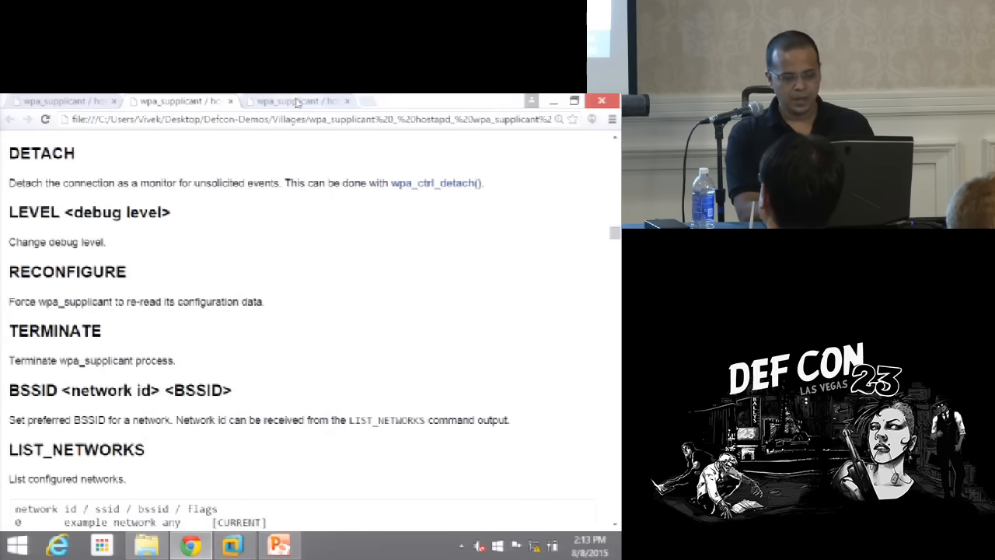
click(296, 101)
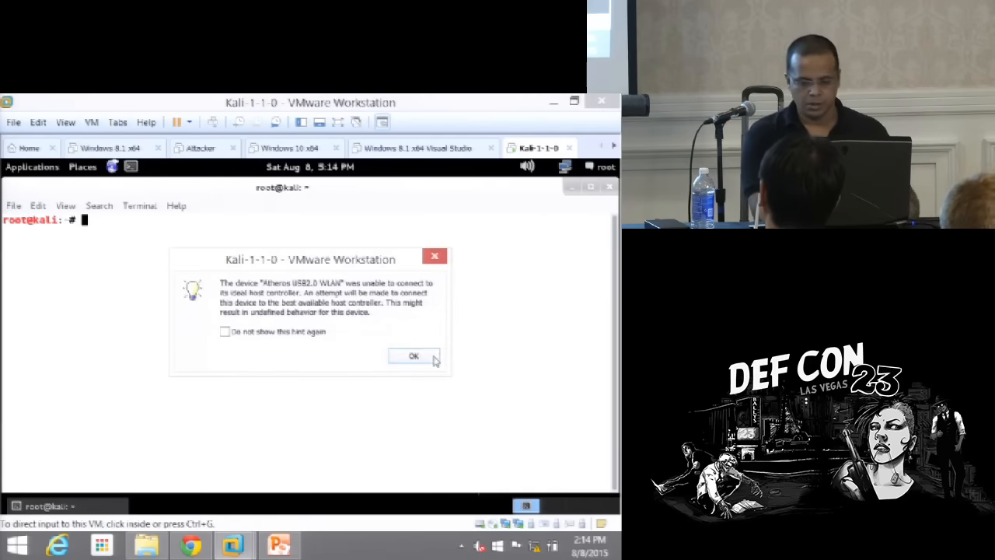
Dismiss the USB adapter notice and list the network interfaces with ifconfig
click(414, 354)
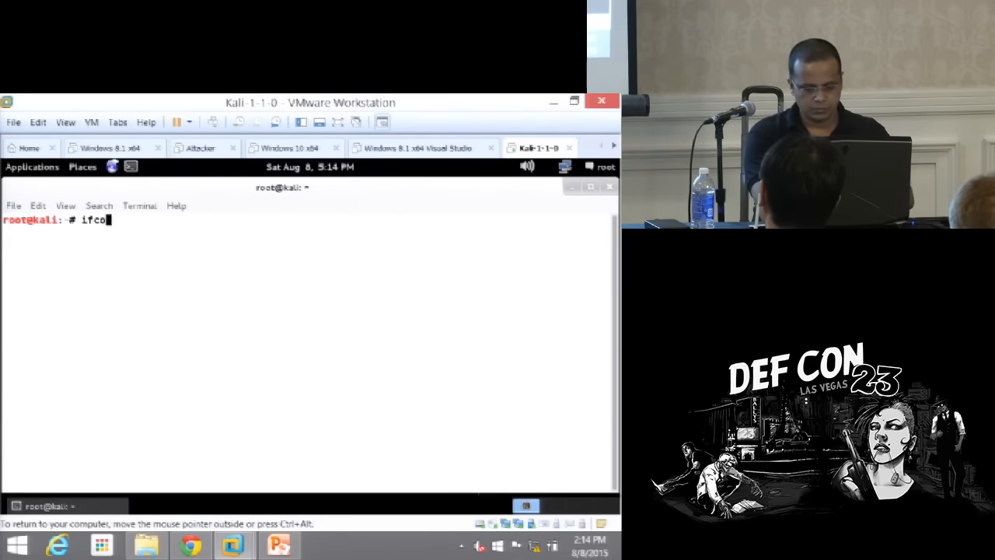
key(Return)
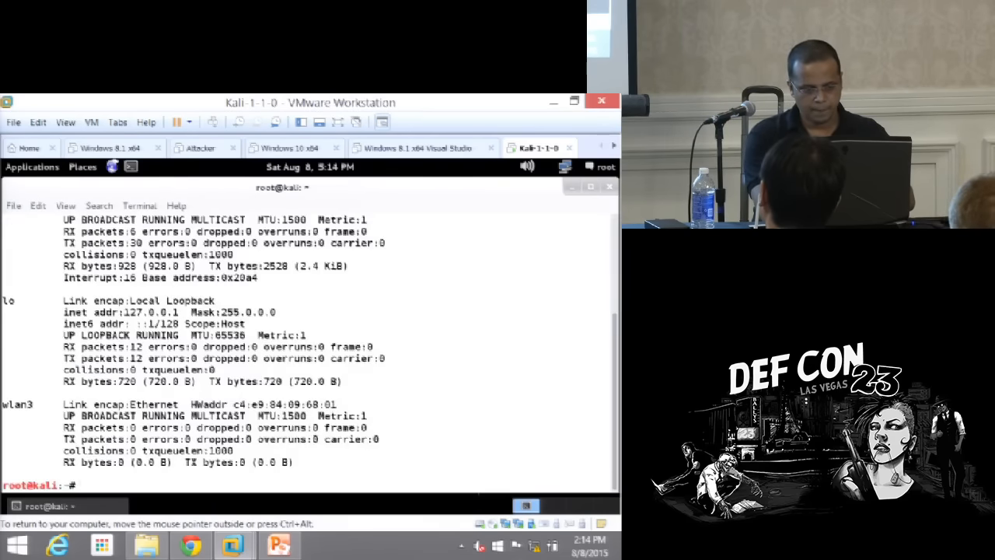
List the wpa_supplicant control socket directory /var/run/wpa_supplicant/wlan3
text(ls /)
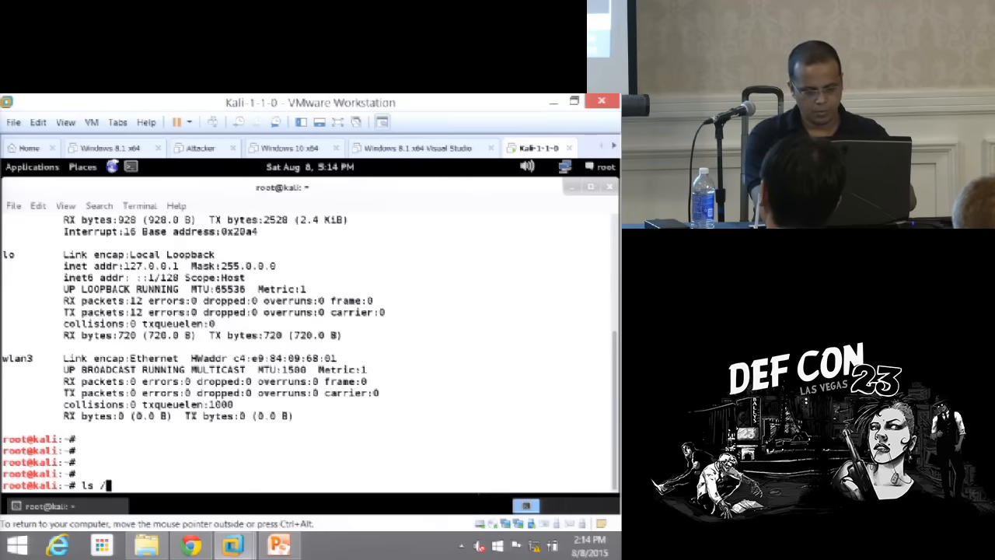
text(var/run)
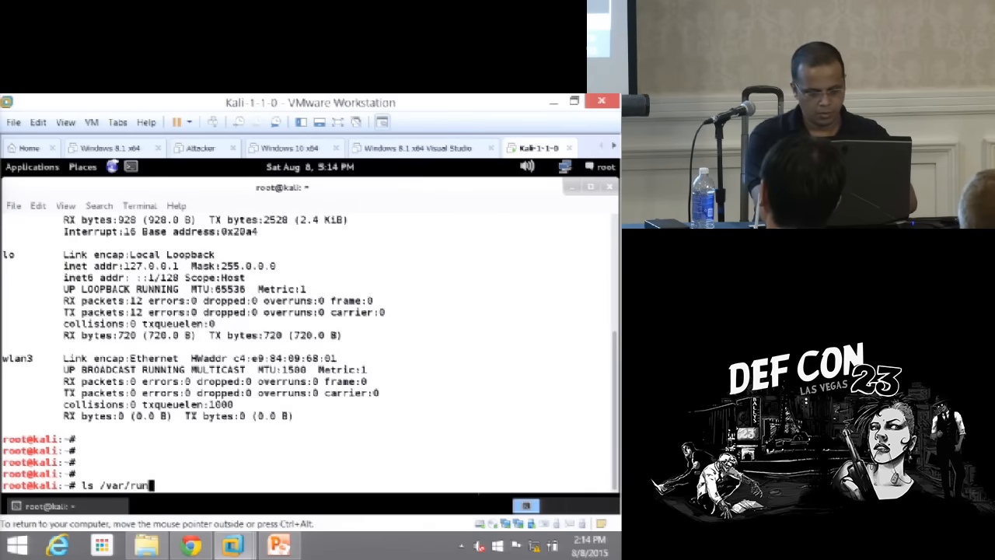
text(/wpa_supplicant/wlan3)
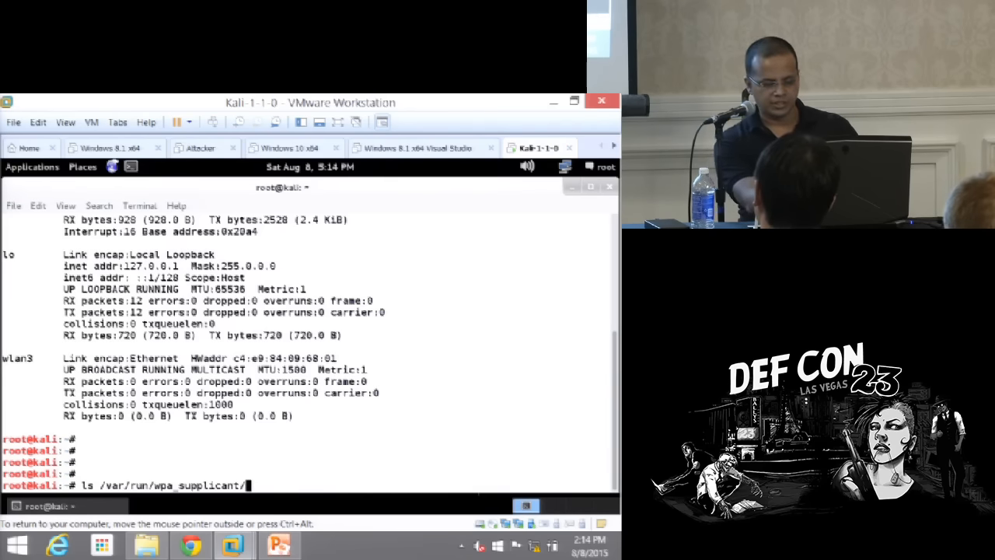
key(Return)
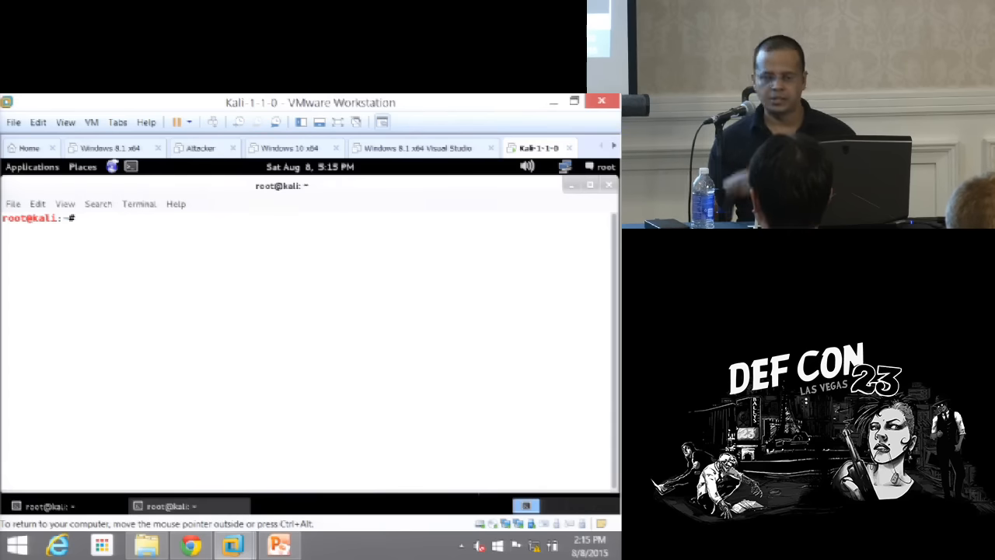
Start an interactive wpa_cli session at the root prompt
text(wpa_cli)
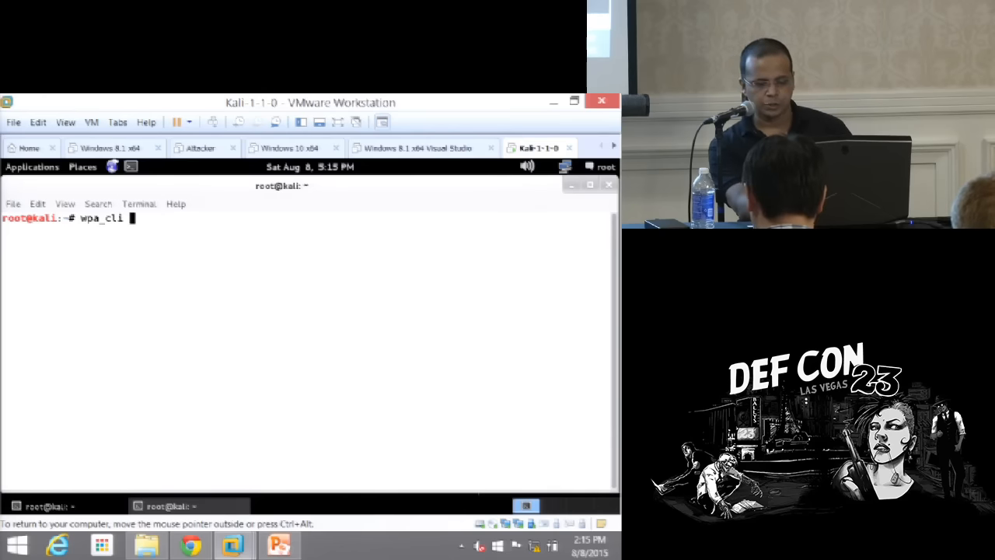
key(Return)
text(scan_results)
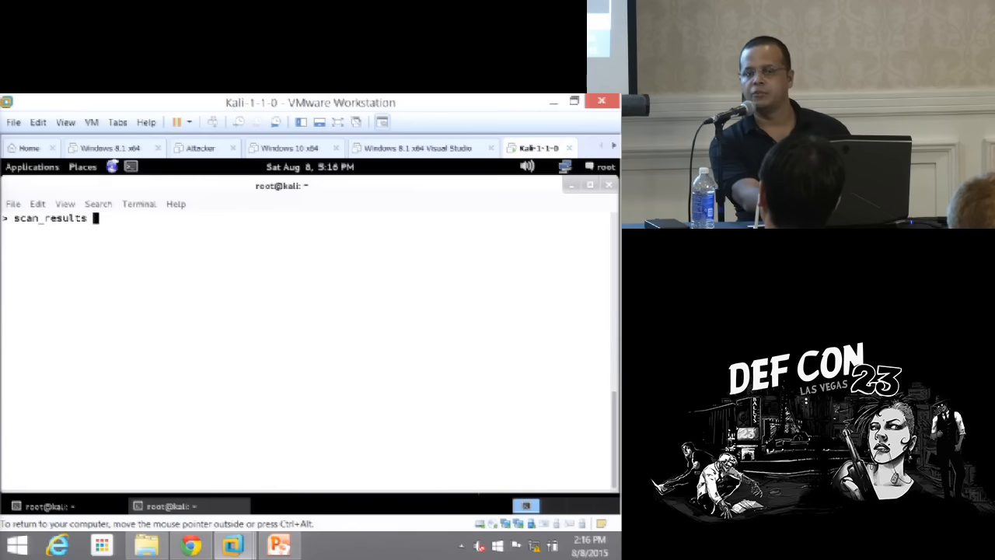
Run scan_results to list nearby access points such as VoltronBank and dc23-village-wifi
key(Return)
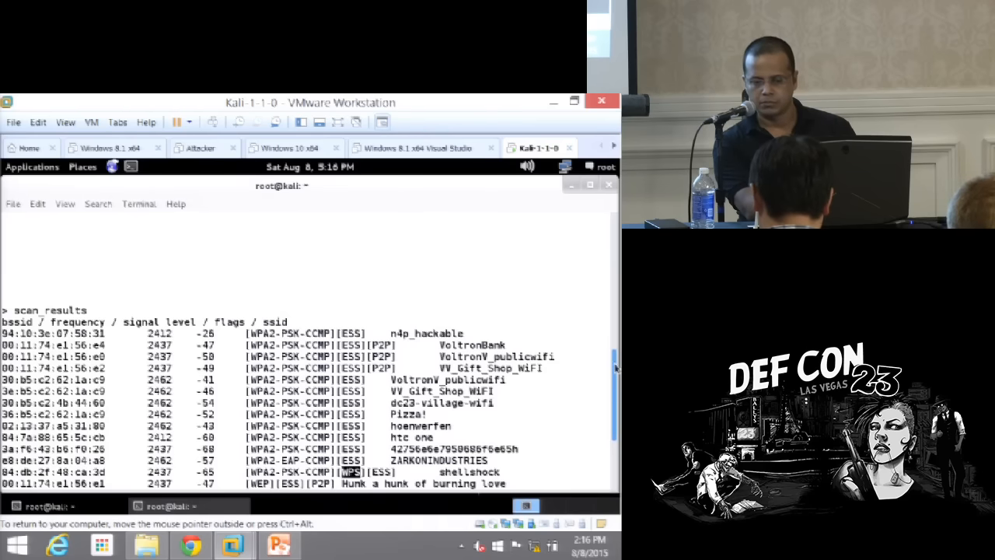
scroll(down, 3)
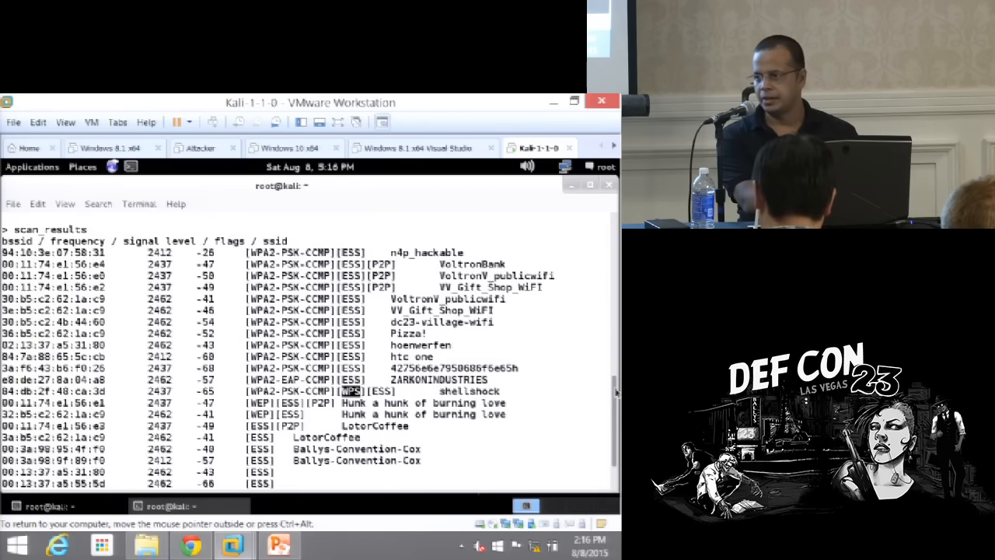
scroll(down, 3)
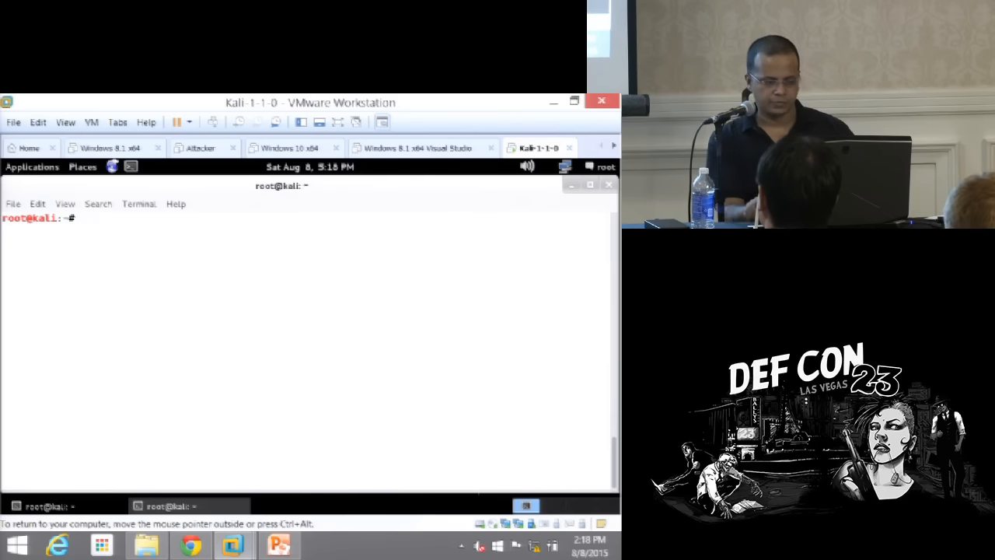
click(81, 218)
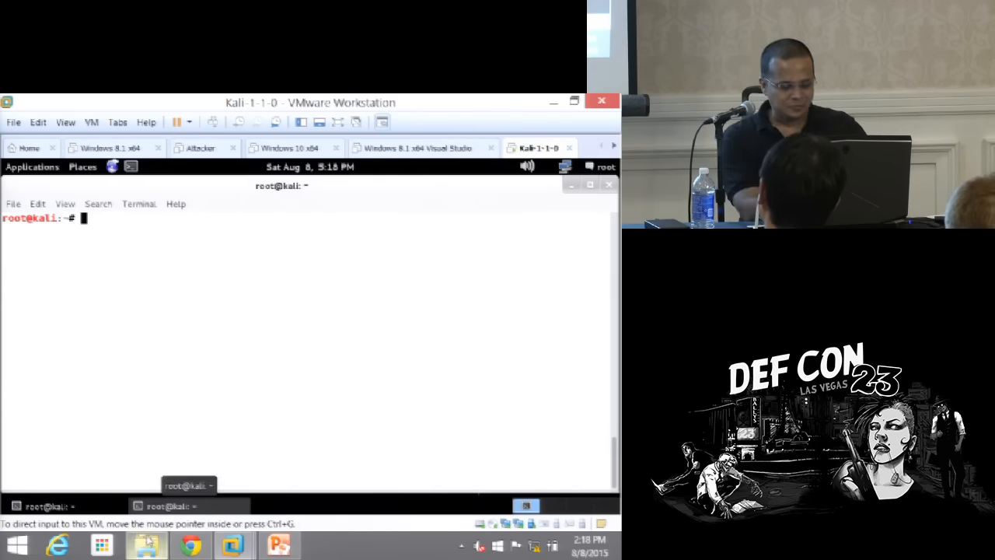
mouse_move(273, 448)
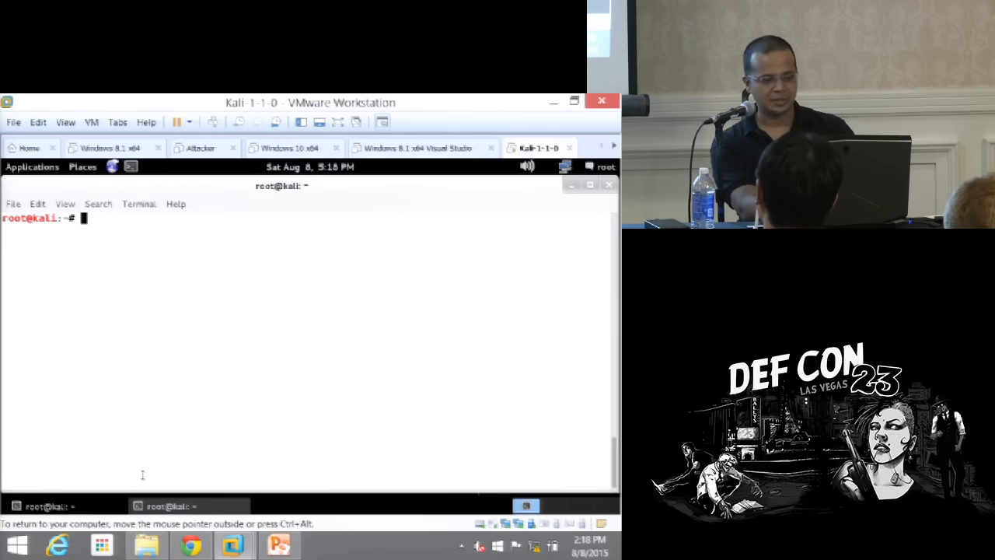
List /var/run/wpa_supplicant/ and the home folder with wpactrl, village and wificlass.zip
text(ls /var/run/wpa_supplicant/)
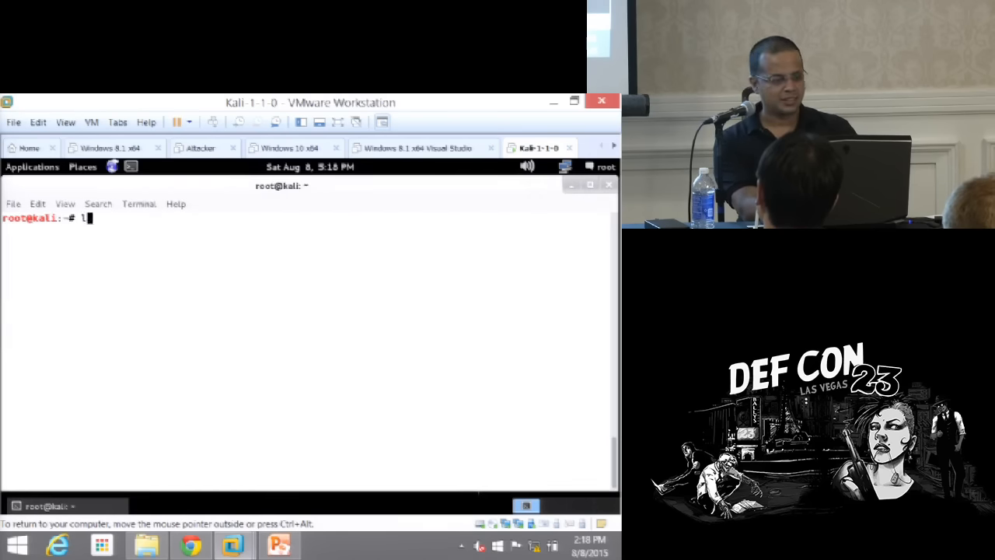
key(Return)
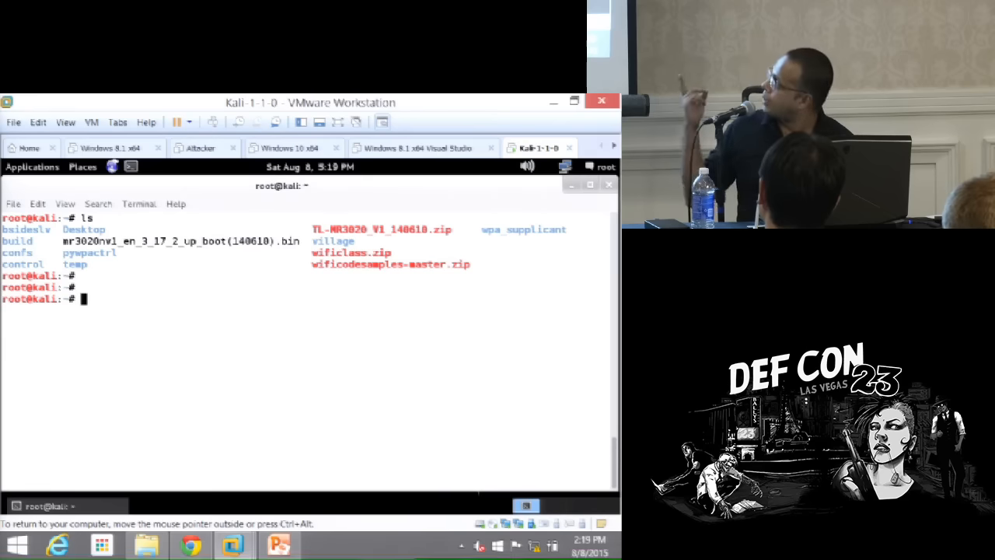
double_click(90, 252)
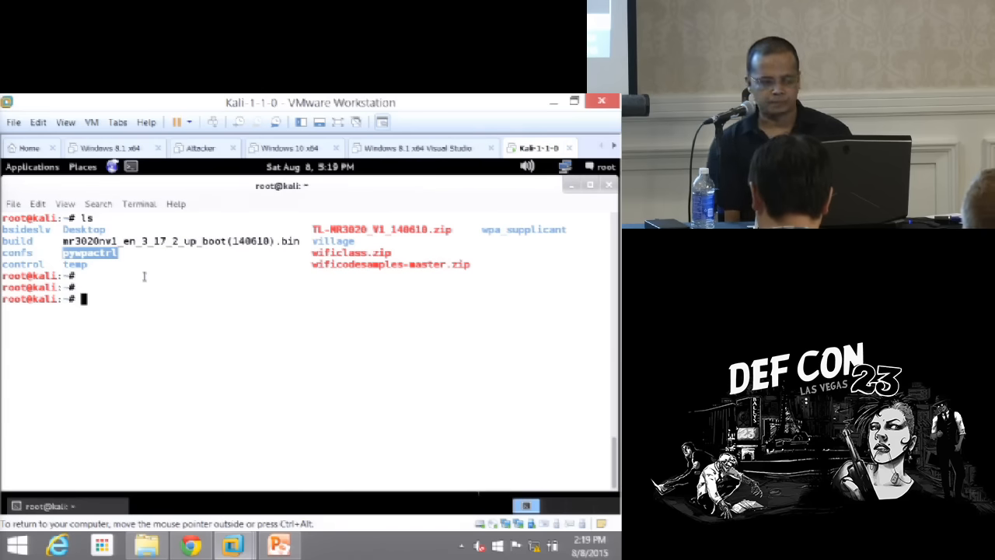
Clear the screen and run wpa_cli again from a fresh root prompt
text(python)
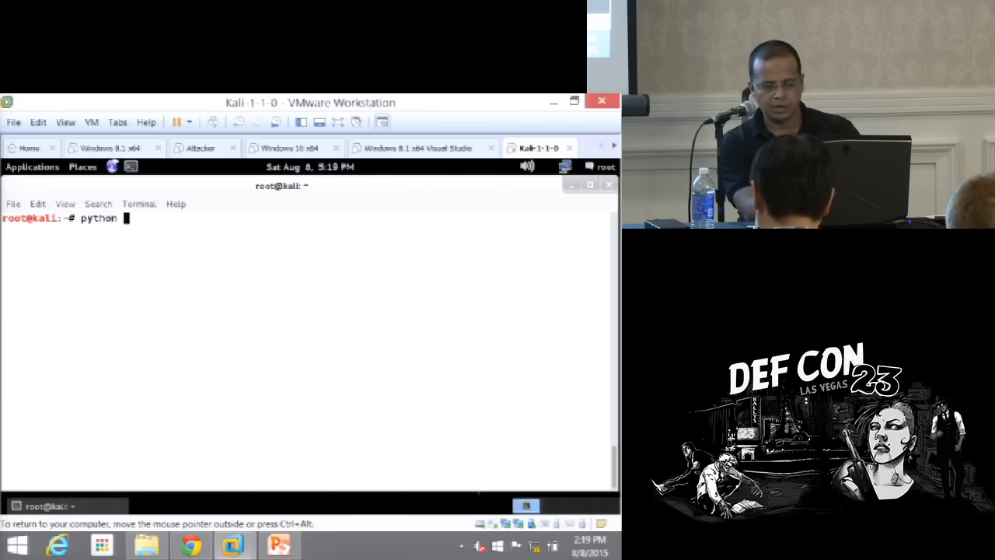
key(Return)
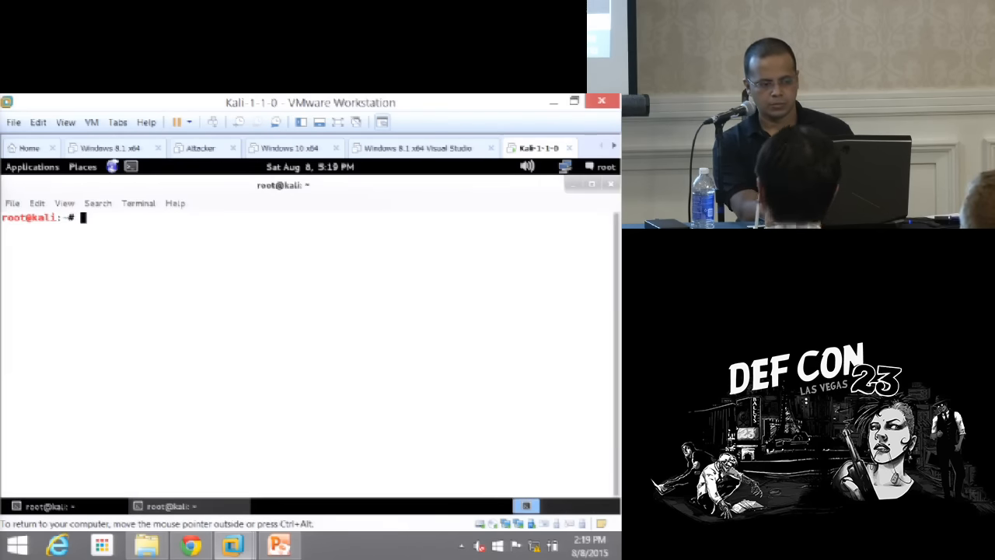
text(wpa_cli)
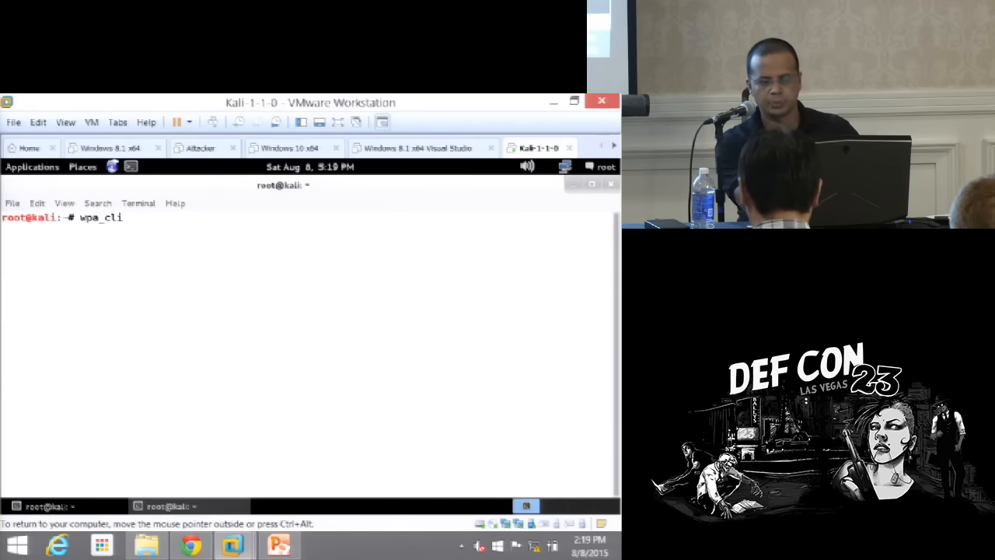
key(Return)
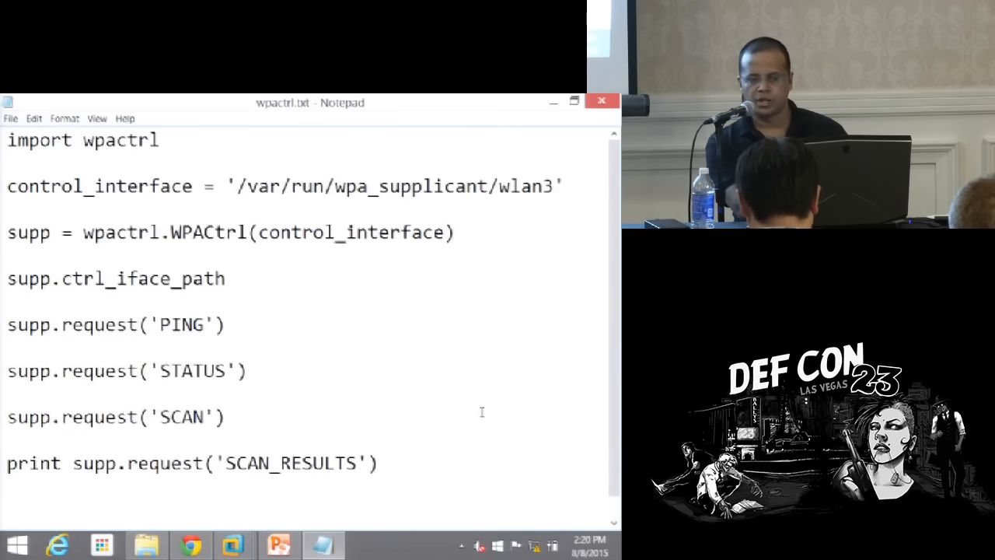
mouse_move(268, 314)
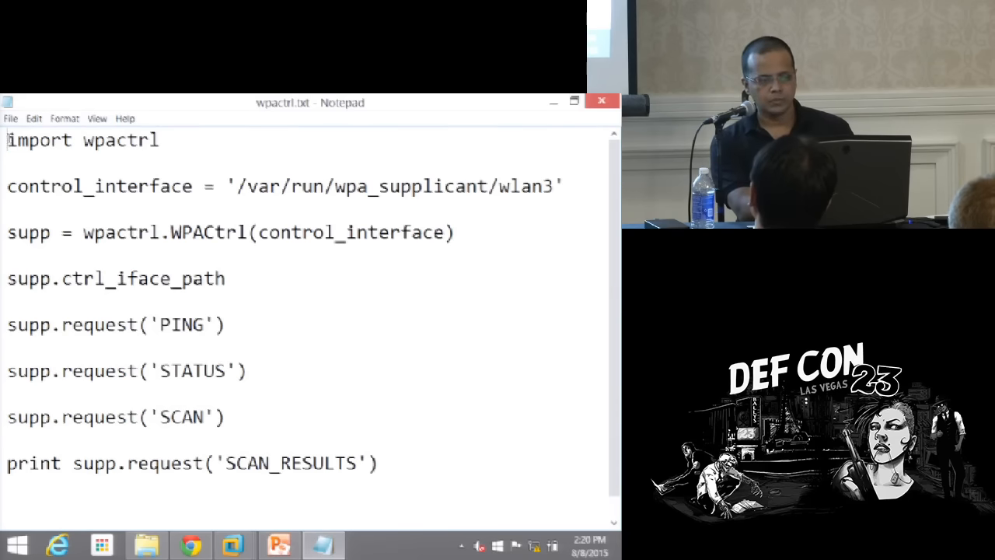
Select the import wpactrl line in wpactrl.txt for copying
triple_click(81, 140)
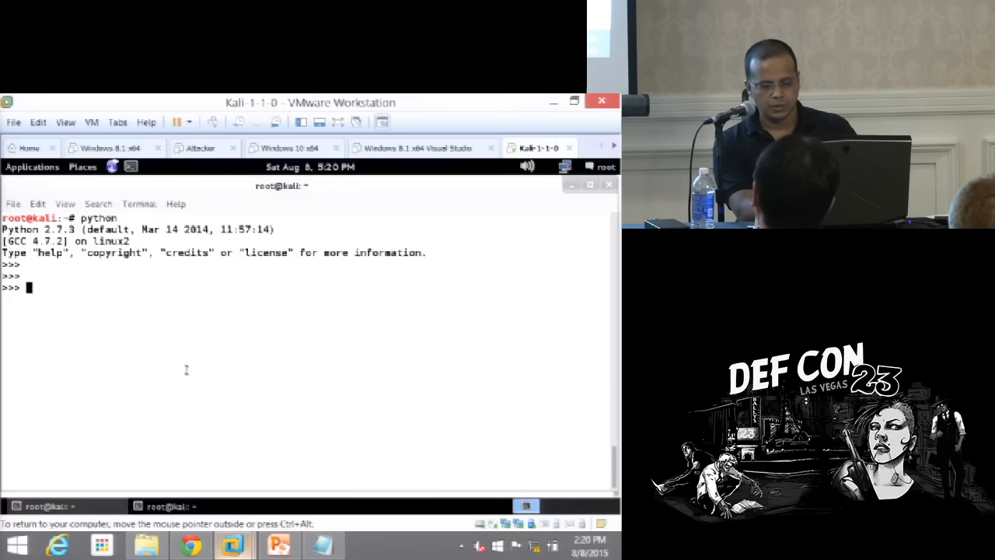
Import the wpactrl module in the Python 2.7.3 session without errors
text(import wpactrl)
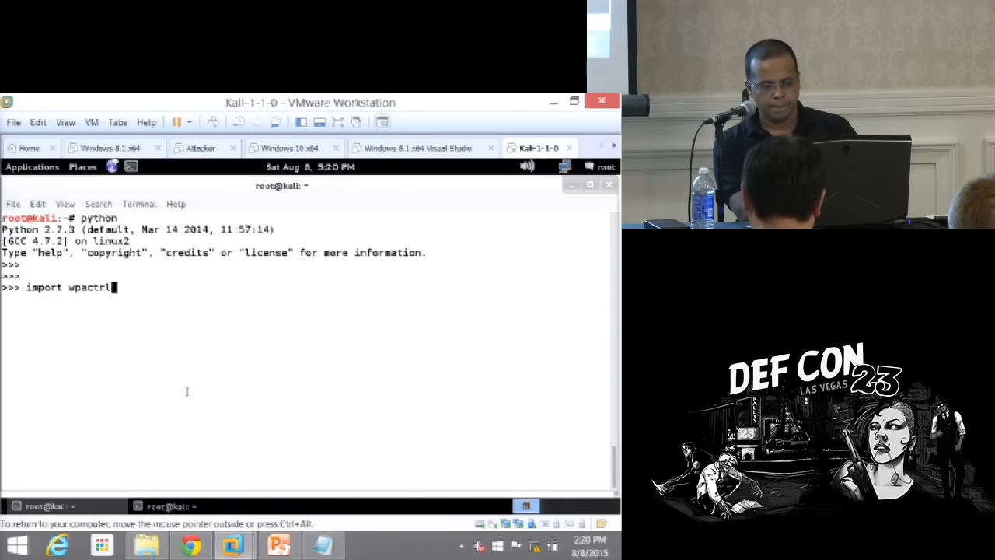
key(Return)
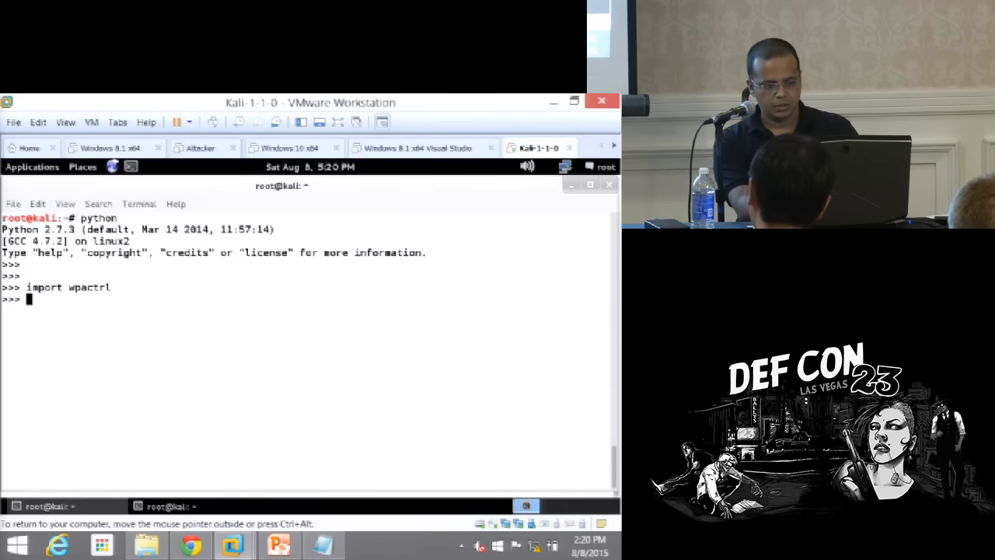
key(Return)
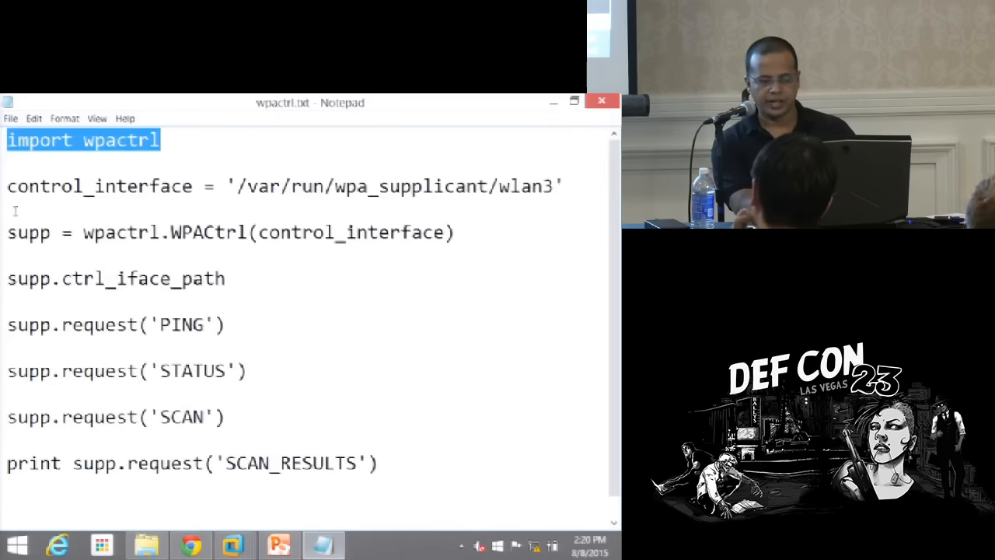
Select the control_interface = '/var/run/wpa_supplicant/wlan3' line to carry into Python
click(286, 187)
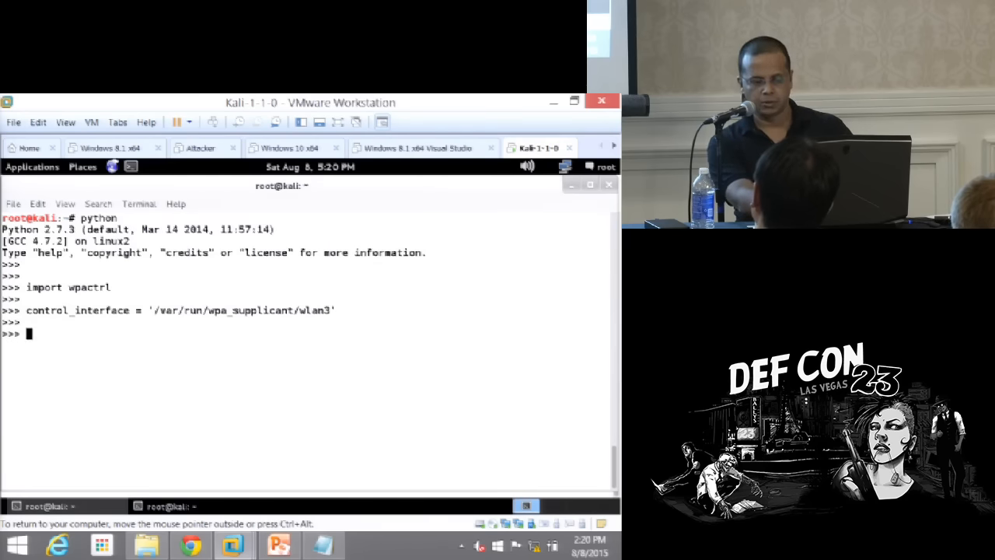
Create the WPACtrl connection on the control interface and get PONG back from a PING request
click(324, 544)
text(supp = wpactrl.WPACtrl(control_interface))
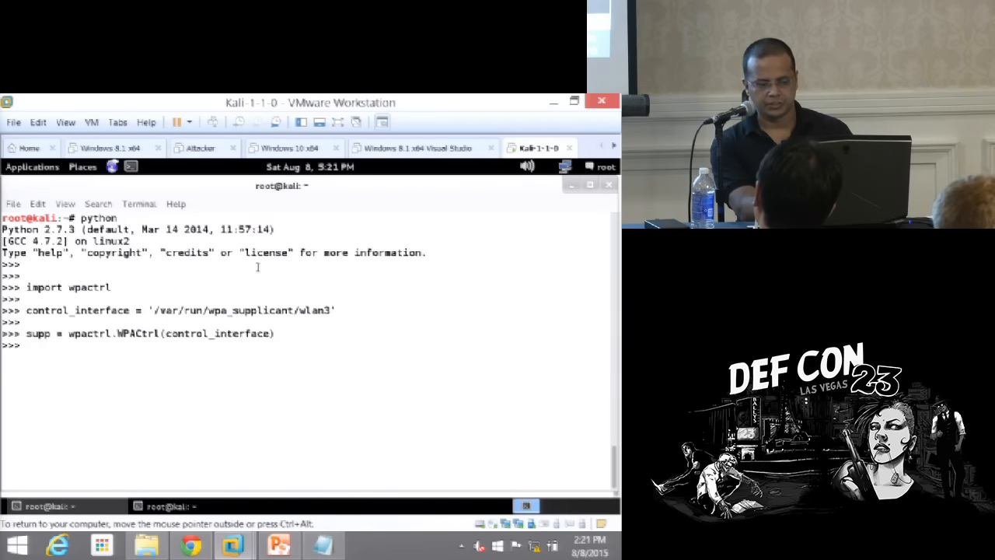
key(Return)
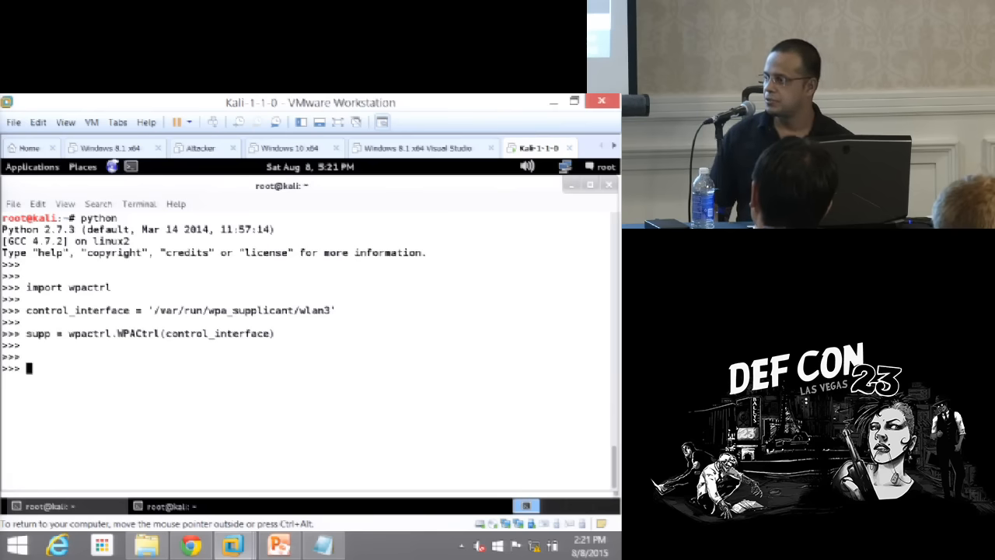
mouse_move(301, 443)
text(supp.request('PING'))
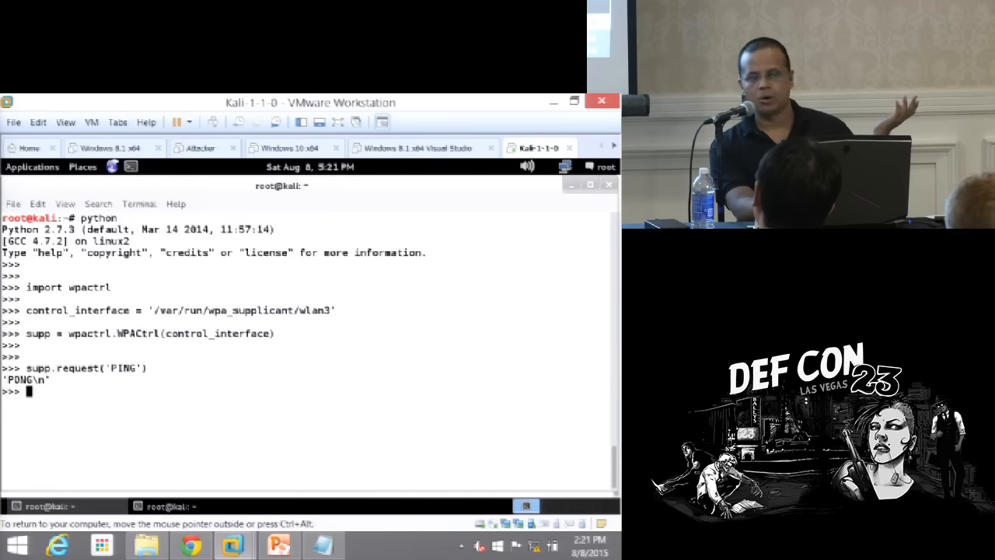
key(Return)
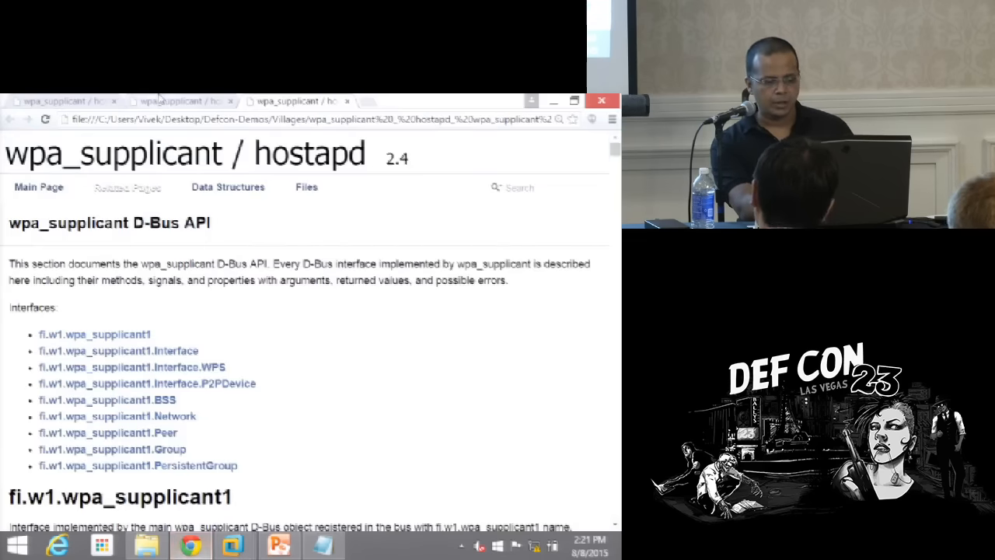
Read the control interface commands from PING through P2P_CONNECT, then return to the Kali terminal
scroll(down, 3)
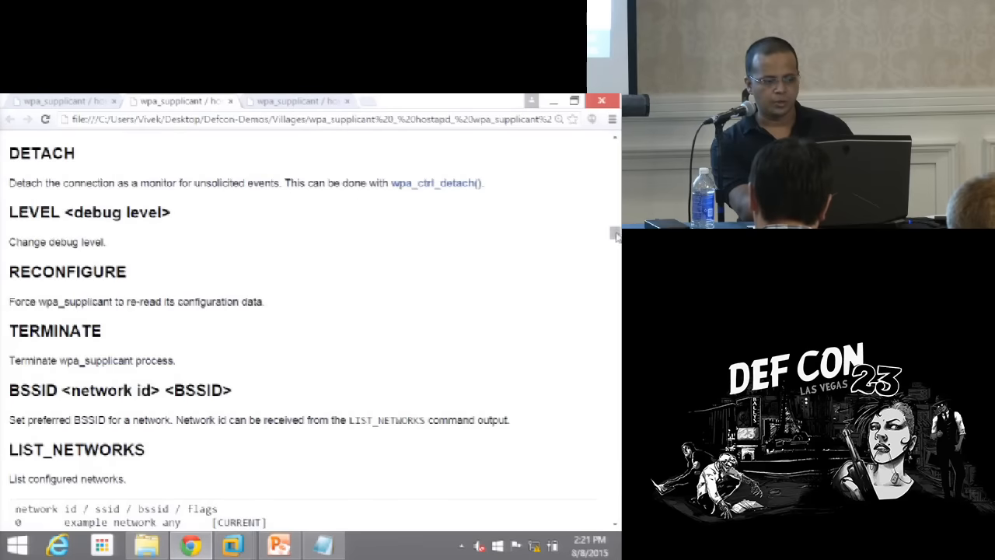
scroll(up, 3)
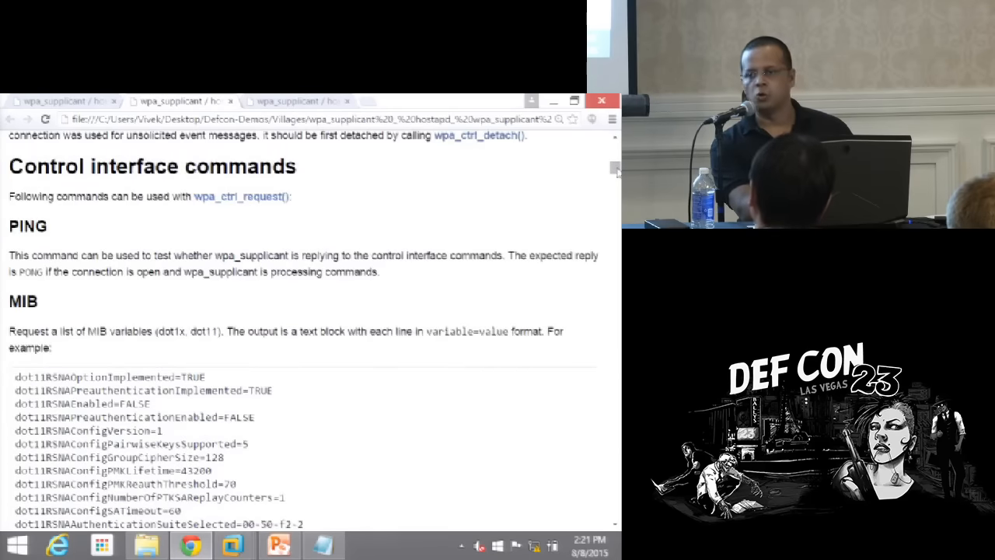
scroll(down, 3)
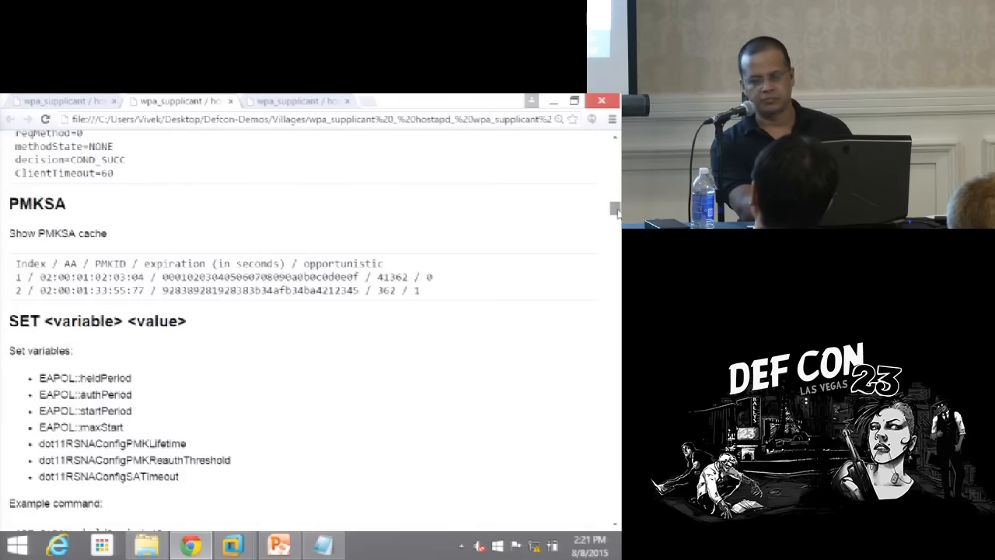
scroll(down, 3)
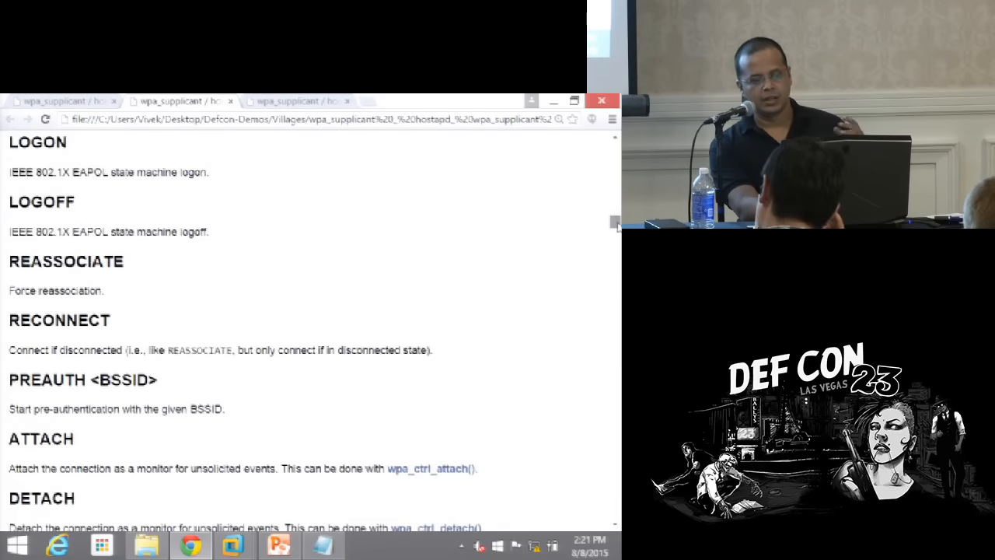
scroll(down, 3)
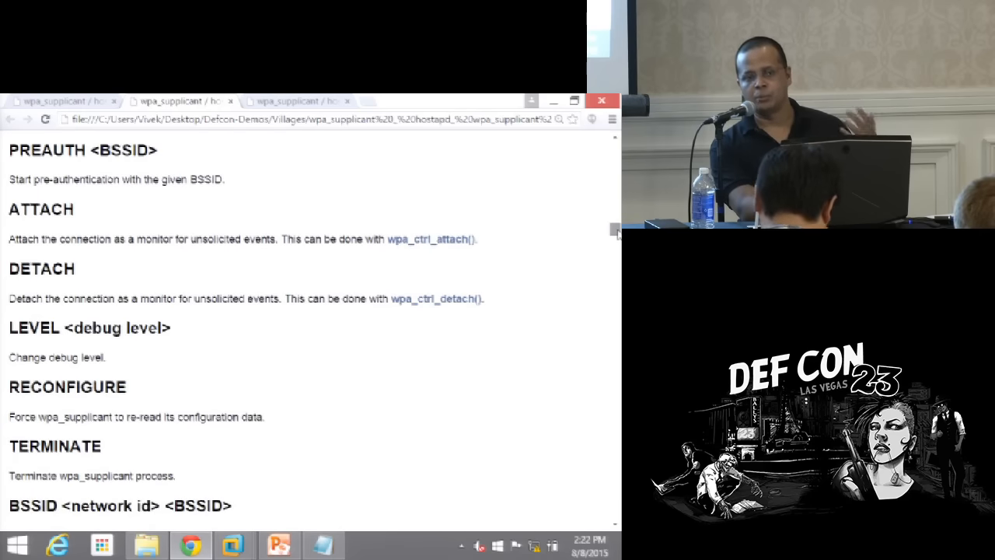
scroll(down, 3)
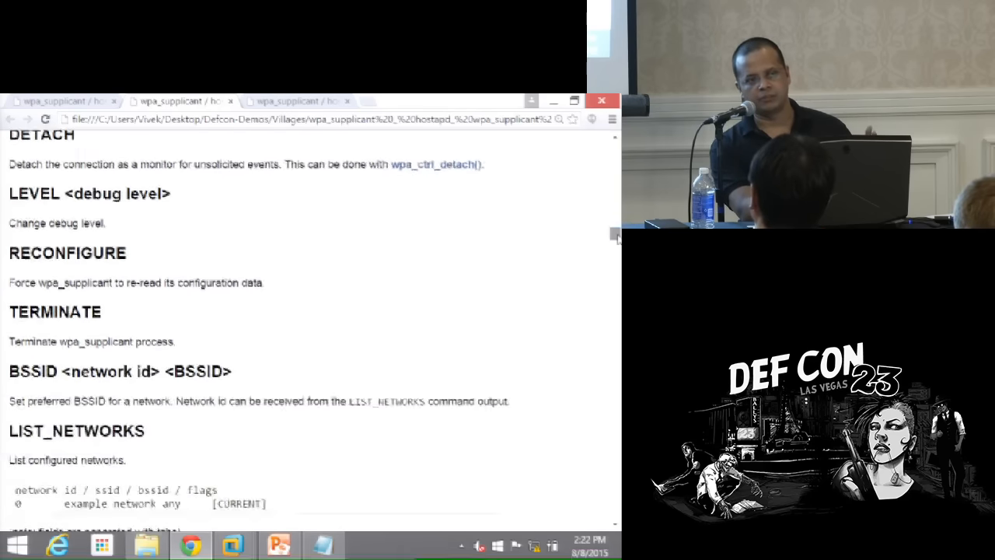
scroll(down, 3)
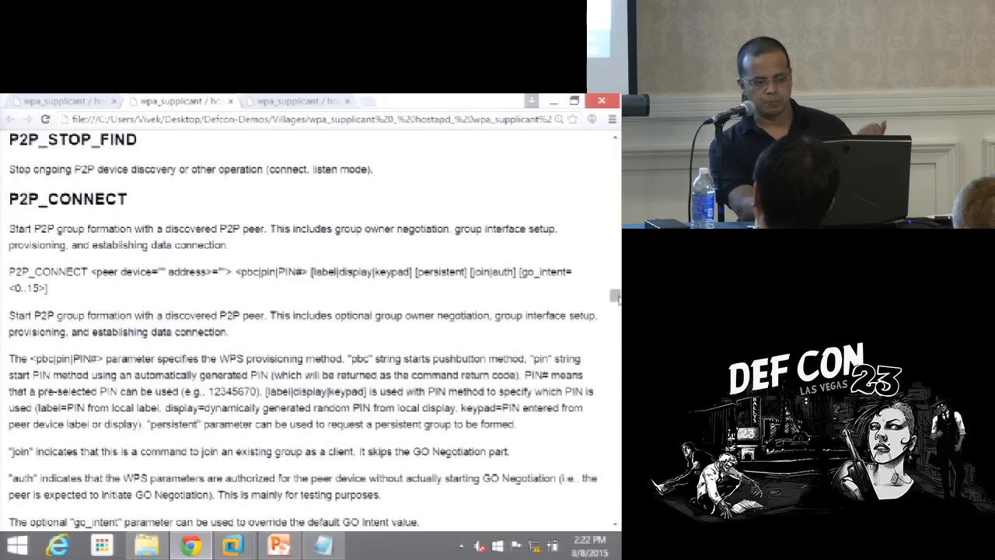
click(233, 544)
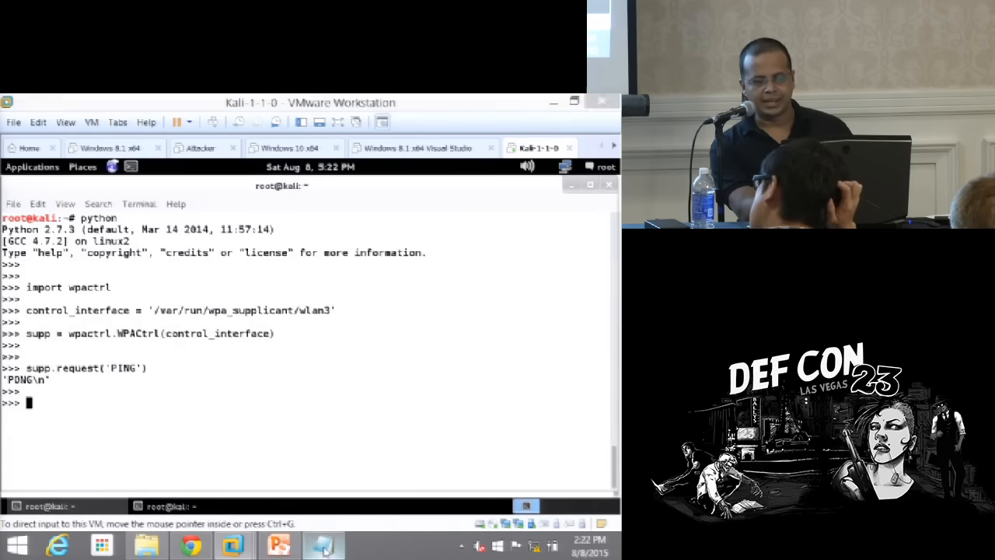
Copy the PING request line from the Notepad notes and bring the Kali 1.1.0 VM forward
click(322, 544)
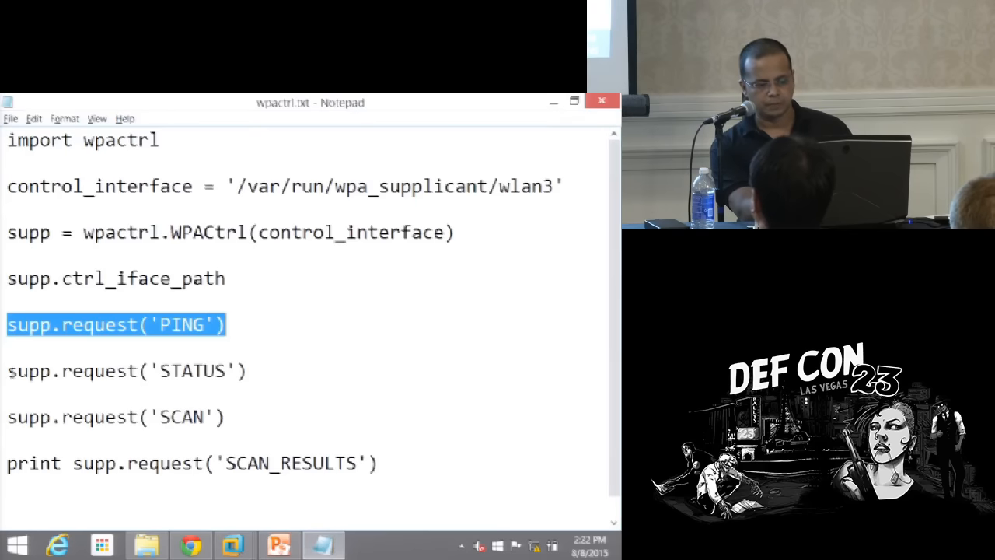
right_click(124, 370)
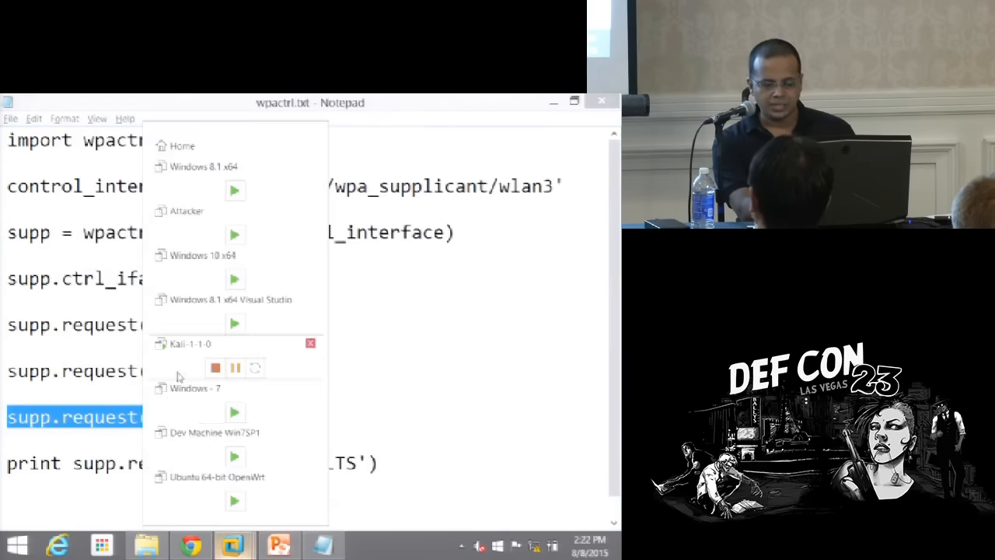
click(189, 344)
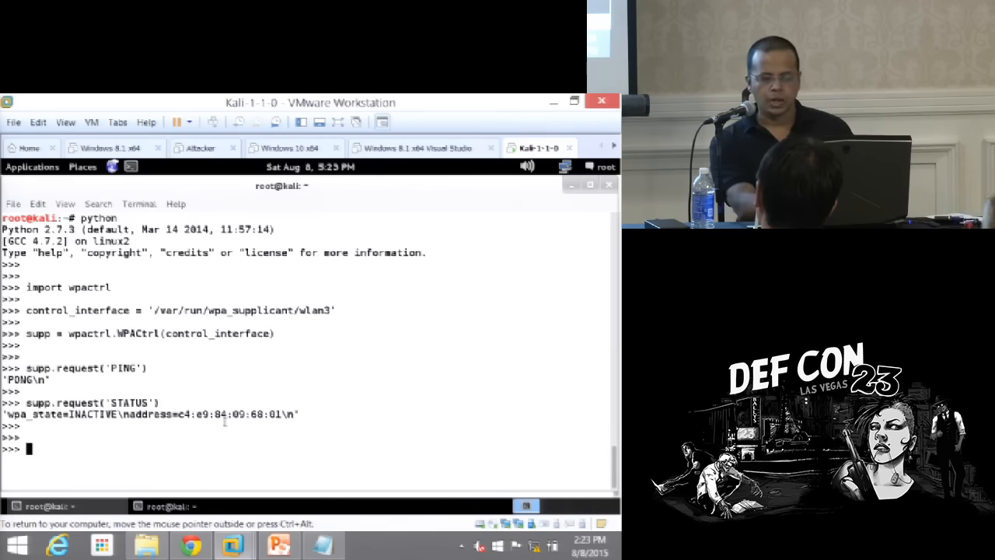
Send supp.request('SCAN') twice, each returning OK, on a cleared console
key(ctrl+l)
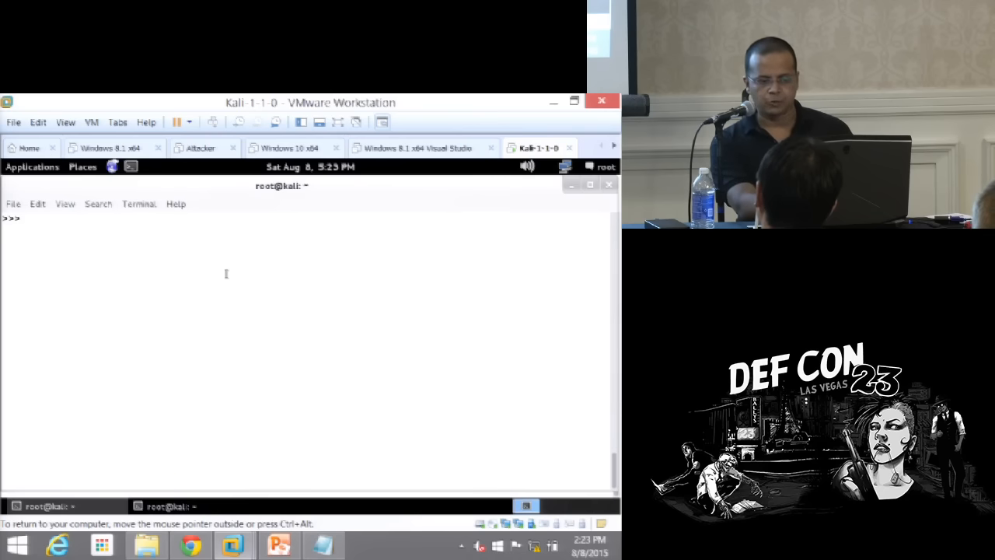
text(supp.request('SCAN'))
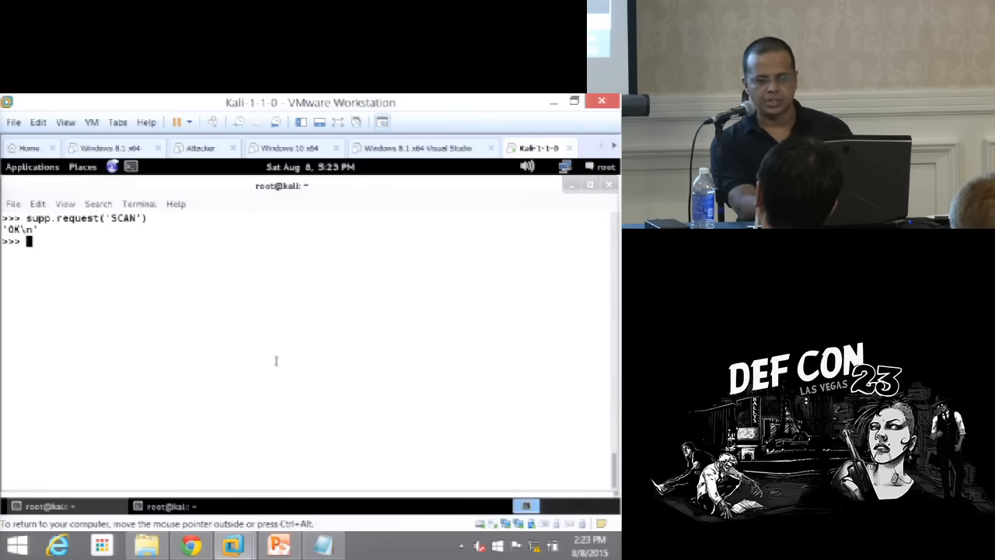
key(Return)
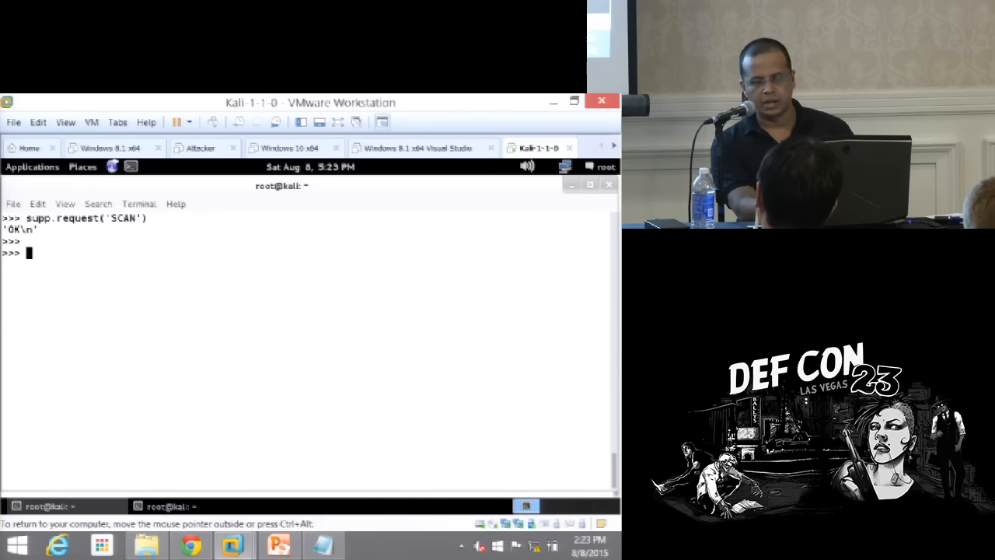
key(Return)
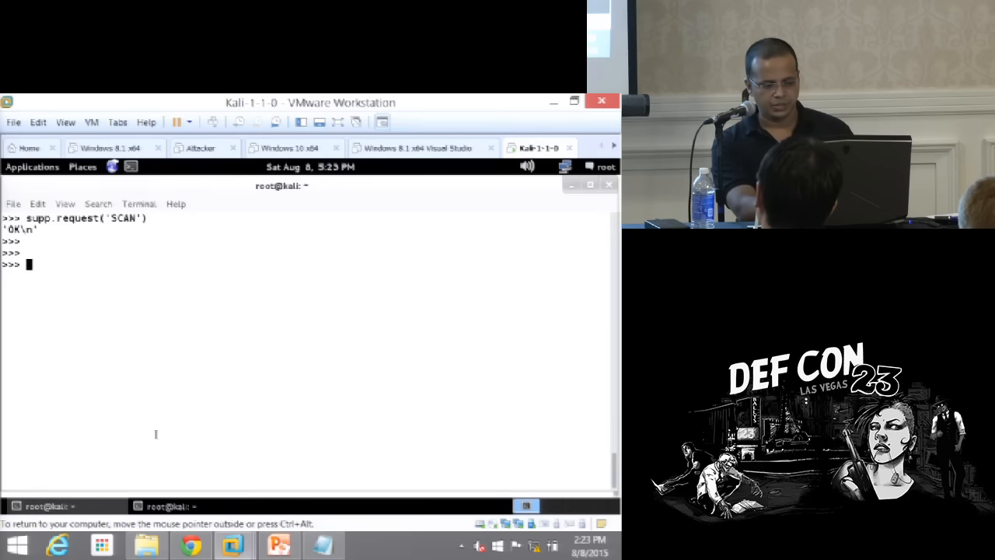
key(Return)
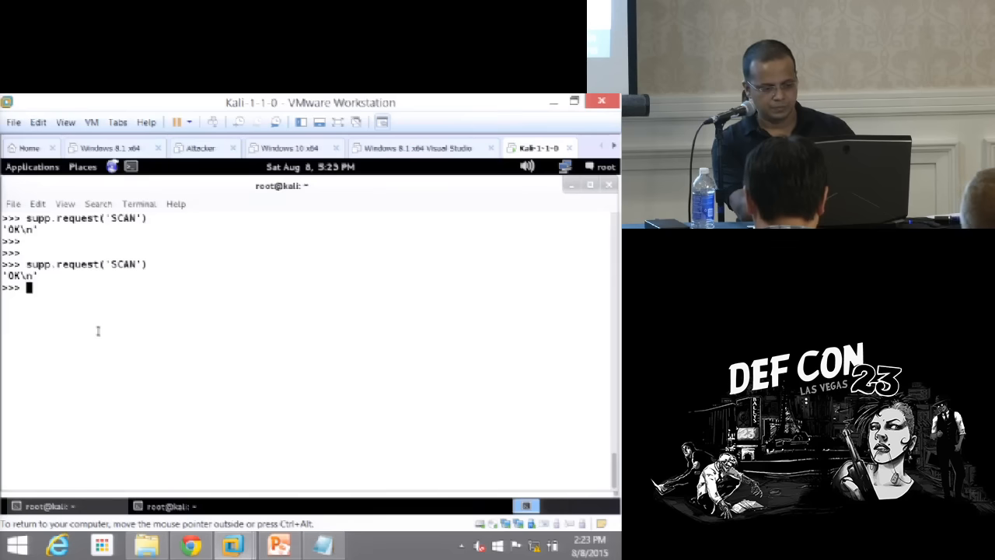
right_click(98, 330)
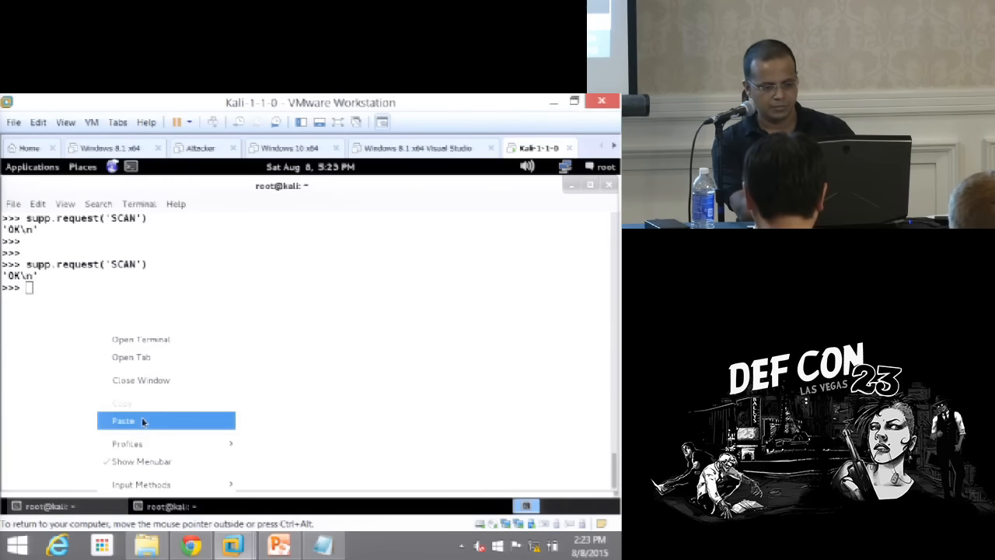
click(123, 420)
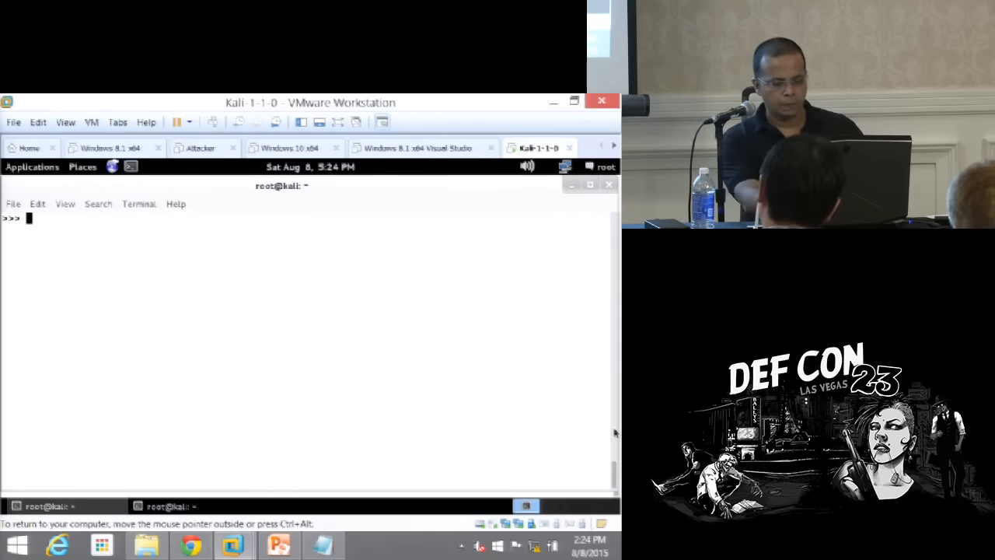
Repeat SCAN requests that return FAIL-BUSY, then a final SCAN that returns OK
text(print supp.request('SCAN_RESULTS'))
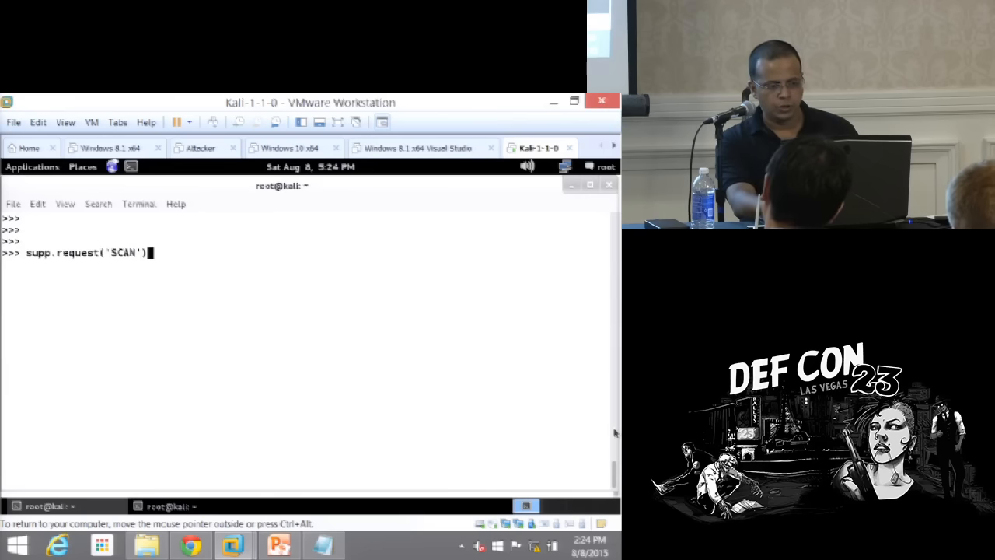
key(Return)
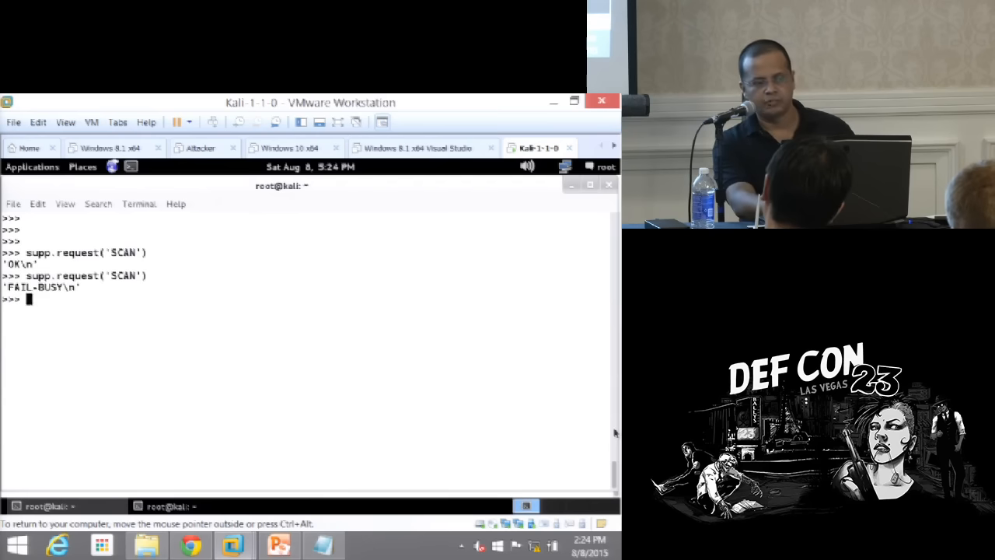
key(Return)
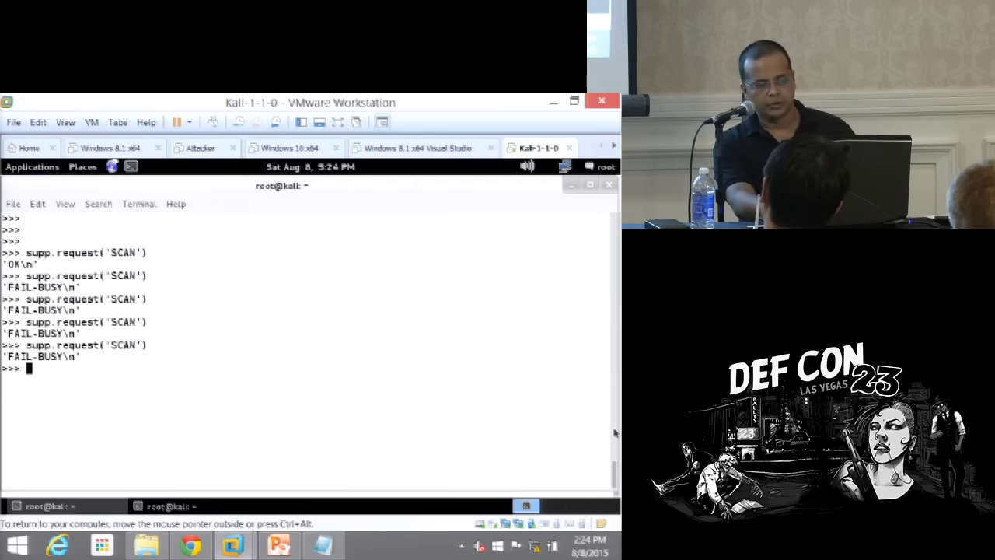
text(supp.request('SCAN'))
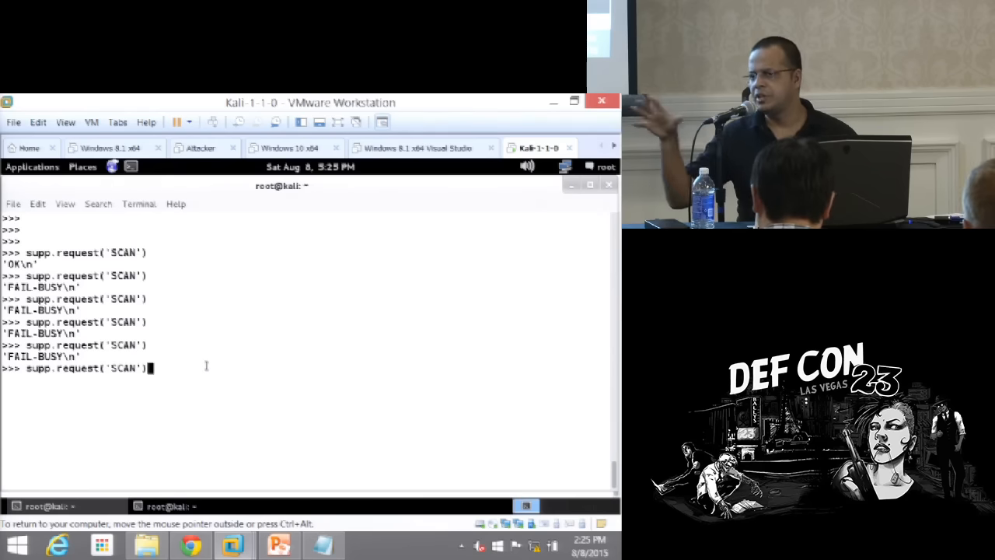
mouse_move(174, 420)
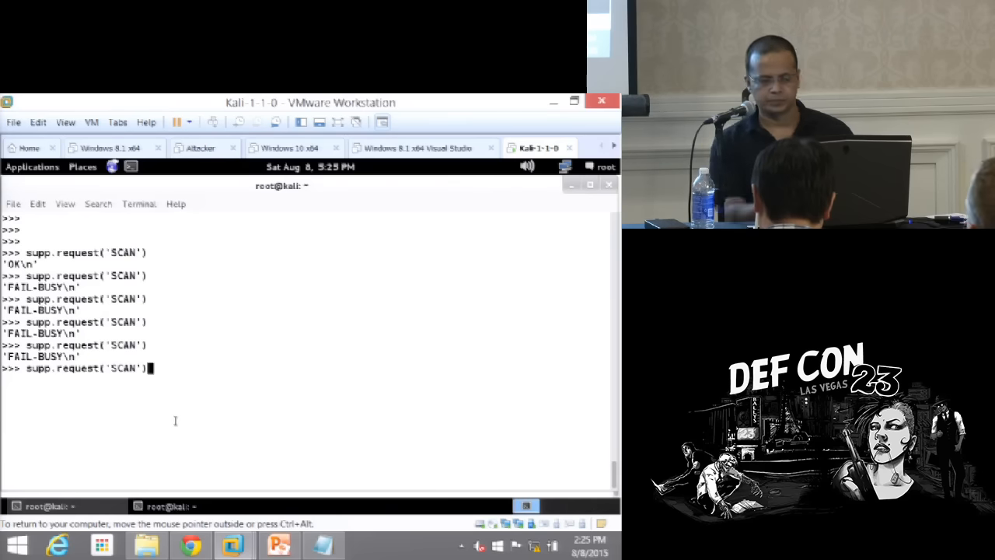
key(Return)
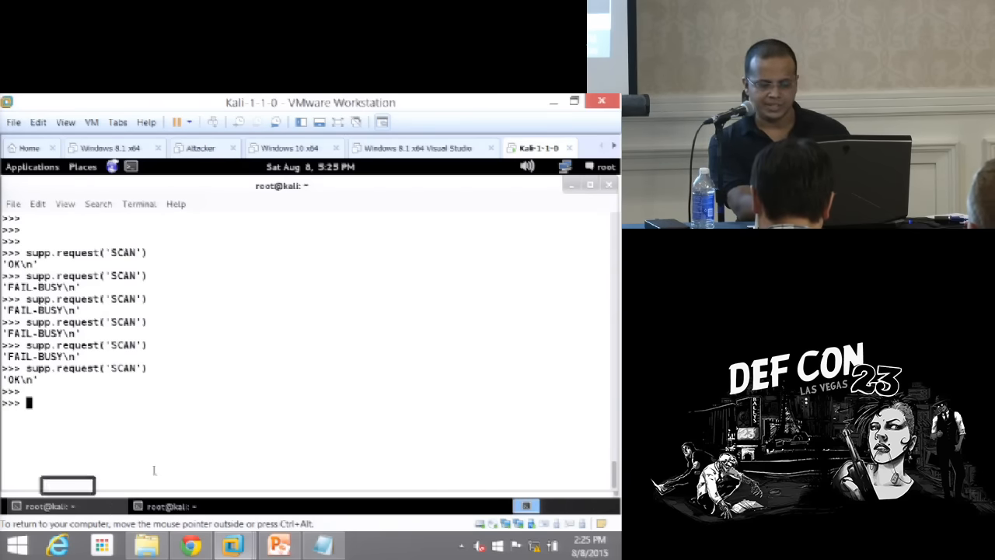
Navigate File Explorer to DATA (D:) > Pentester Academy Books > Scripting Wi-Fi Attack Tools
click(146, 544)
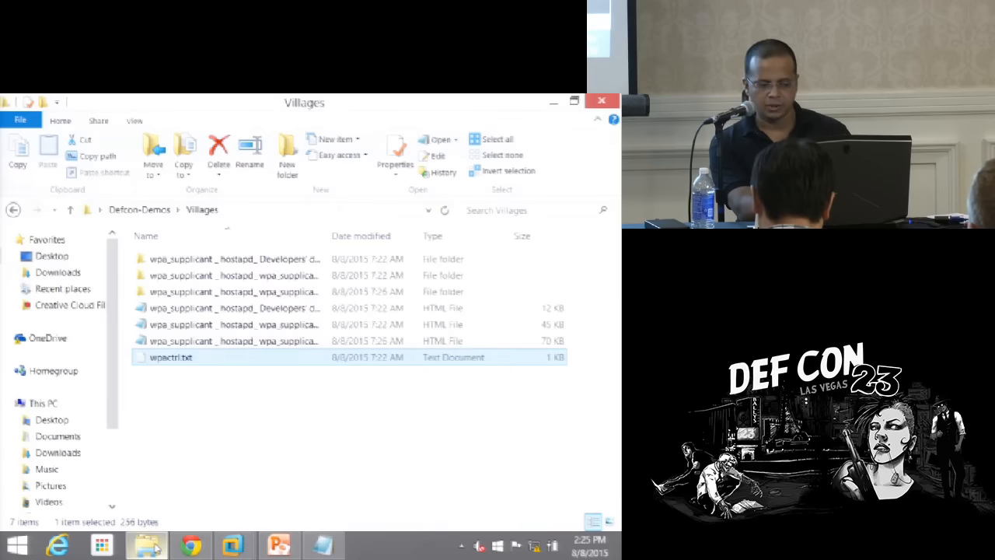
scroll(down, 3)
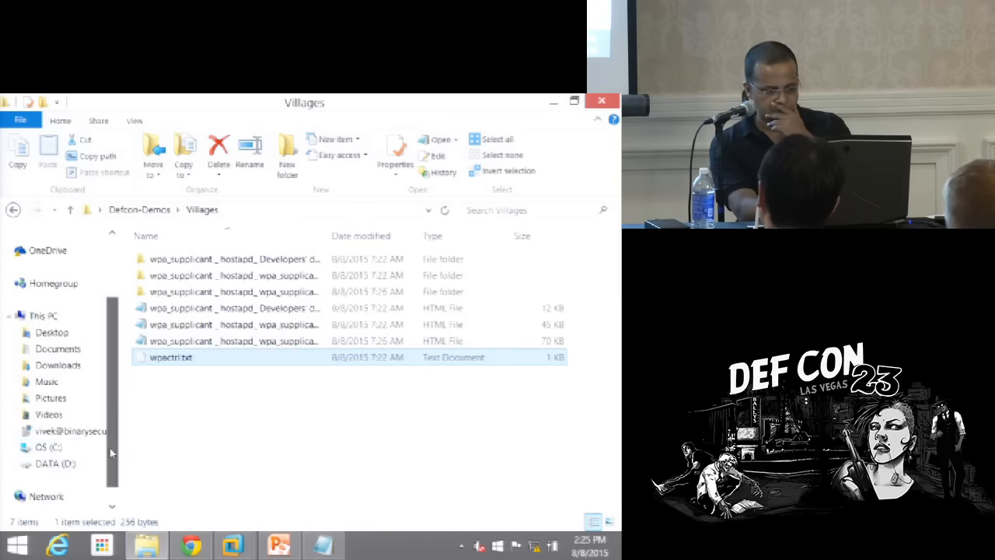
click(54, 463)
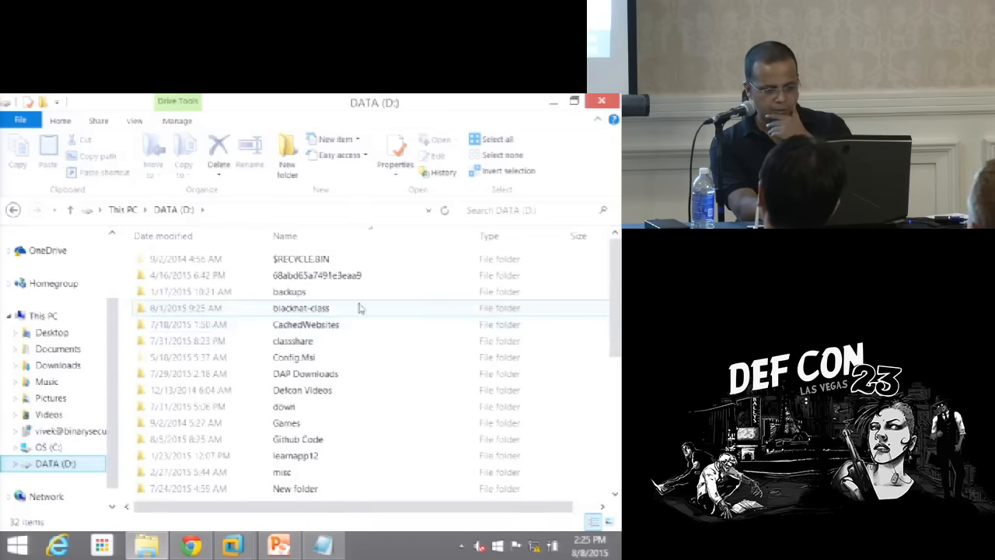
scroll(down, 3)
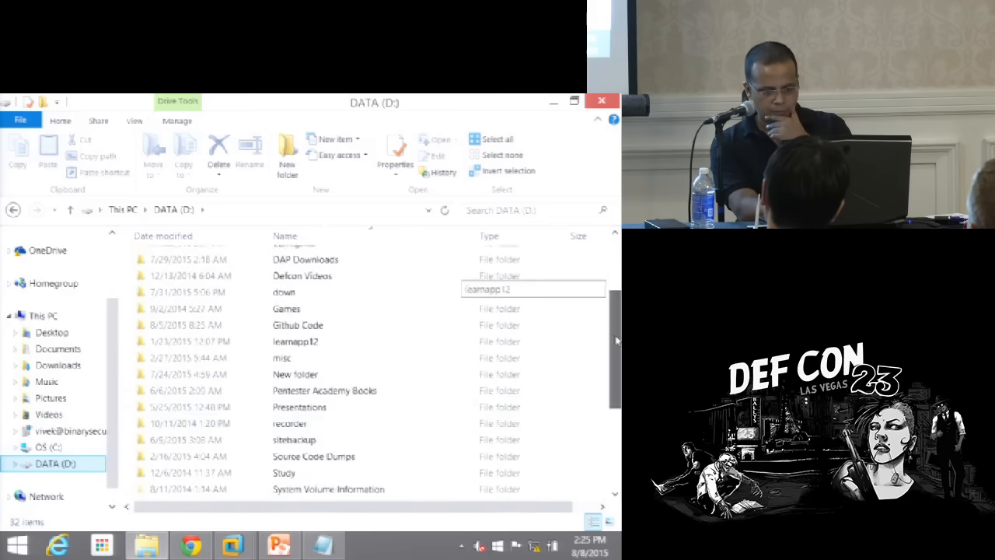
double_click(323, 390)
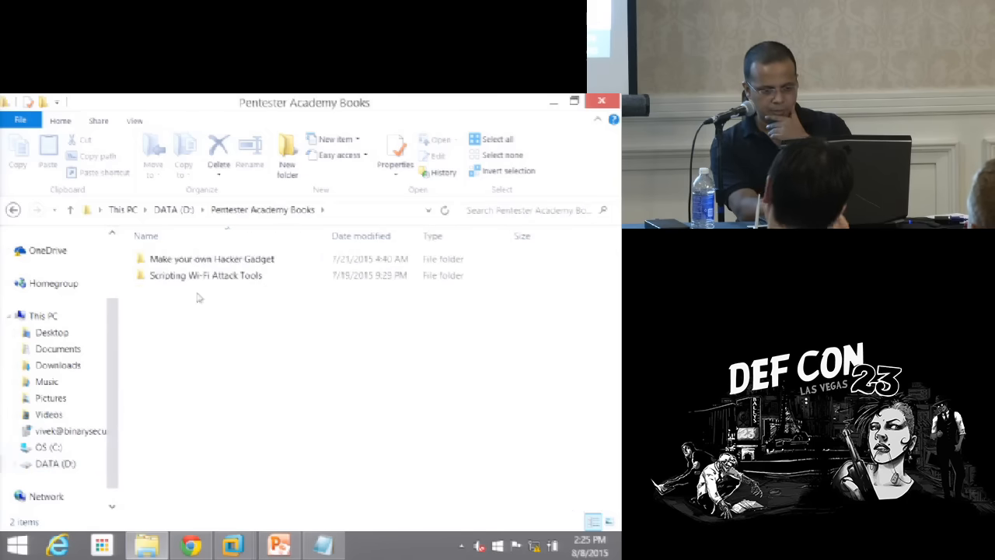
double_click(206, 276)
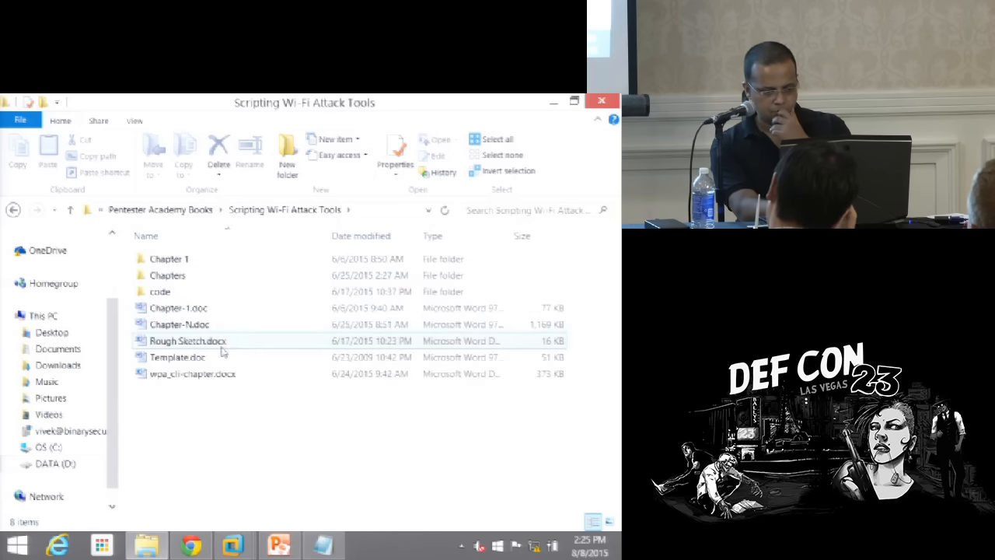
Open the wpa_cli-chapter.docx document in Word and the code folder
click(192, 373)
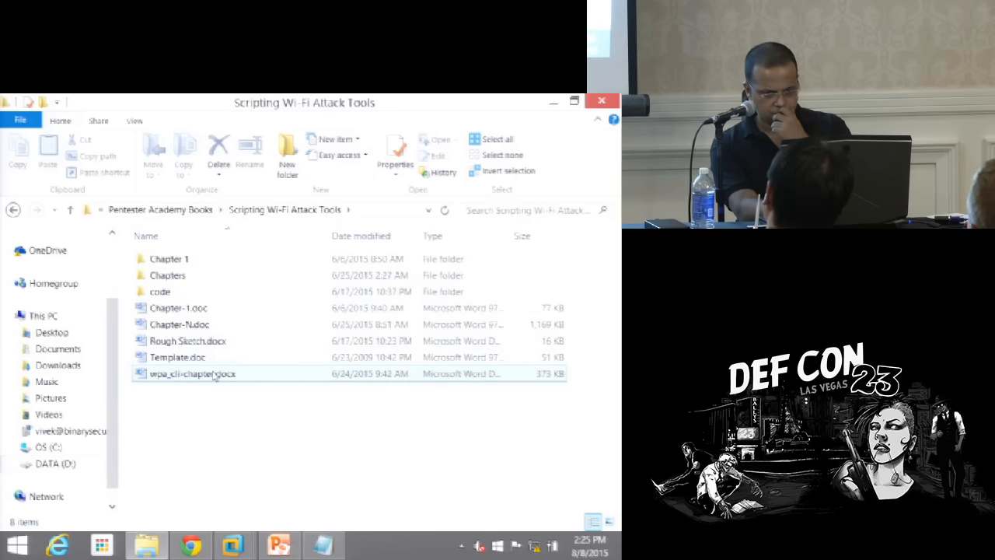
double_click(193, 373)
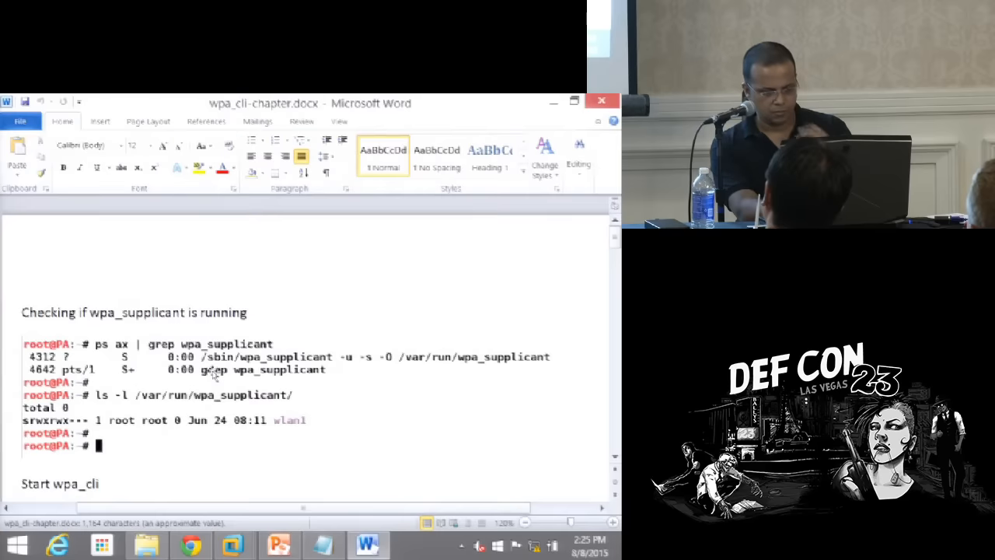
scroll(down, 3)
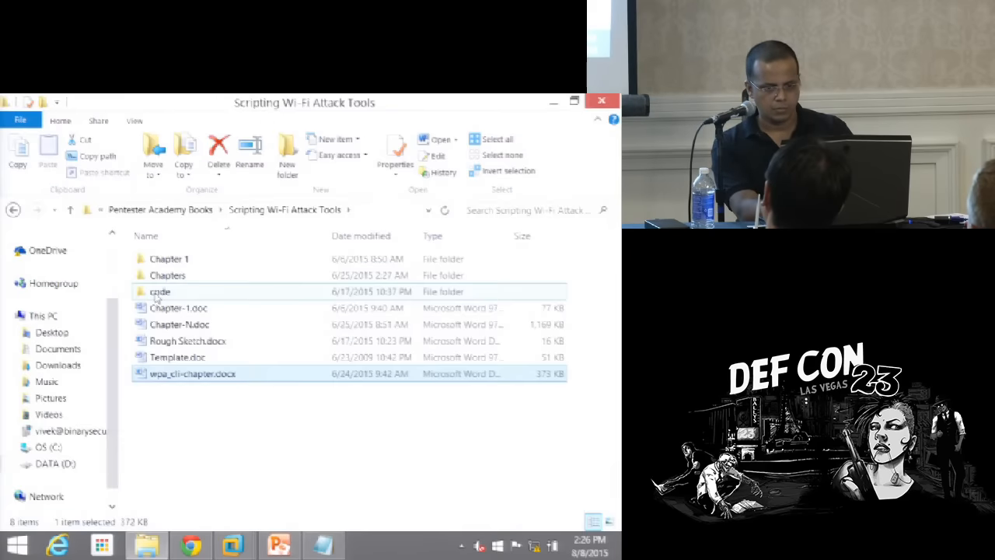
double_click(193, 373)
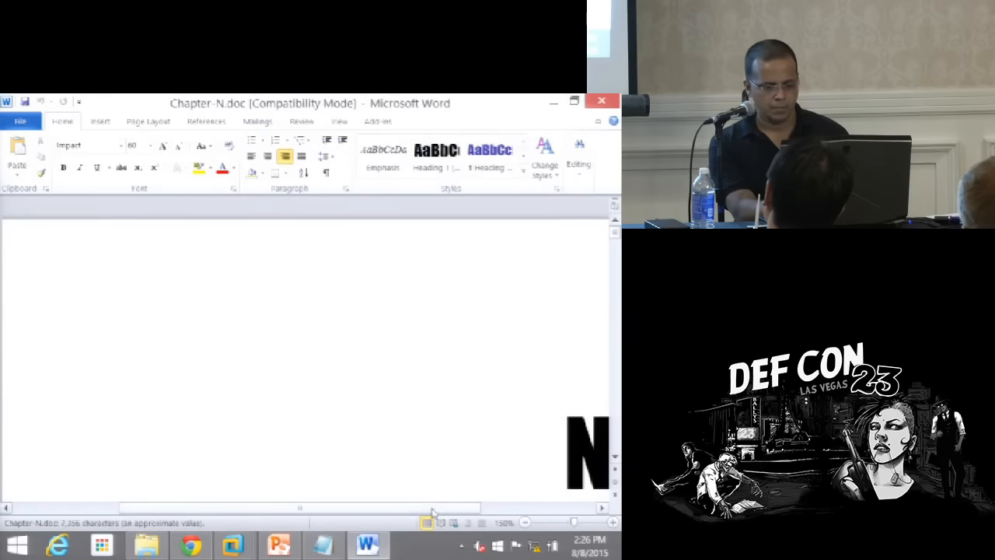
Switch to the View ribbon and scroll Chapter-N to page 12's WPA-PSK configuration commands
click(339, 121)
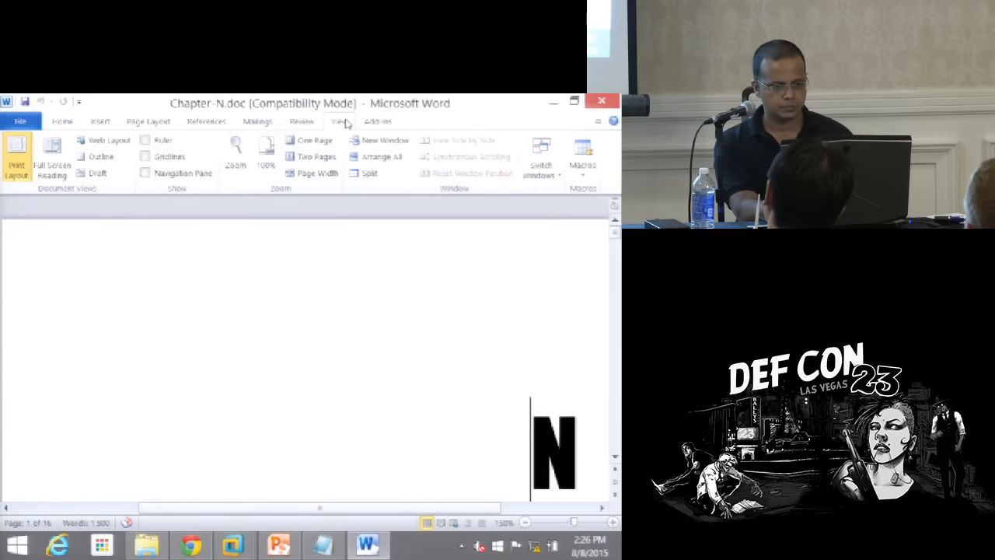
click(314, 140)
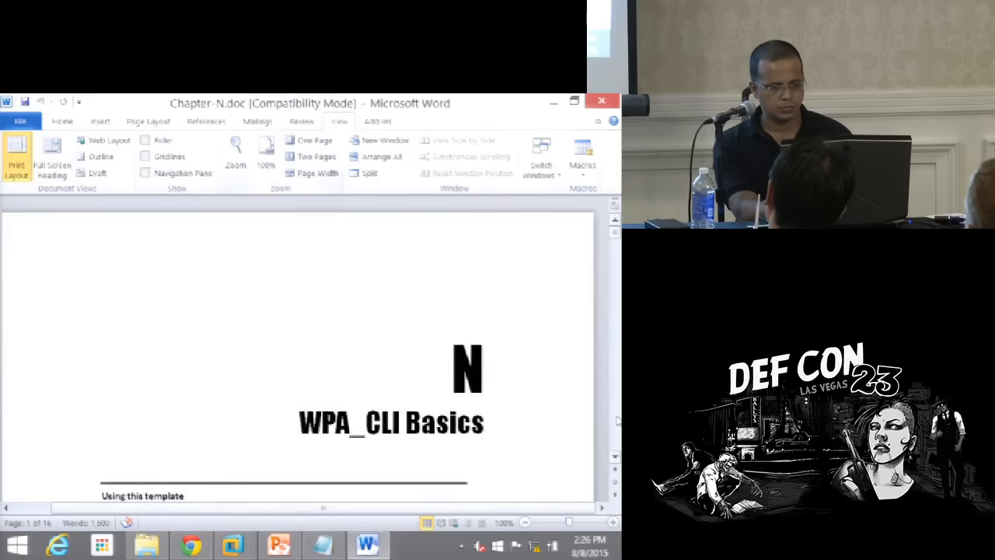
scroll(down, 3)
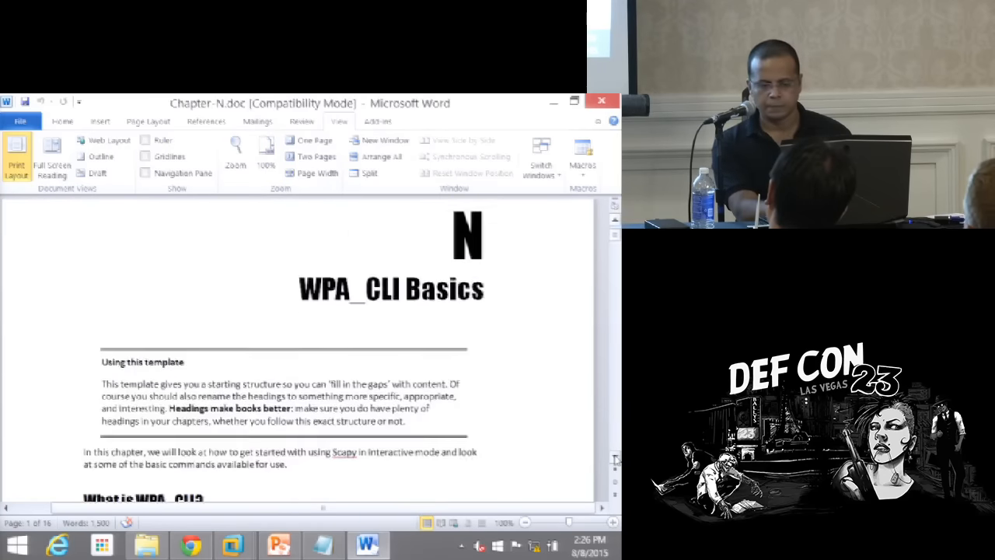
scroll(down, 3)
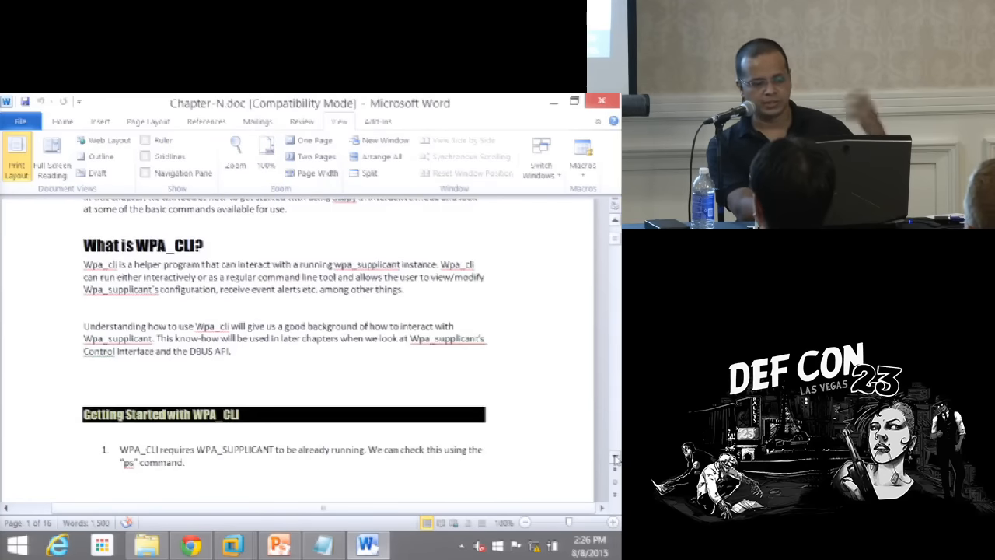
scroll(down, 3)
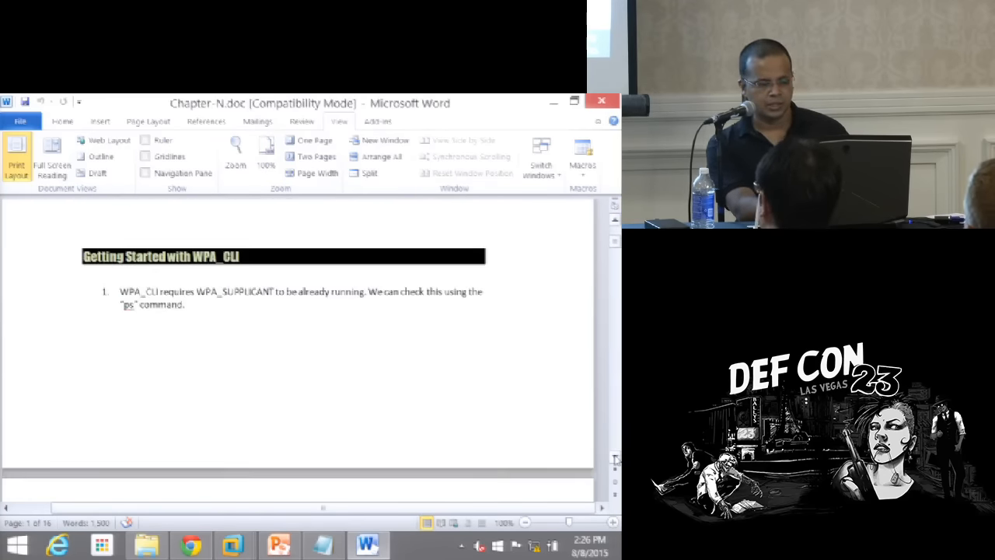
scroll(down, 3)
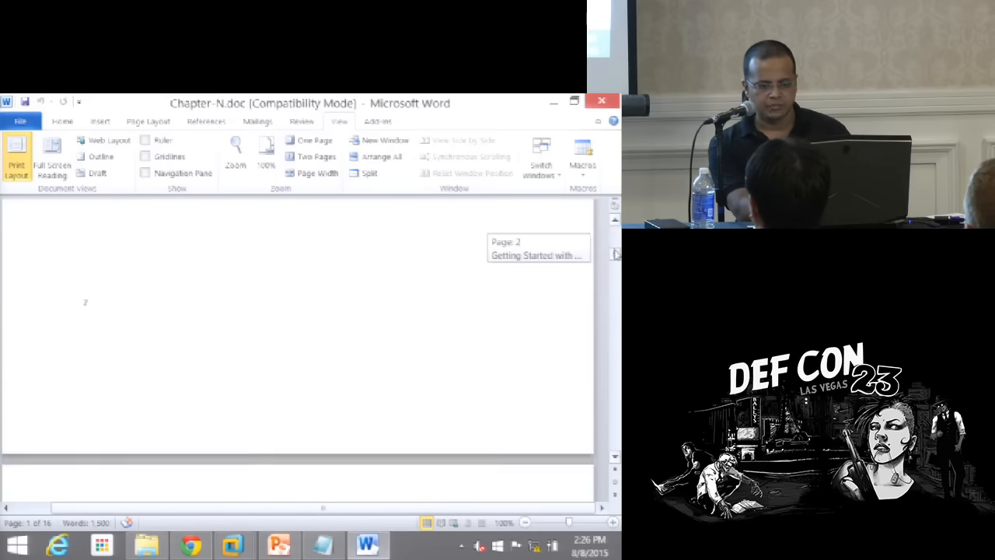
scroll(down, 3)
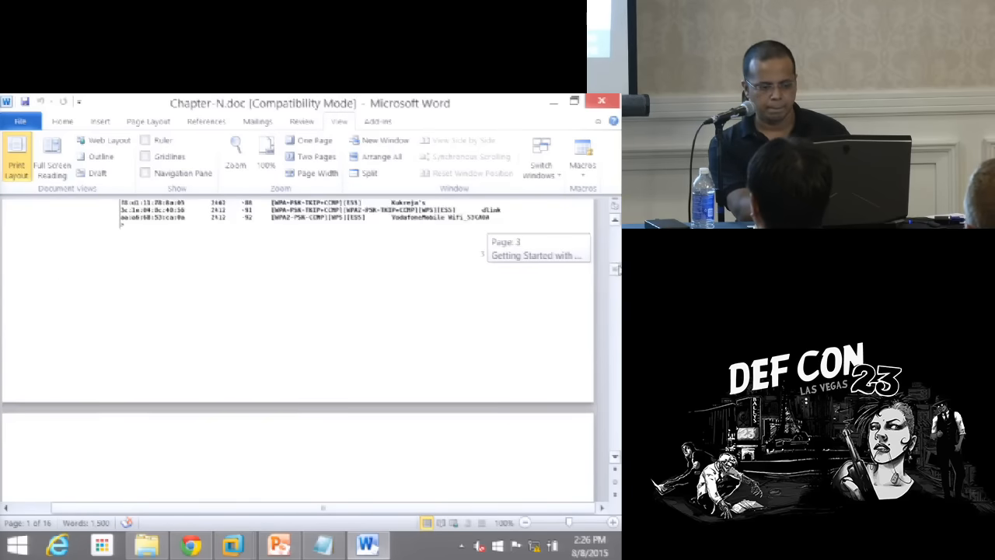
scroll(down, 3)
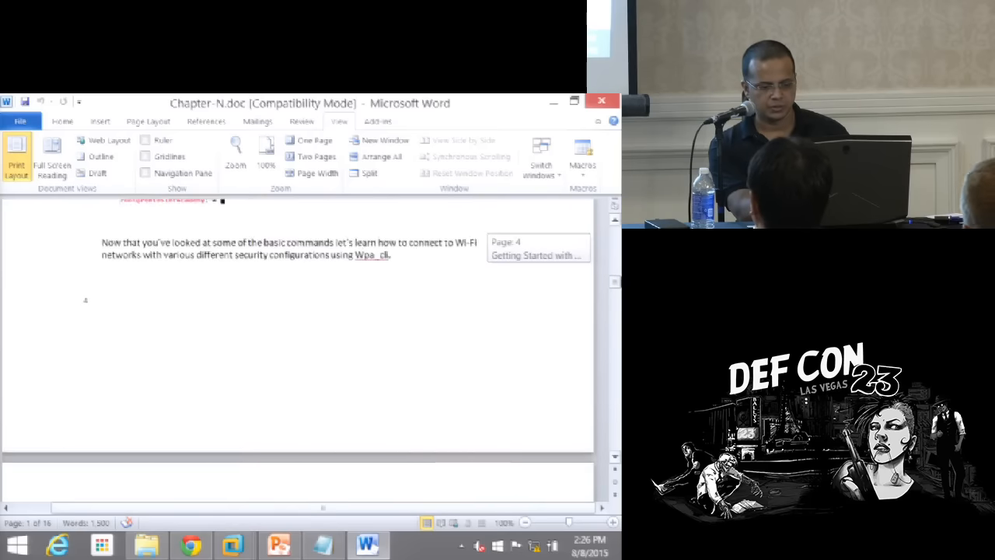
scroll(down, 3)
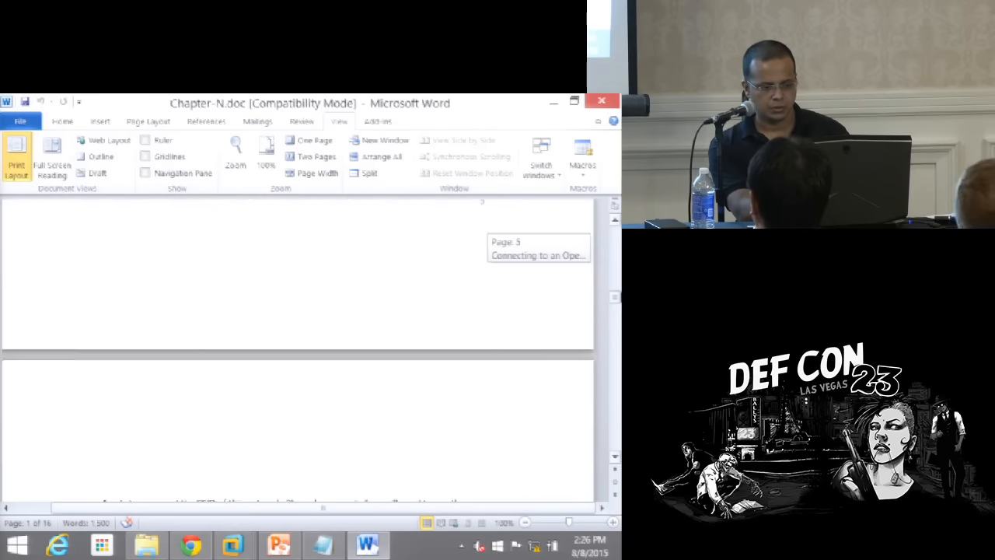
scroll(down, 3)
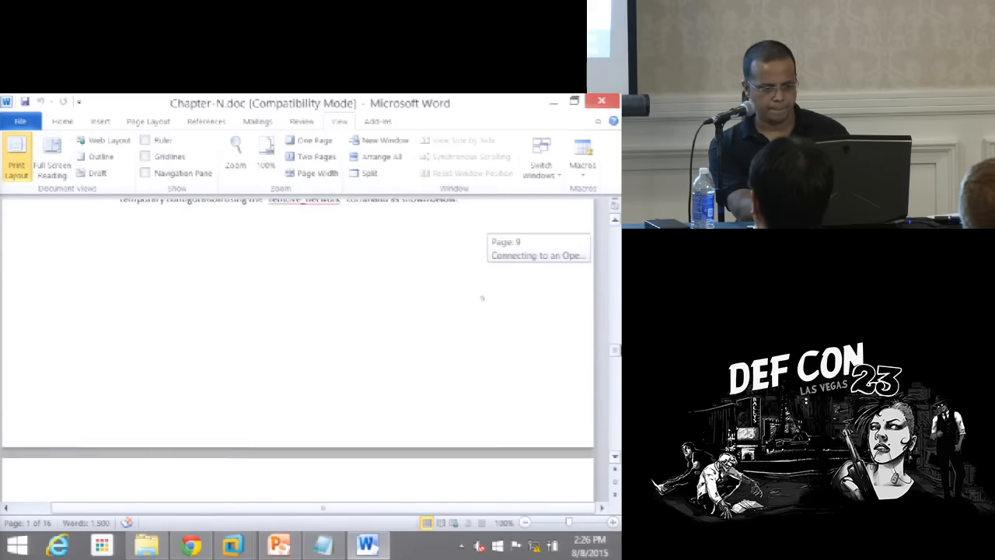
scroll(down, 3)
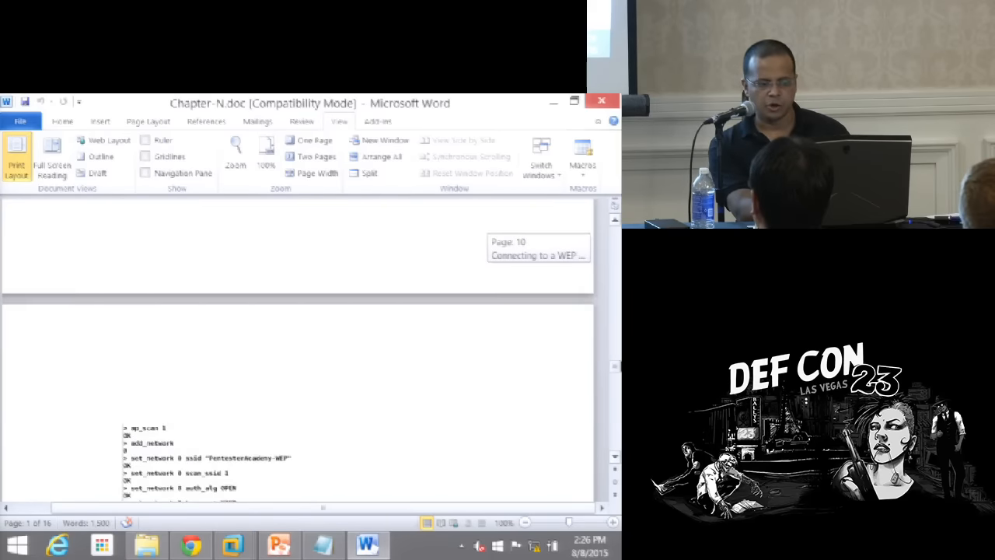
scroll(down, 3)
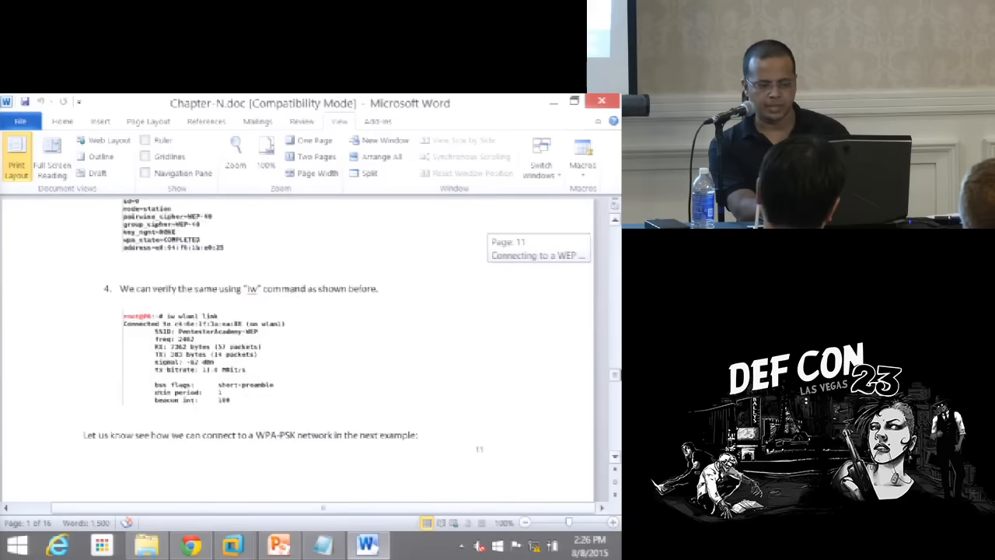
scroll(down, 3)
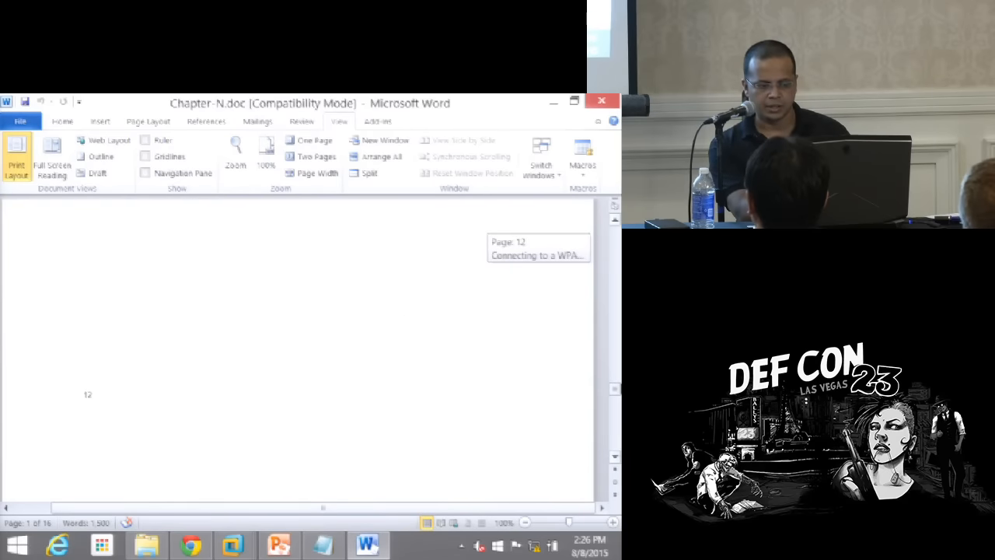
scroll(down, 3)
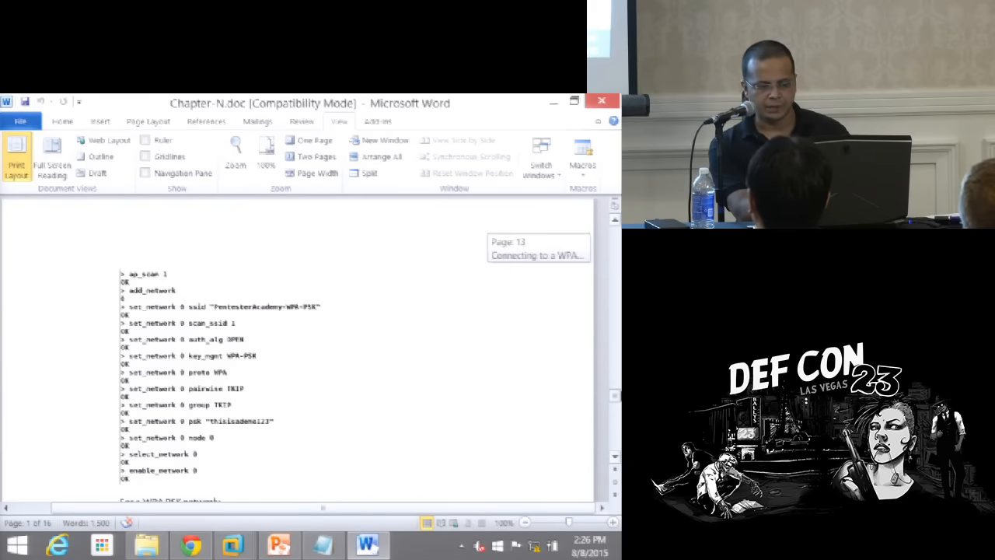
scroll(down, 3)
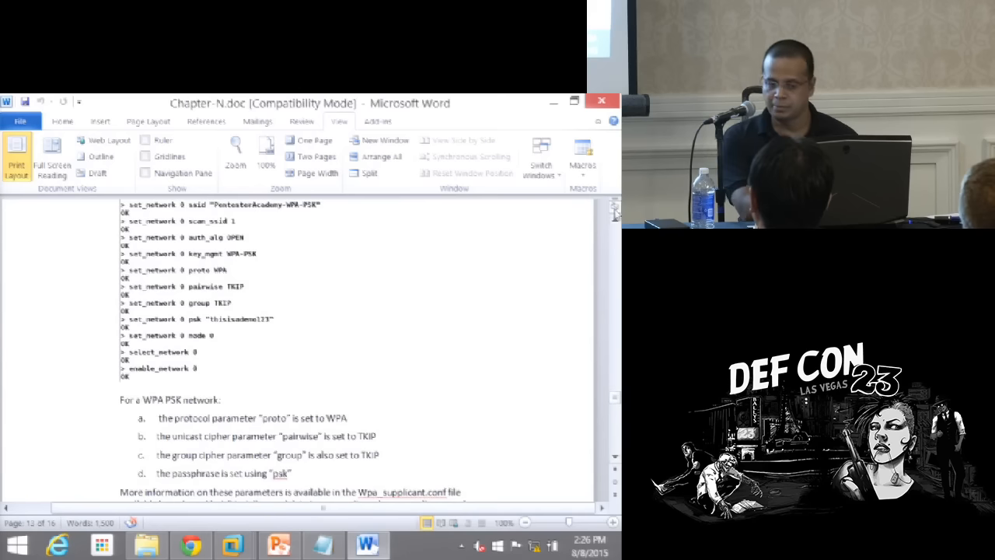
Scroll on to page 15 where the WPA-PSK status output reads wpa_state=COMPLETED
scroll(up, 3)
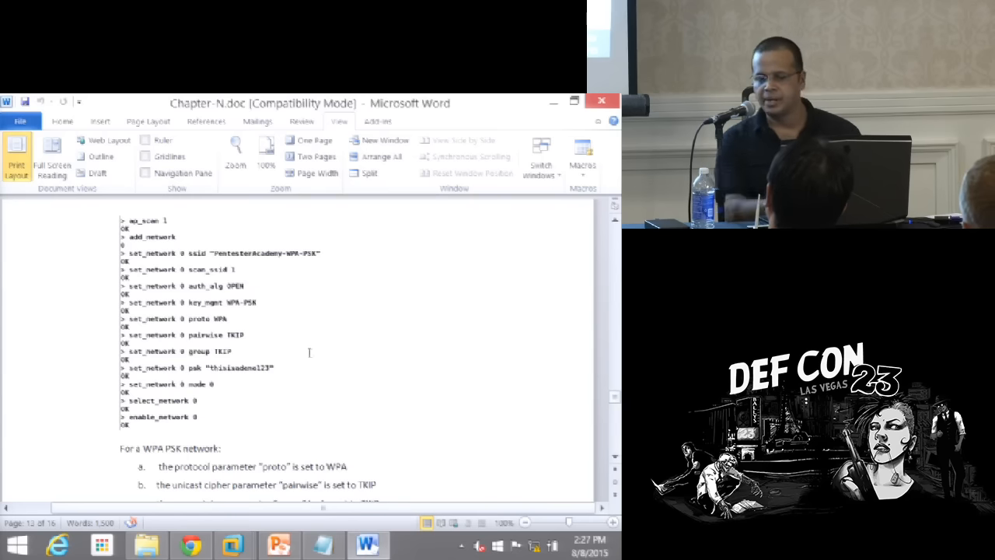
scroll(down, 3)
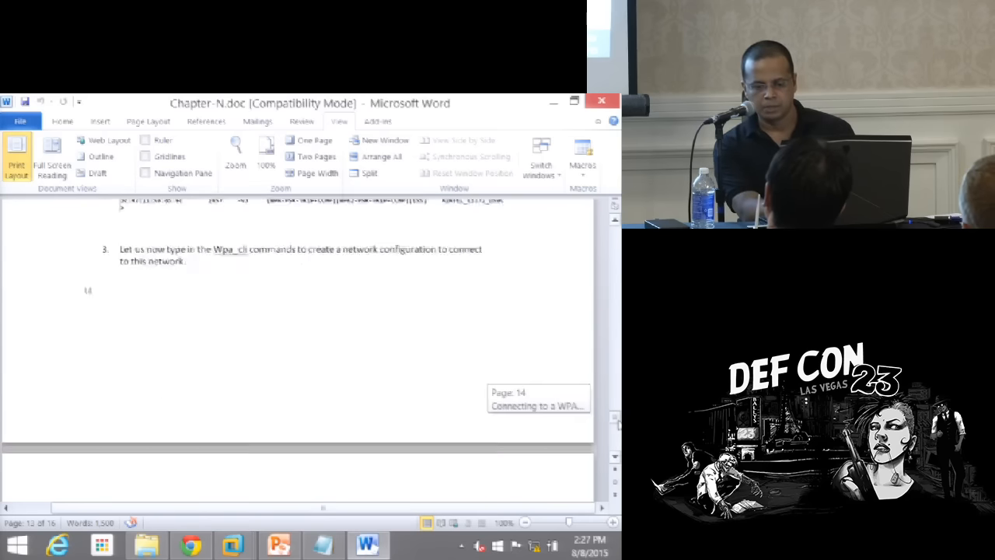
scroll(down, 3)
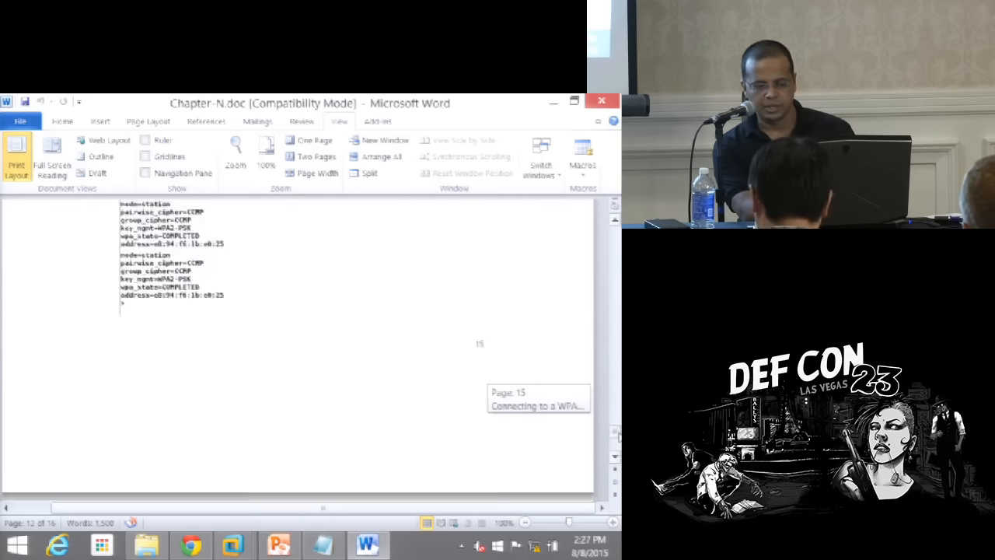
scroll(down, 3)
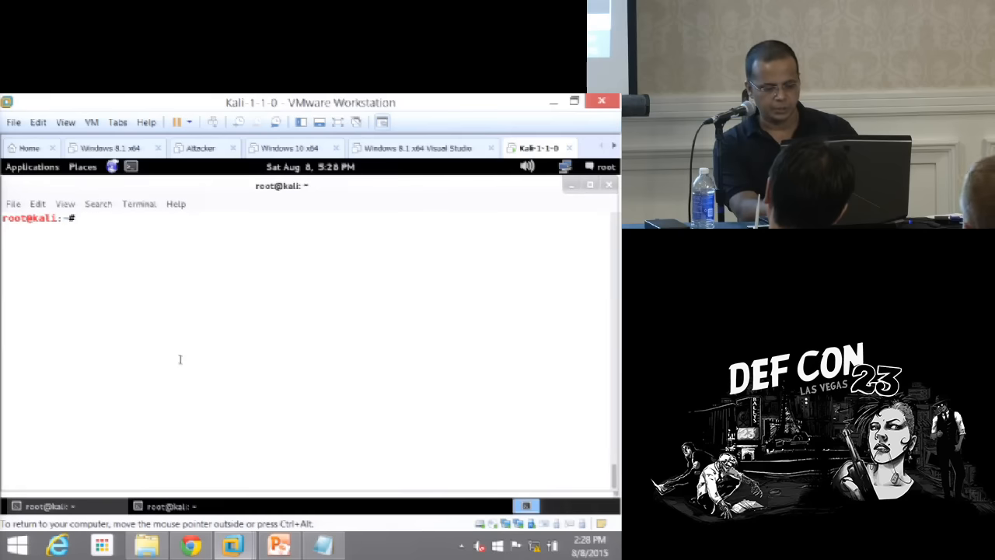
List the home folder, change into village/wpactrldemos and list EventMonitor.py, example.py, wordlist and WpaPskDict.py
text(ls)
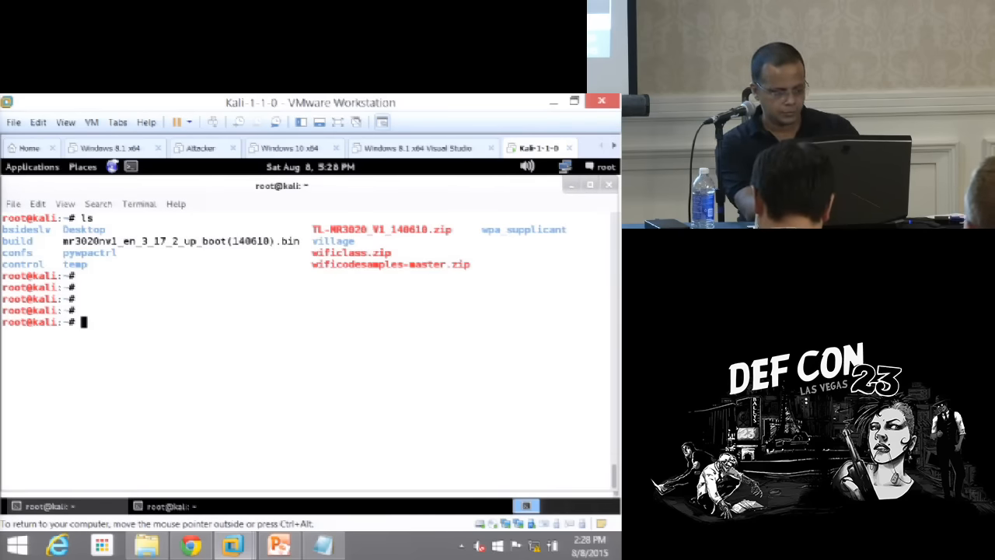
text(cd village/)
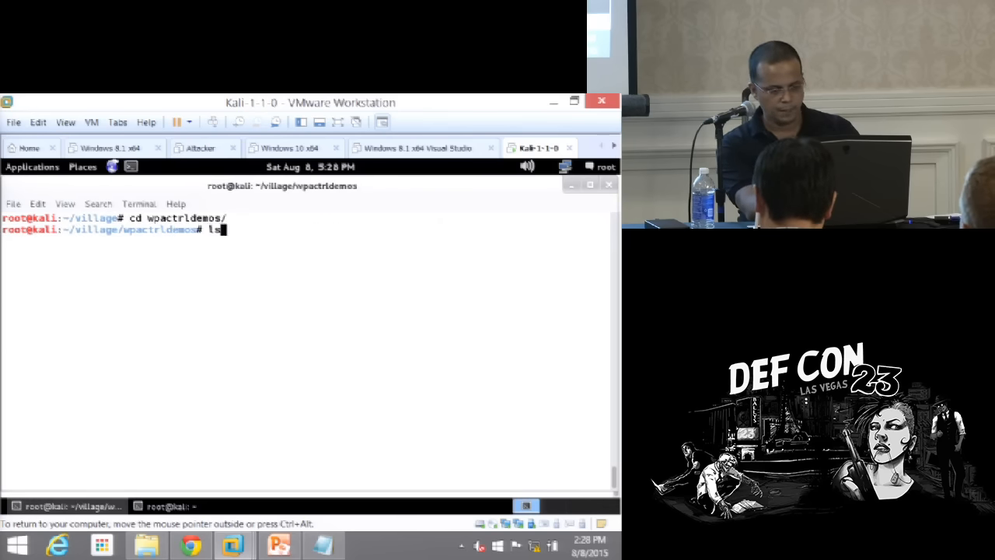
key(Return)
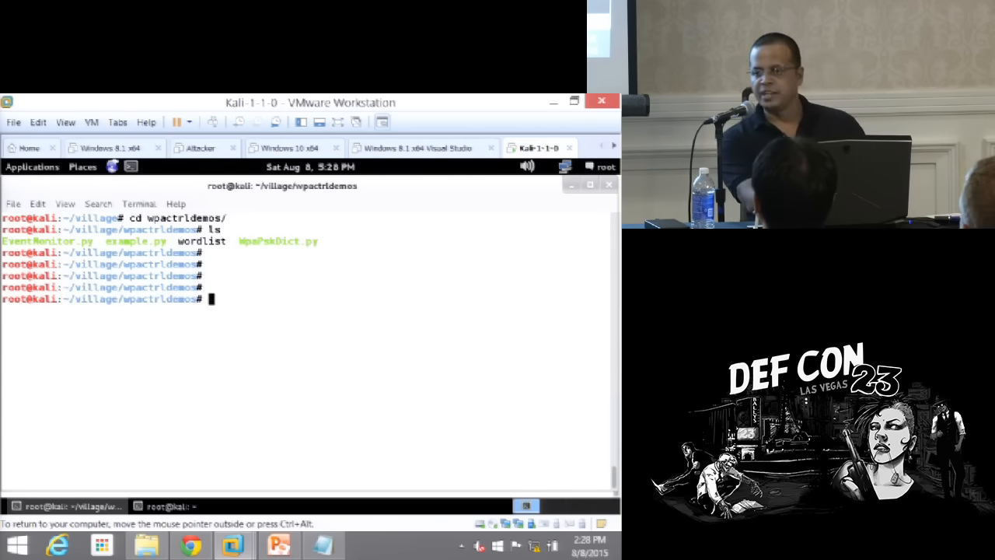
Open EventMonitor.py in Vim from the wpactrldemos folder
text(vim EventMonitor.py)
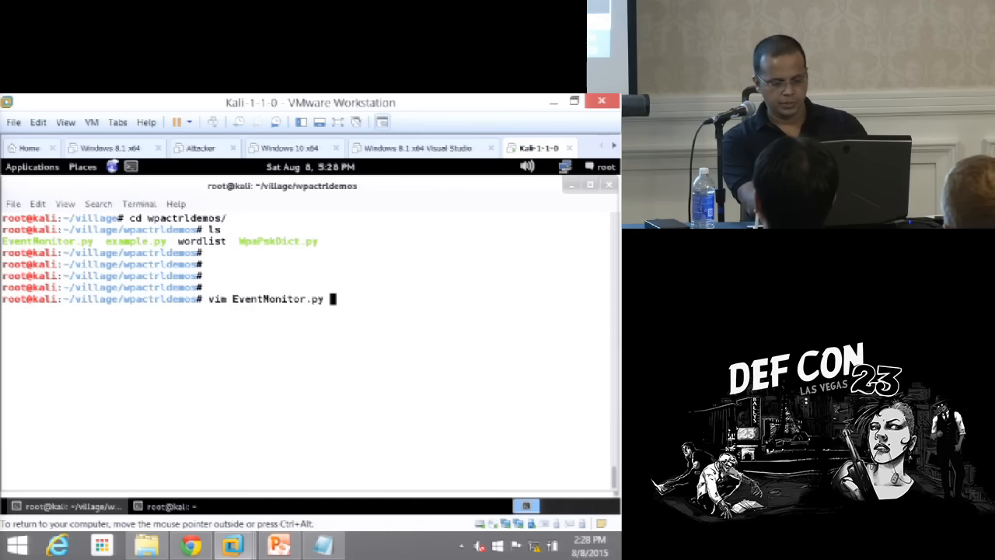
key(Return)
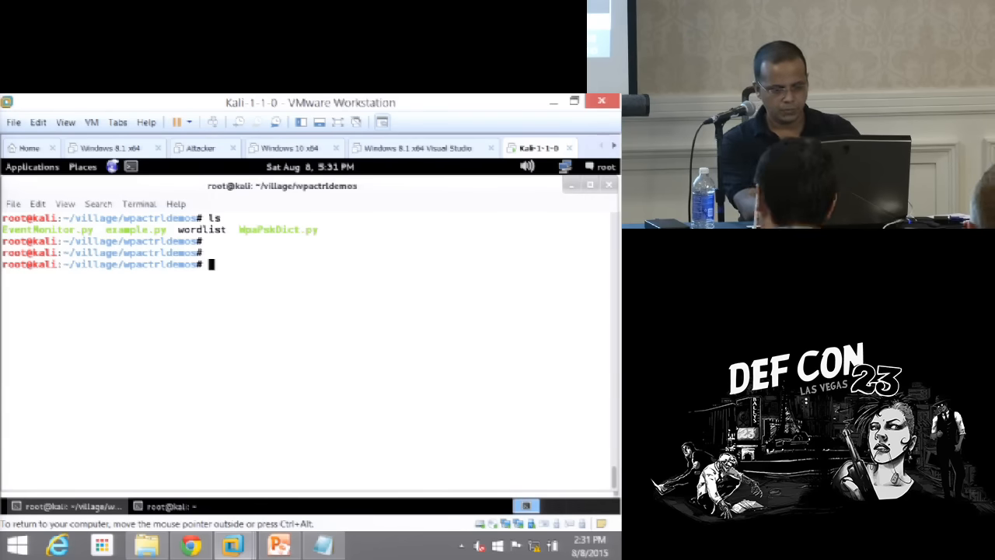
text(./)
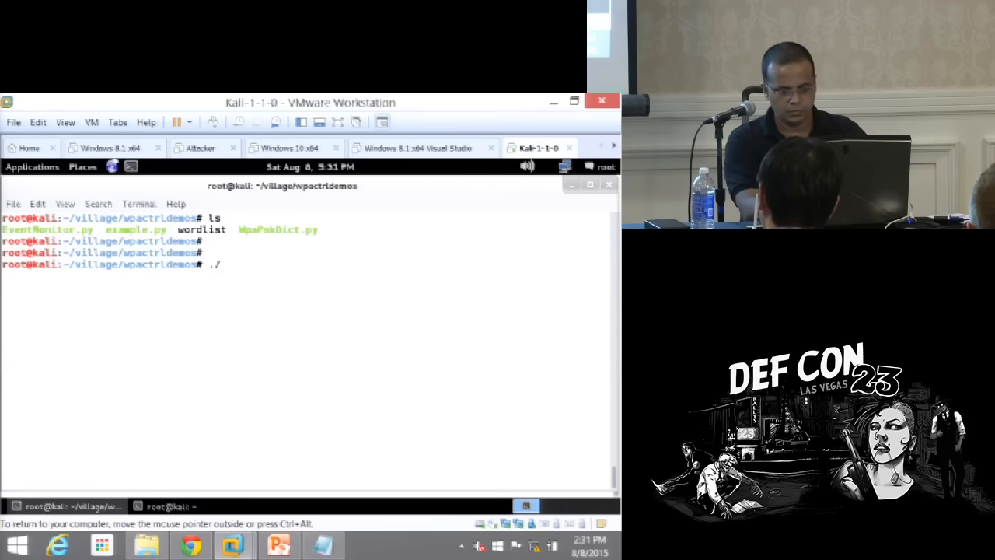
text(ifconfig -a)
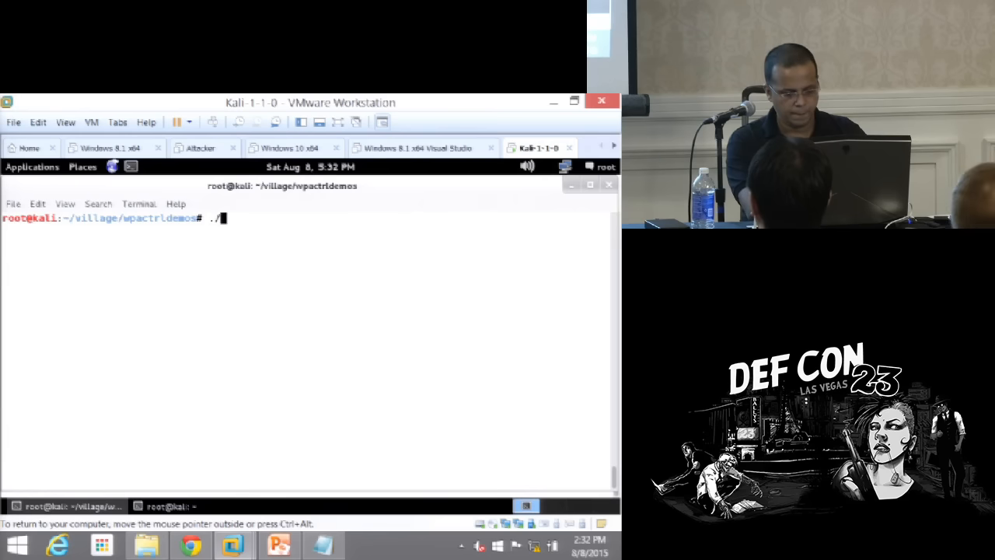
text(WpaPskDict.py)
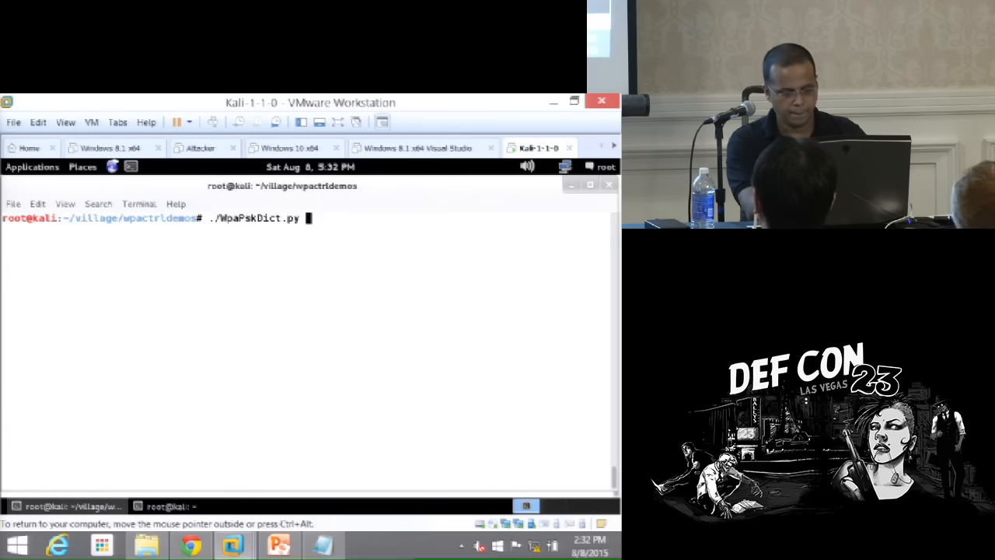
text(wo)
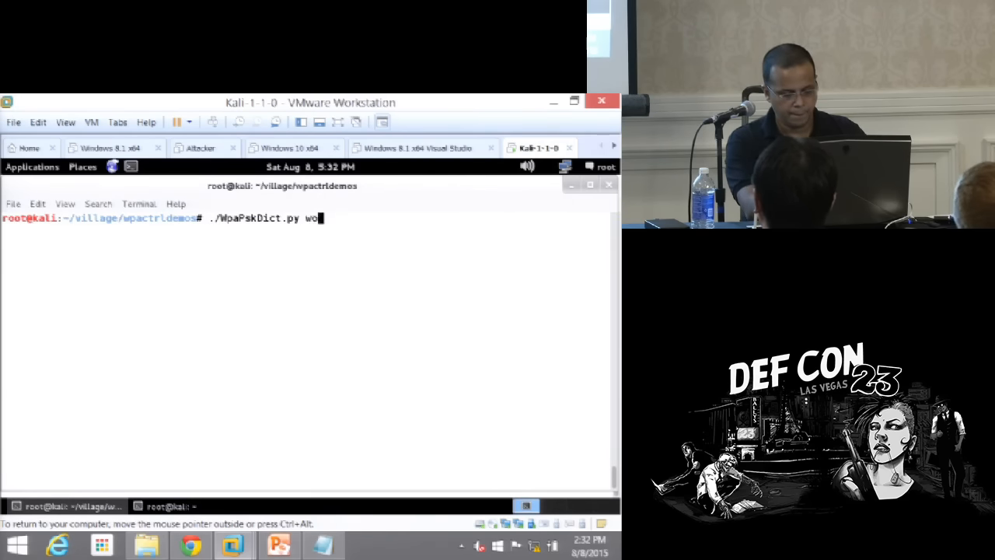
key(Return)
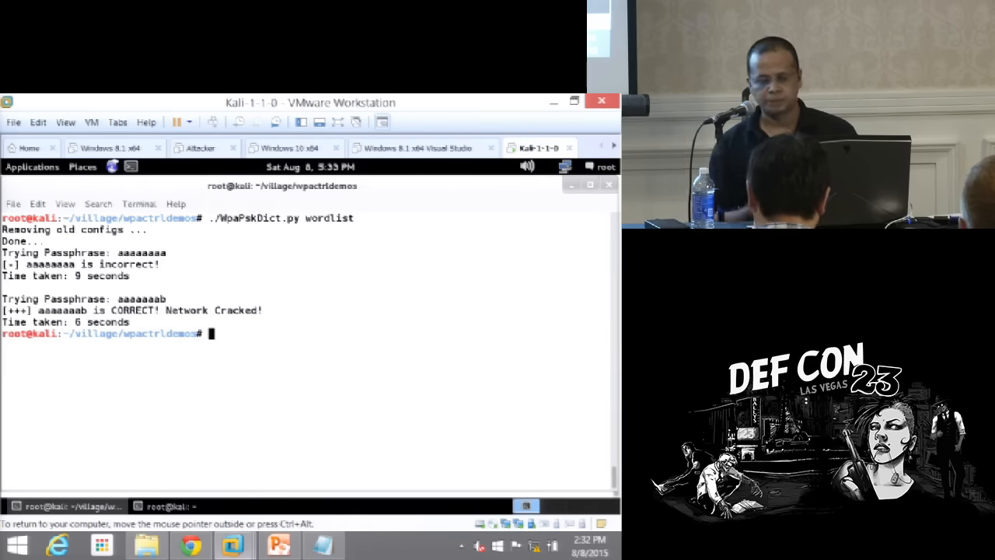
Open WpaPskDict.py in vim to read the script
text(vim WpaPskDict.py)
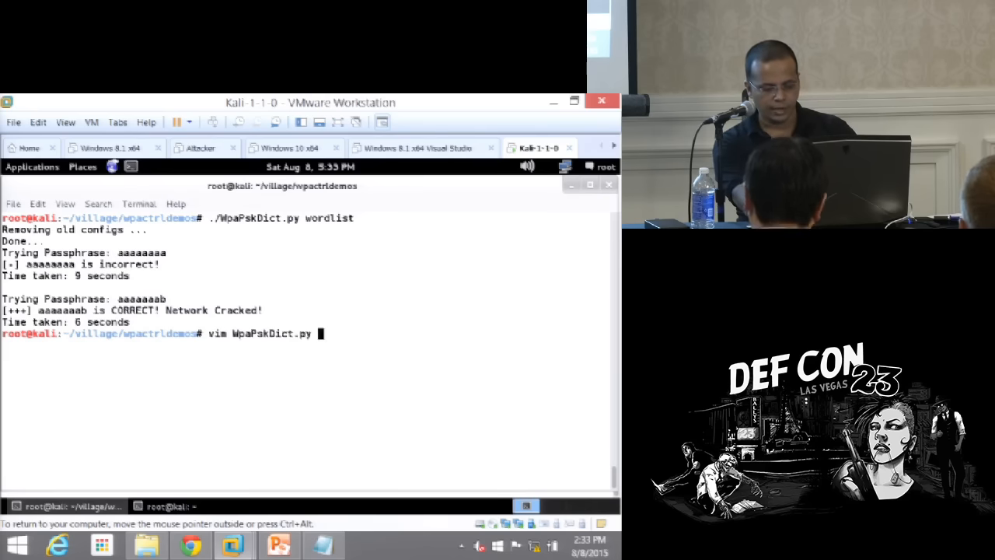
key(Return)
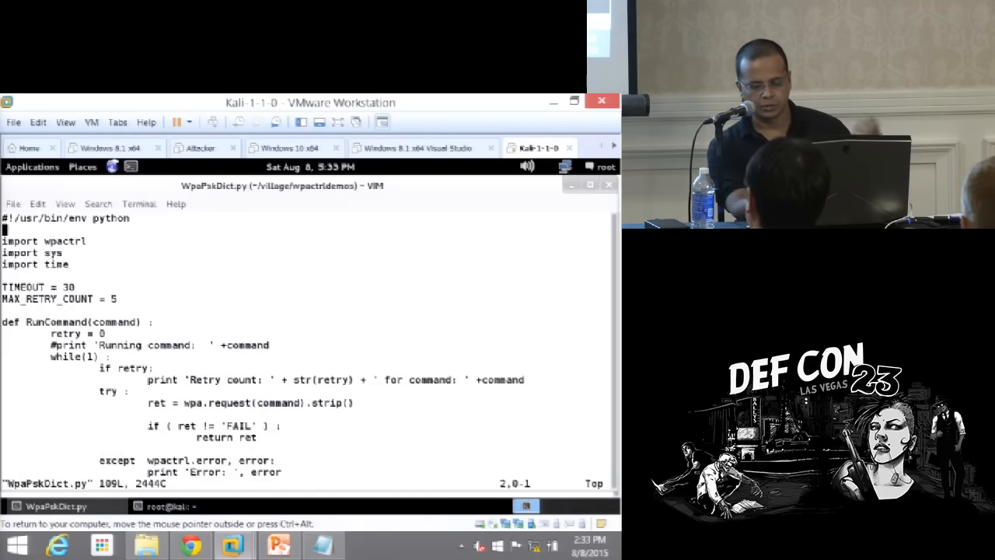
Scroll through WpaPskDict.py in vim down to its PAdemo WPA-PSK network setup
scroll(down, 3)
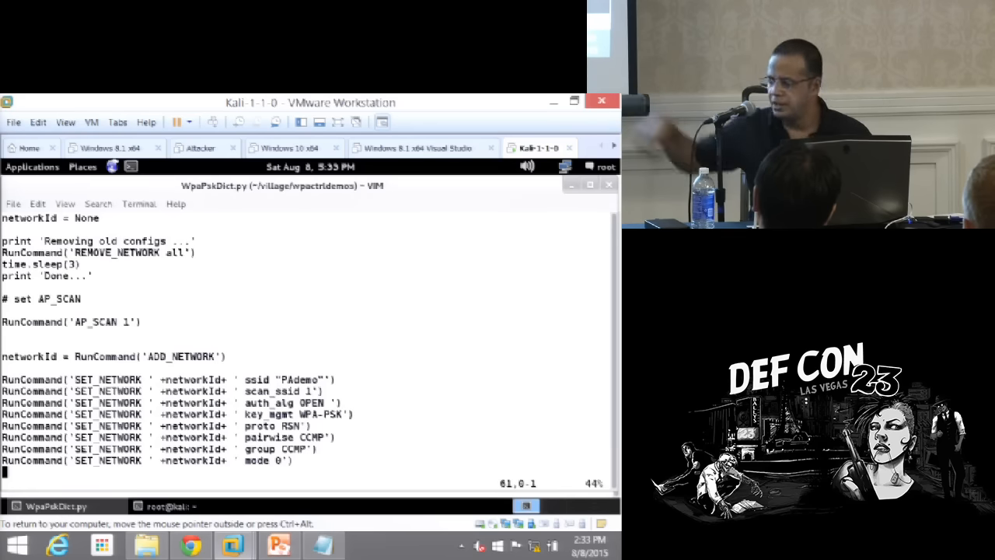
scroll(down, 3)
text(./WpaPskDict.py wordlist)
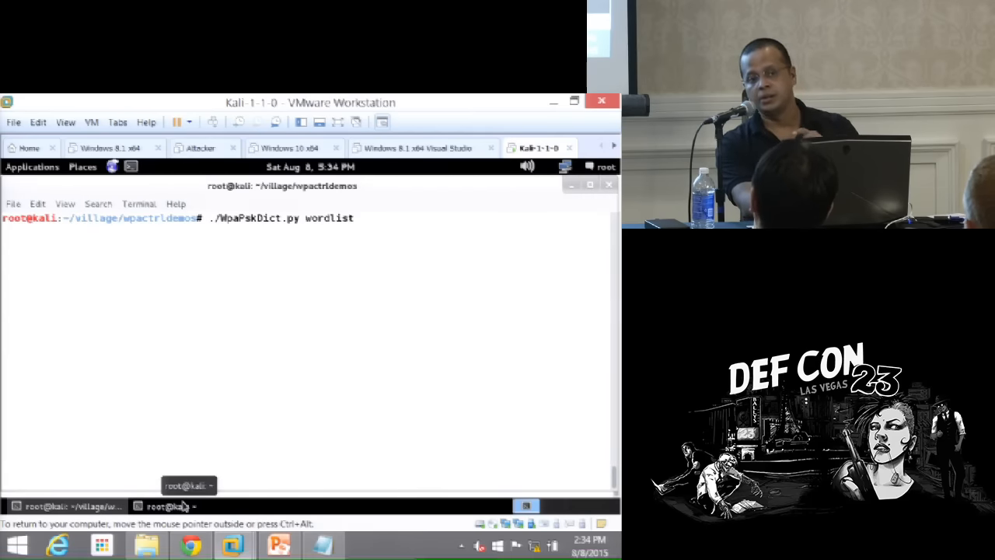
click(167, 506)
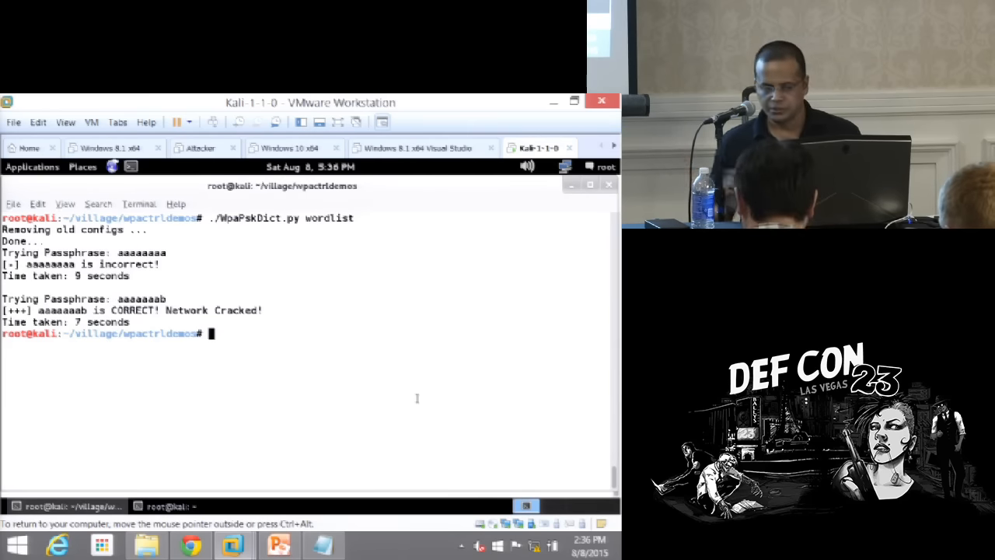
Recall the vim WpaPskDict.py command from history to reopen the script
key(Up)
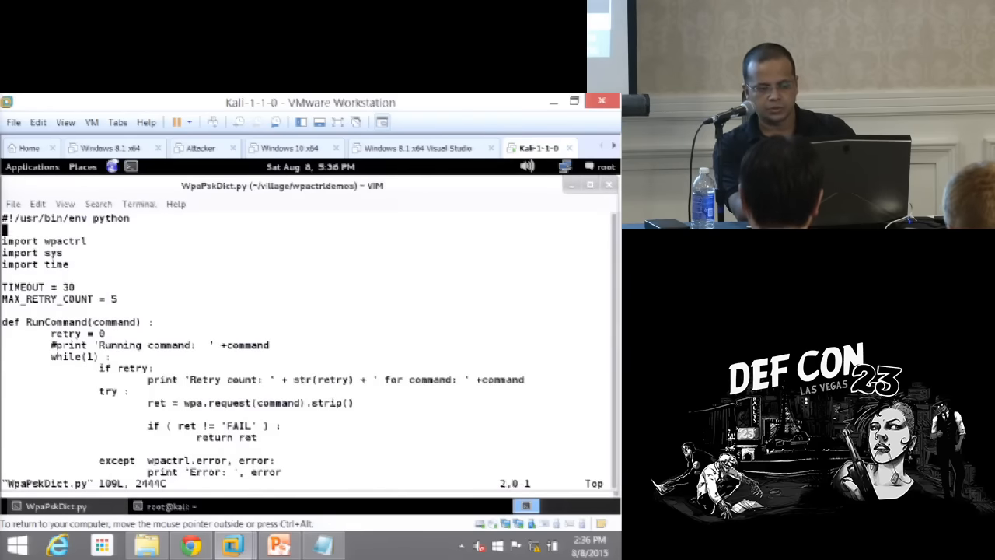
Scroll through WpaPskDict.py's network setup and passphrase loop with its success and timeout checks
scroll(down, 3)
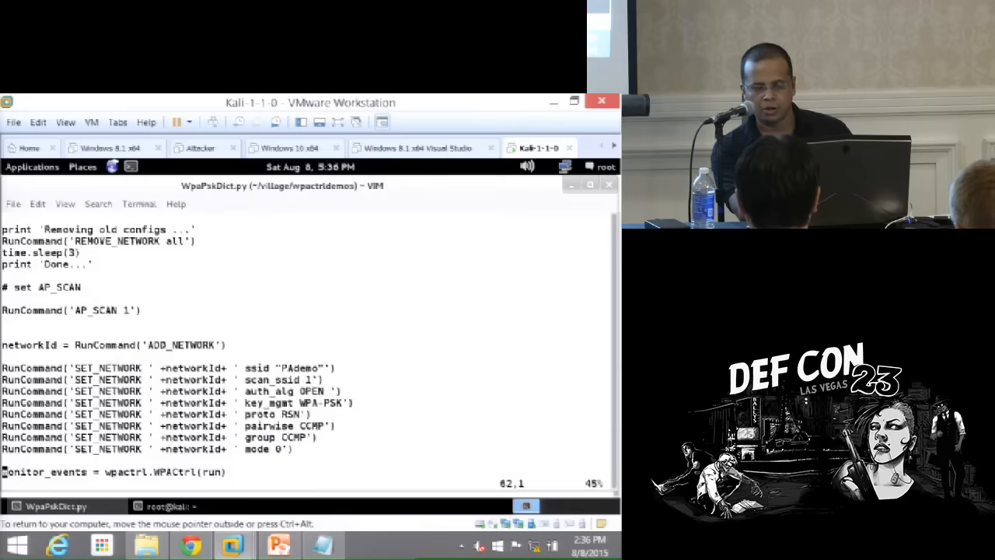
scroll(down, 3)
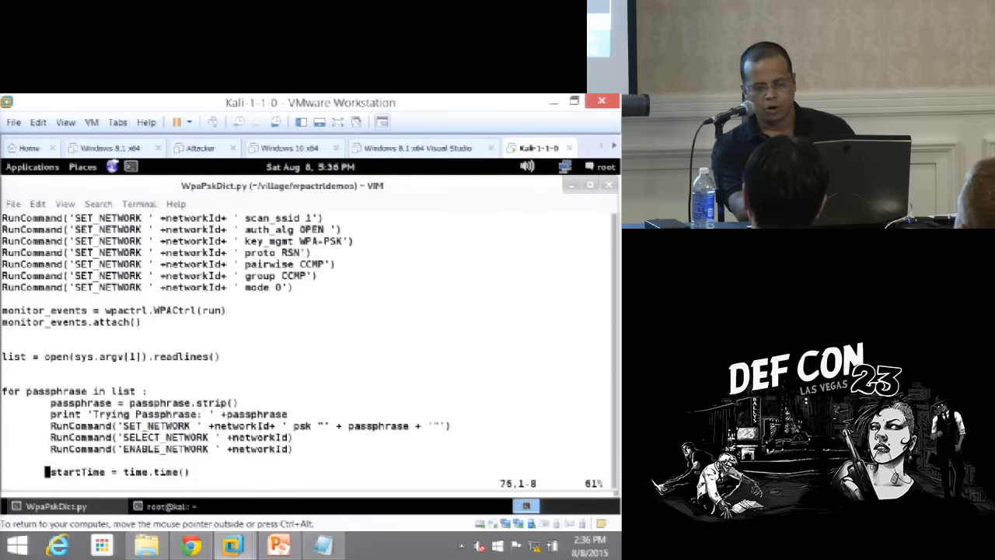
scroll(down, 3)
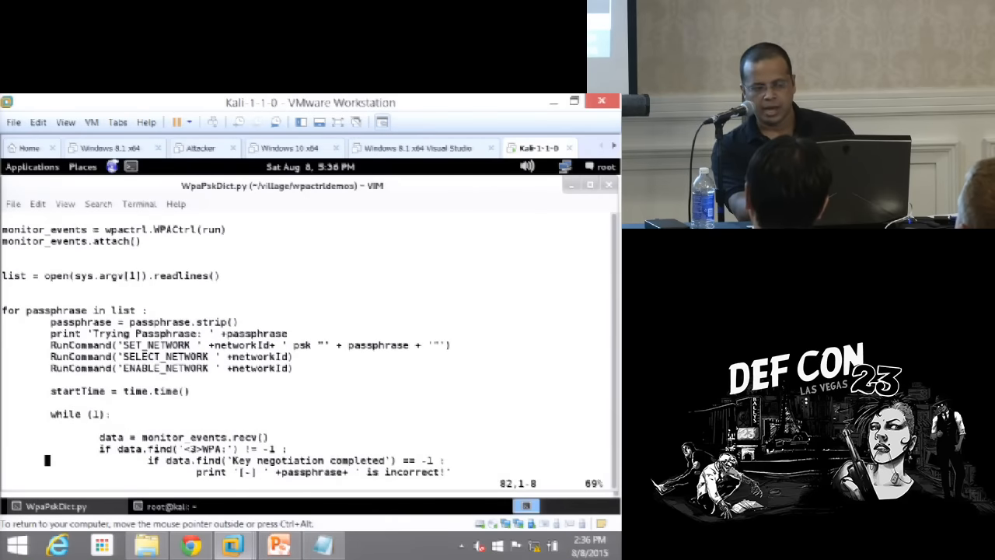
scroll(up, 3)
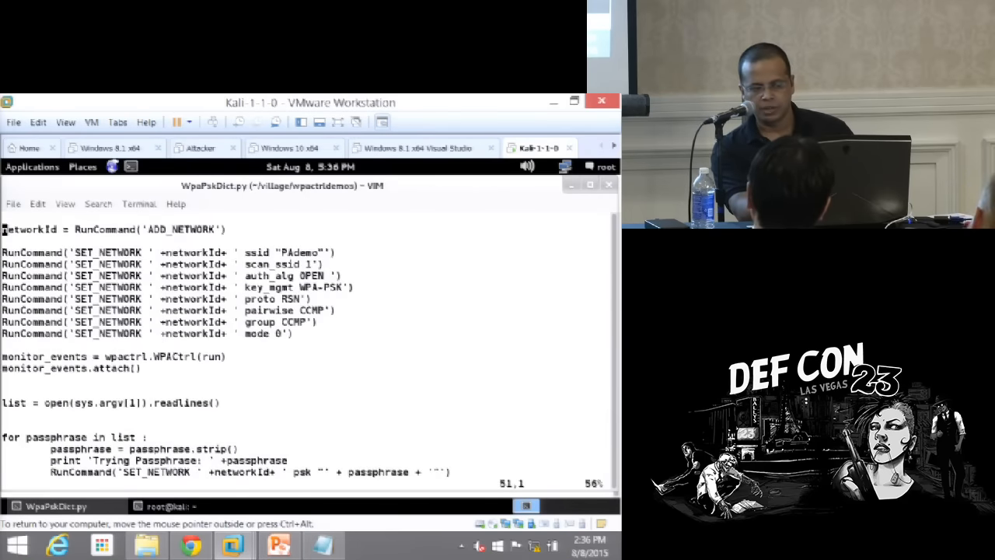
scroll(down, 3)
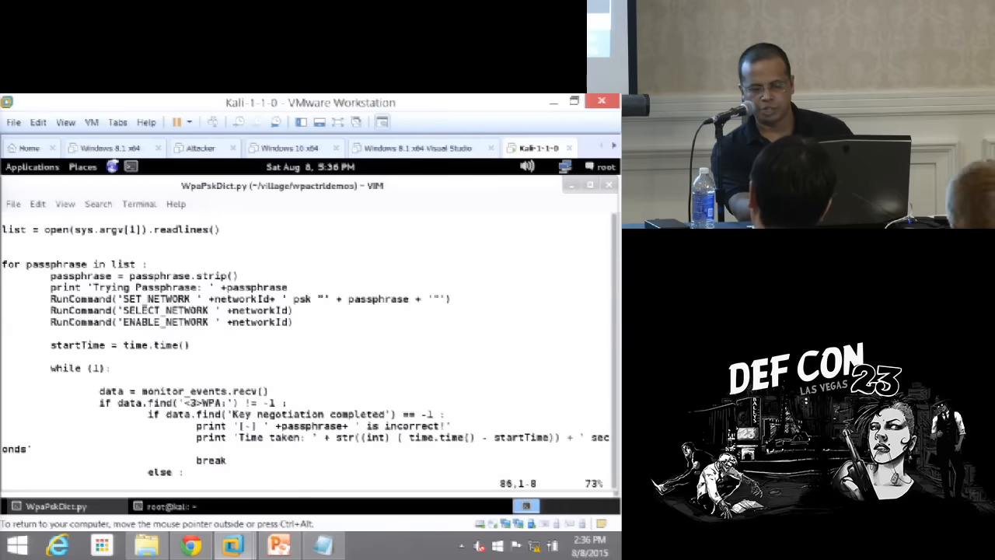
scroll(down, 3)
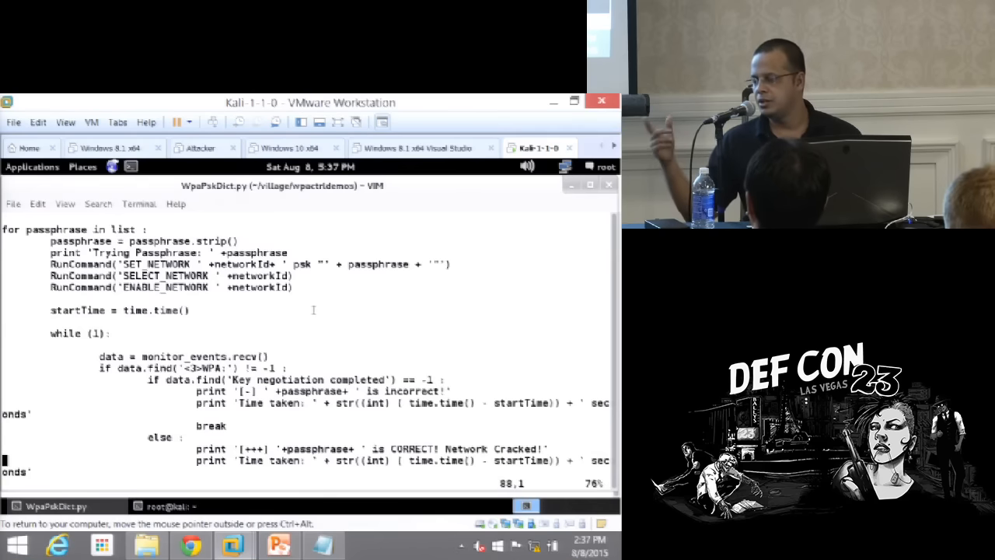
scroll(down, 3)
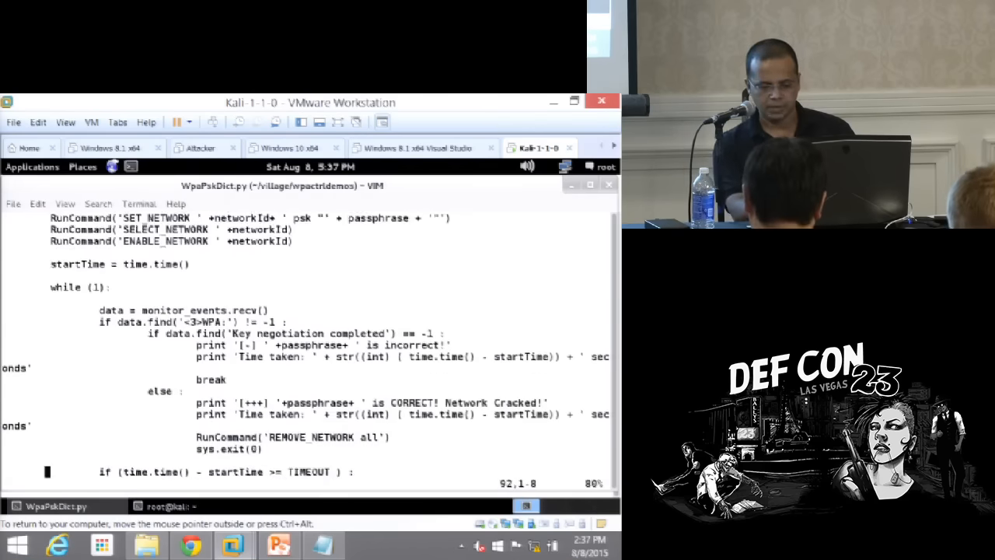
scroll(down, 3)
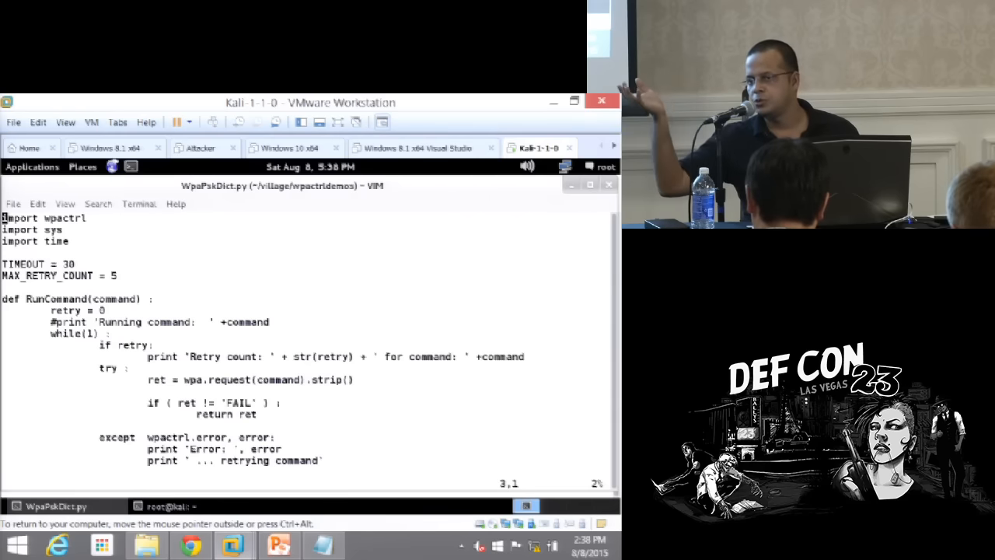
key(Down)
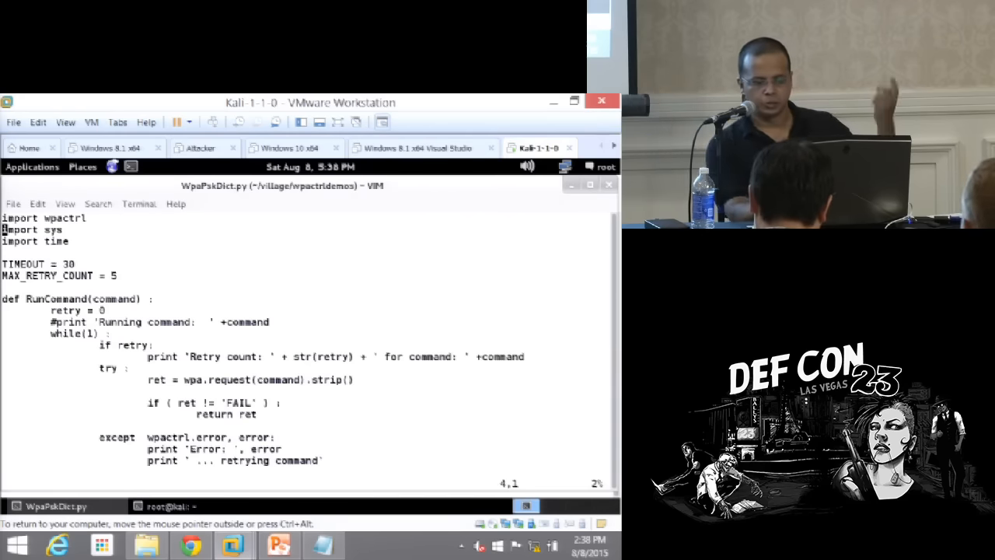
scroll(down, 3)
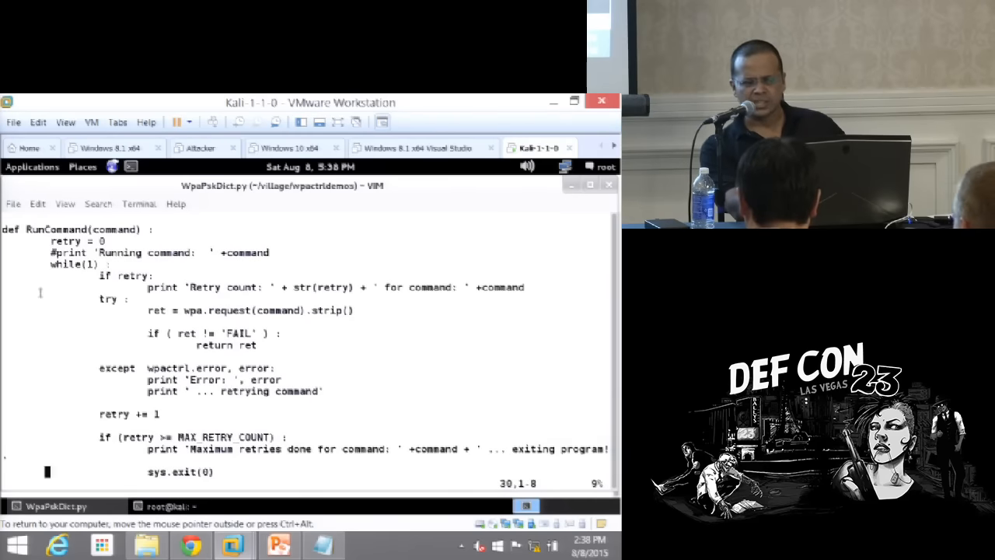
mouse_move(268, 302)
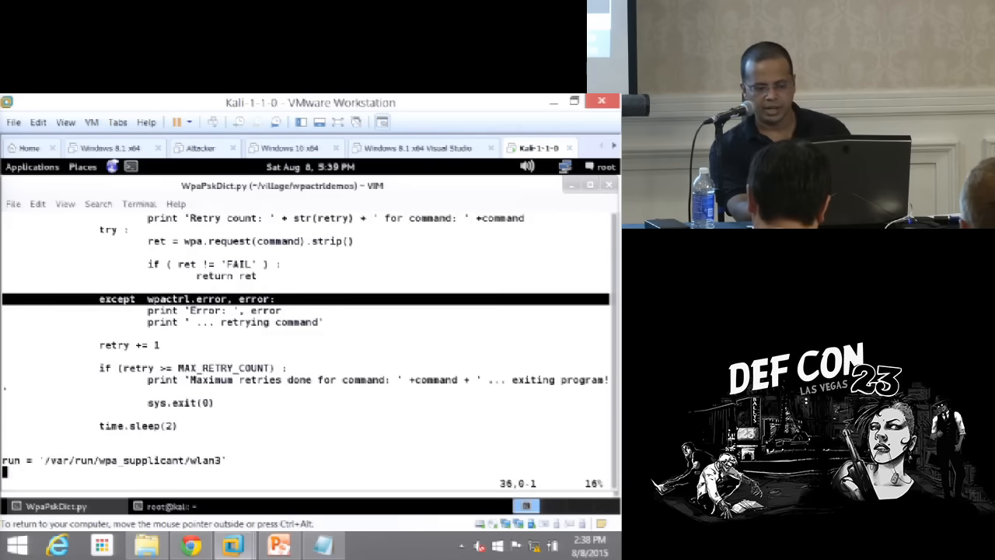
scroll(down, 3)
text(vim WpaPskDict.py)
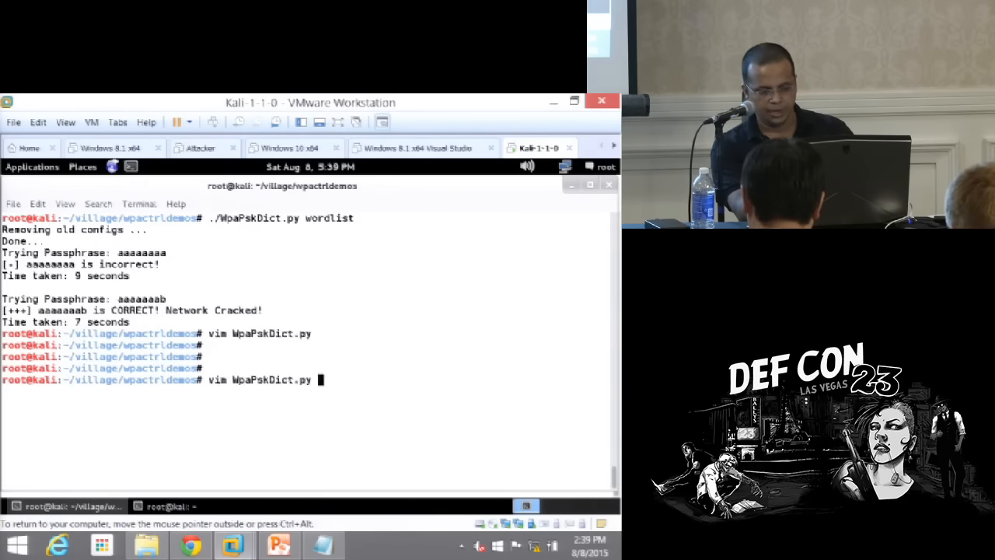
Bring up the terminal streaming wpa_supplicant's failed 4-way handshakes with PAdemo
key(Return)
text(vim wordlist)
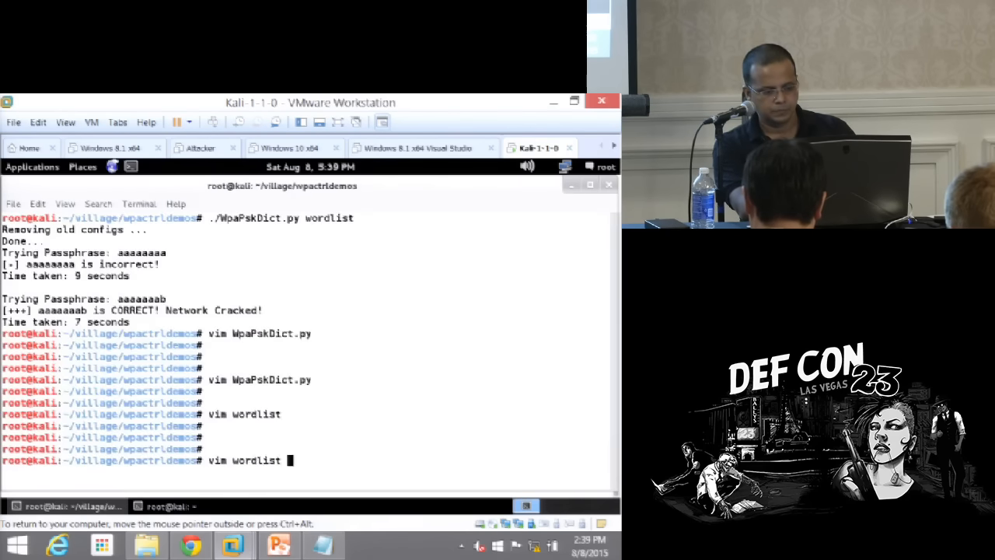
key(Return)
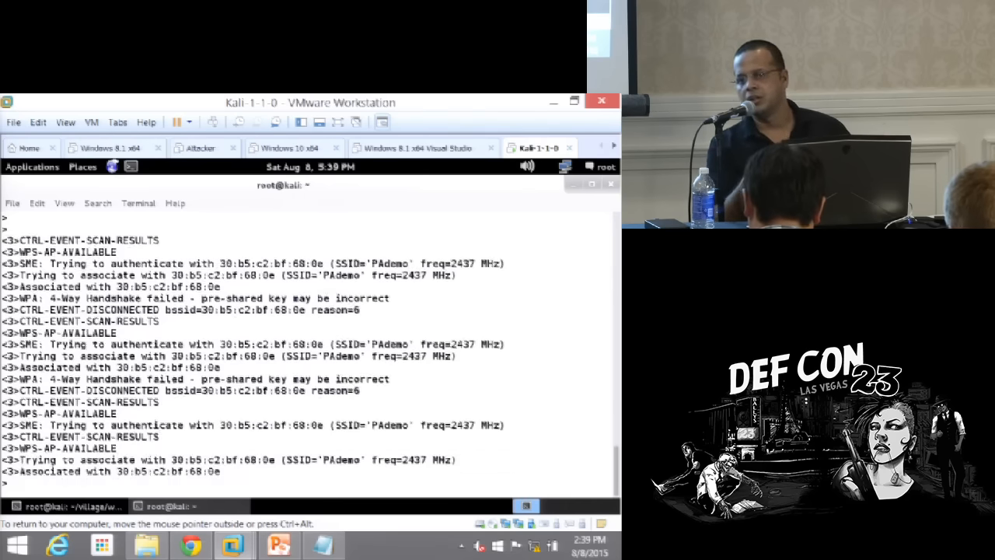
mouse_move(16, 482)
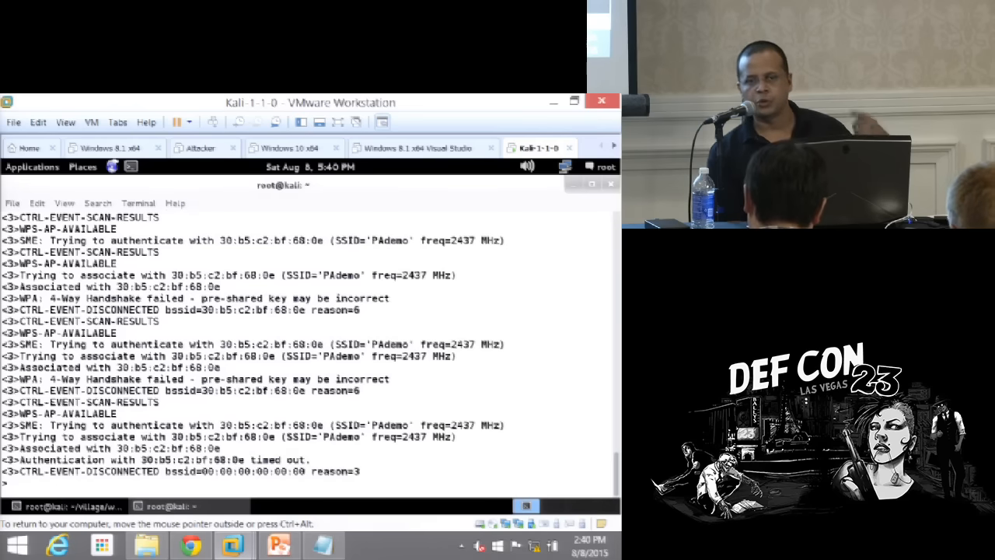
Scroll the wpa_supplicant log to the authentication time-out and disconnect events
scroll(down, 3)
text(ls)
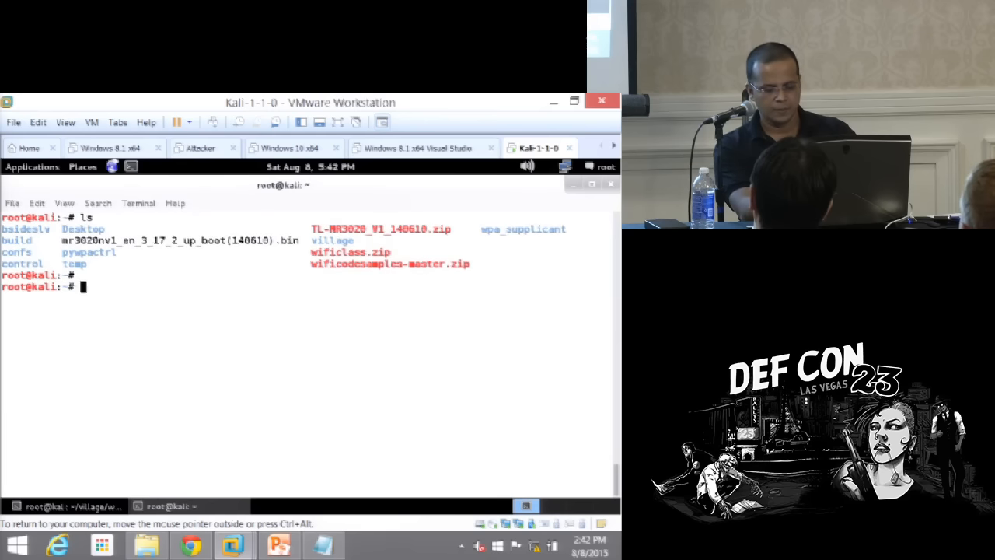
Change into village/dbuscode and list its connect-*.py and scan.py scripts
text(cd village/)
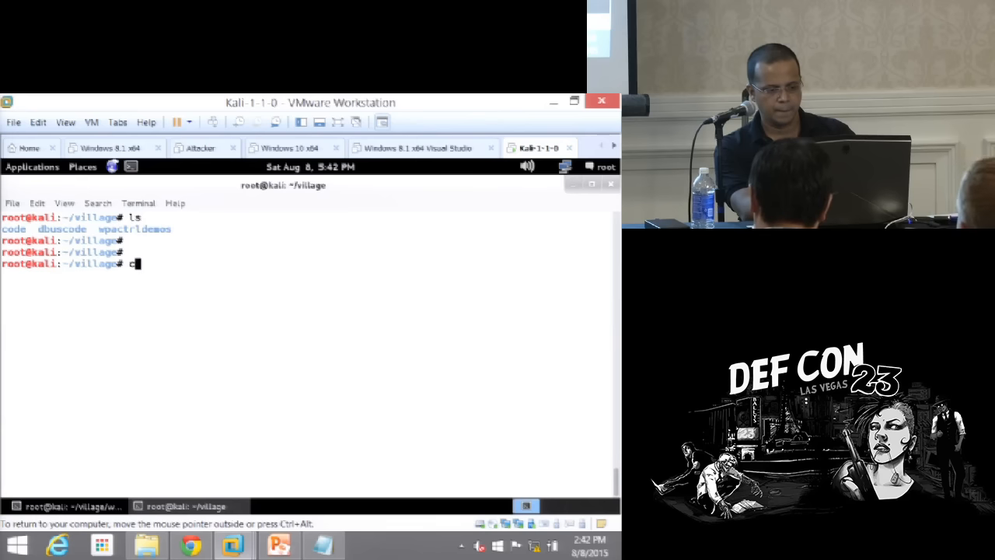
text(d dbuscode/)
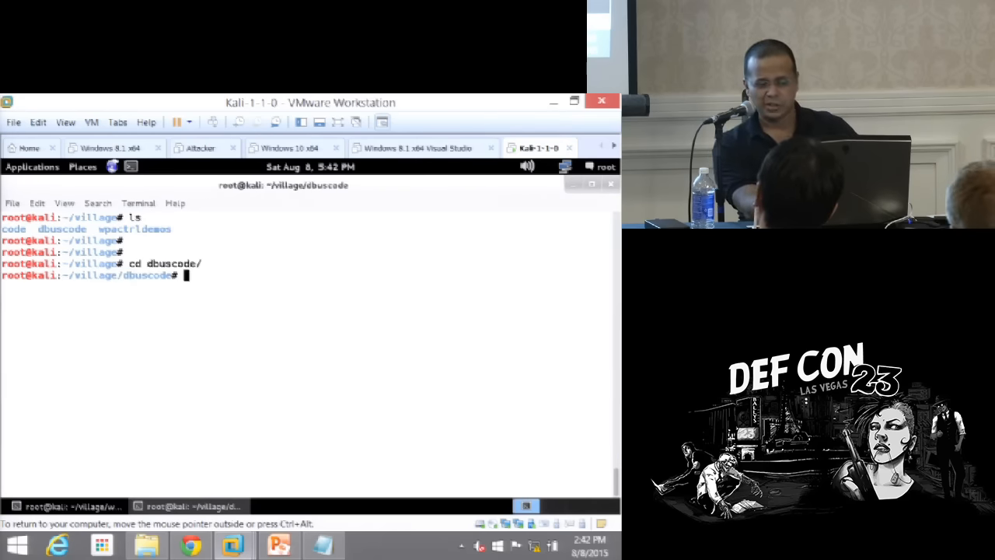
key(Return)
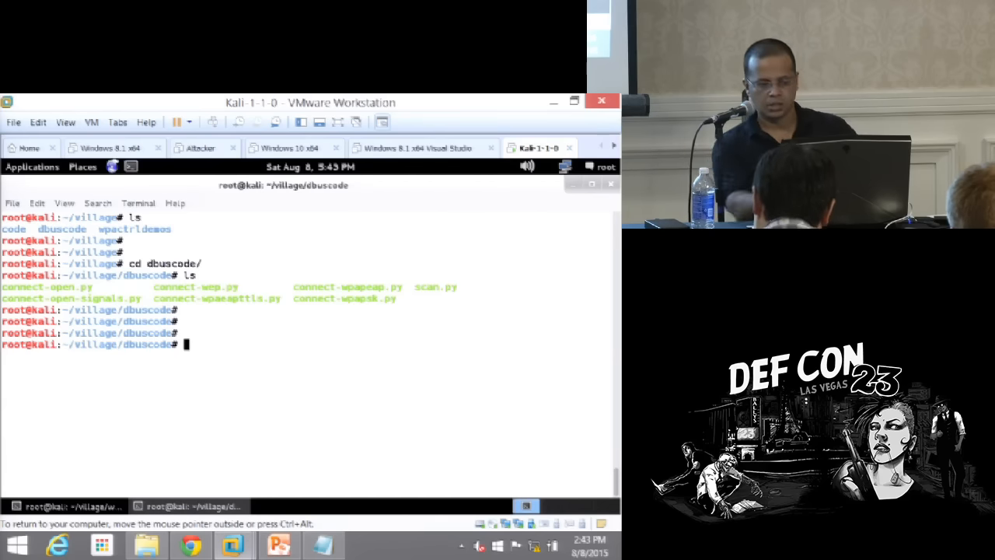
Open connect-wpaeap.py in vim, showing its dbus imports and wpa_supplicant object constants
text(vim)
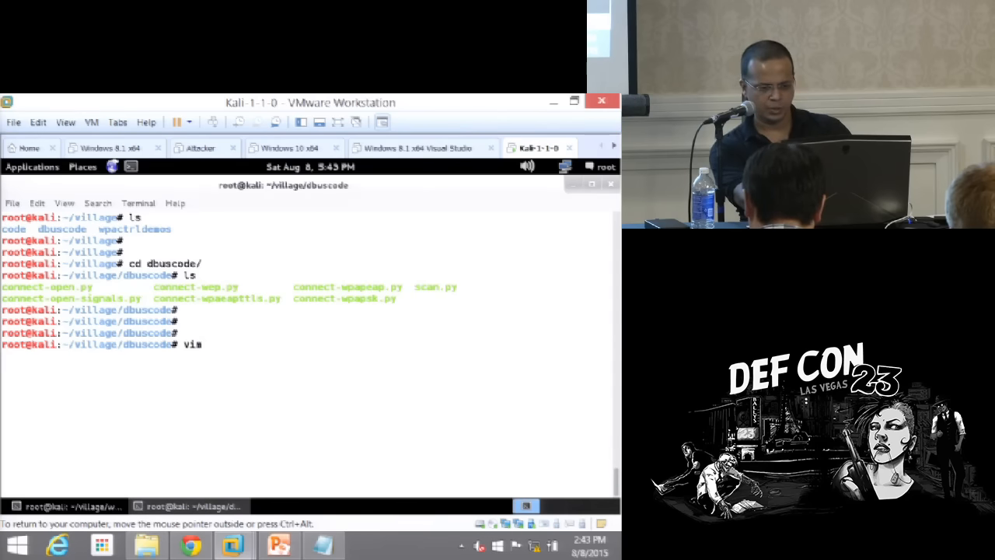
text(connect-)
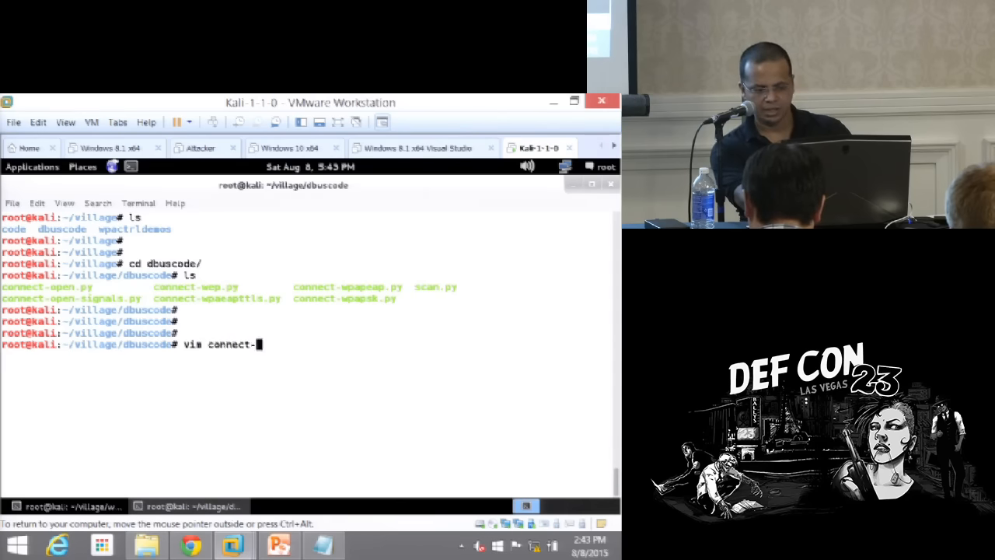
text(wpa)
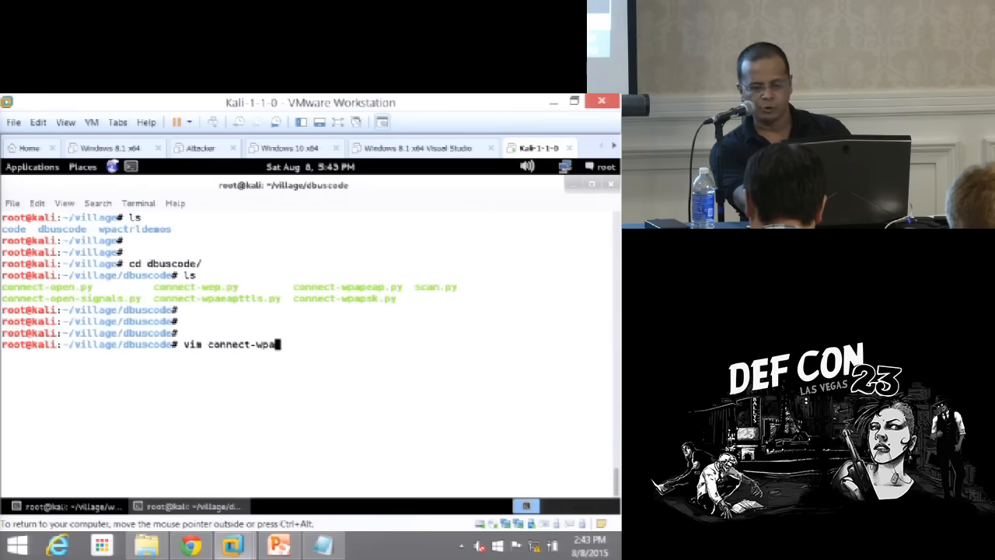
text(p)
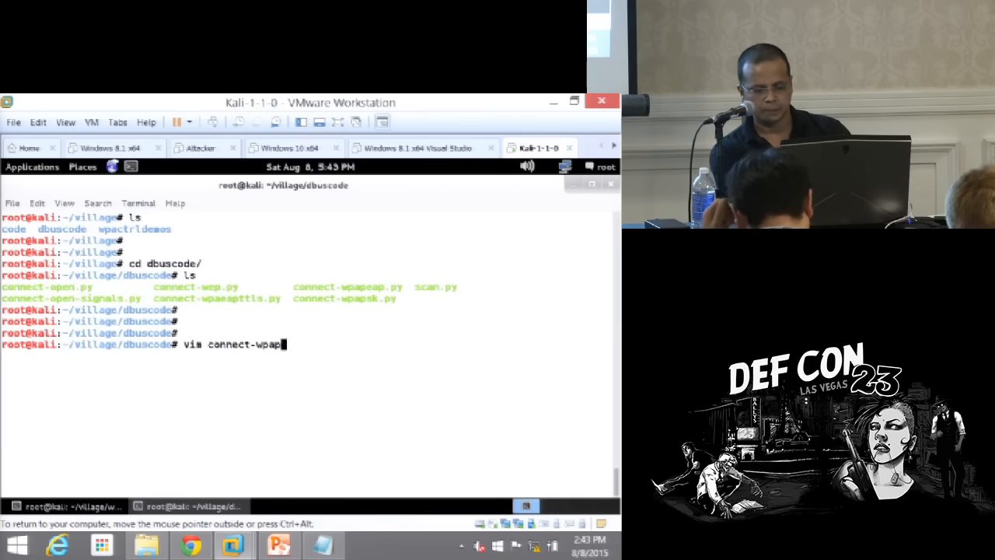
key(Return)
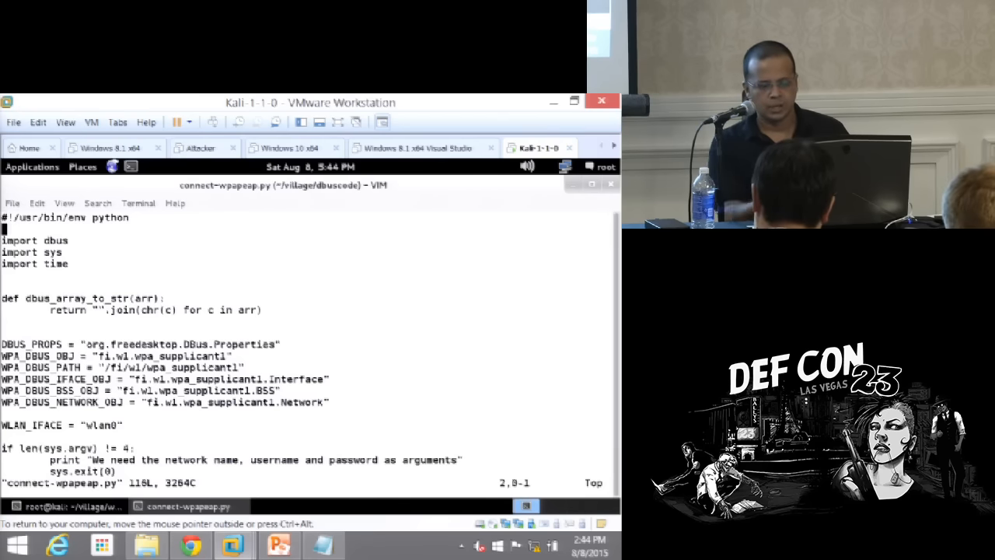
Scroll down briefly in connect-wpaeap.py before switching to the wpa_supplicant docs
scroll(down, 3)
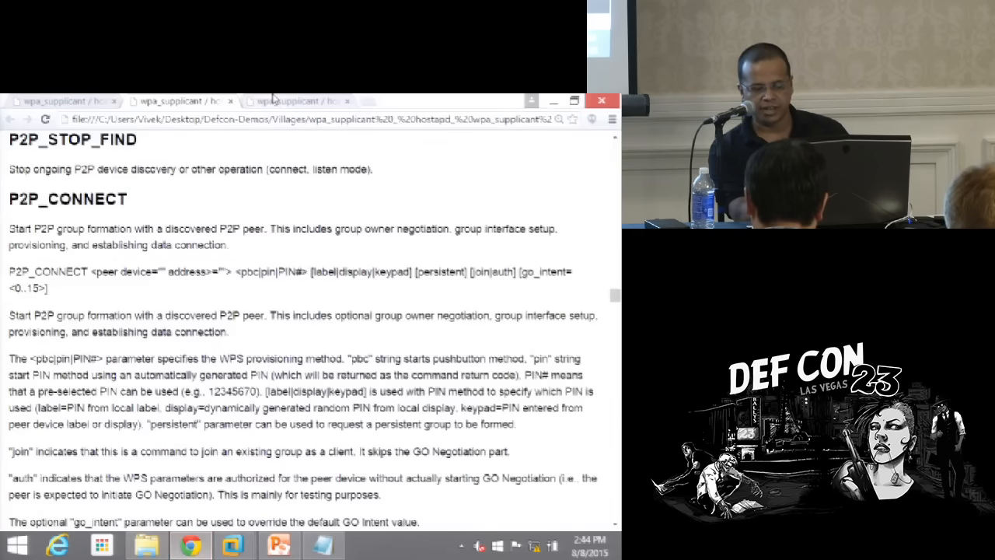
Browse the D-Bus API page's fi.w1.wpa_supplicant1.Interface methods, then return to the Kali VM
click(296, 101)
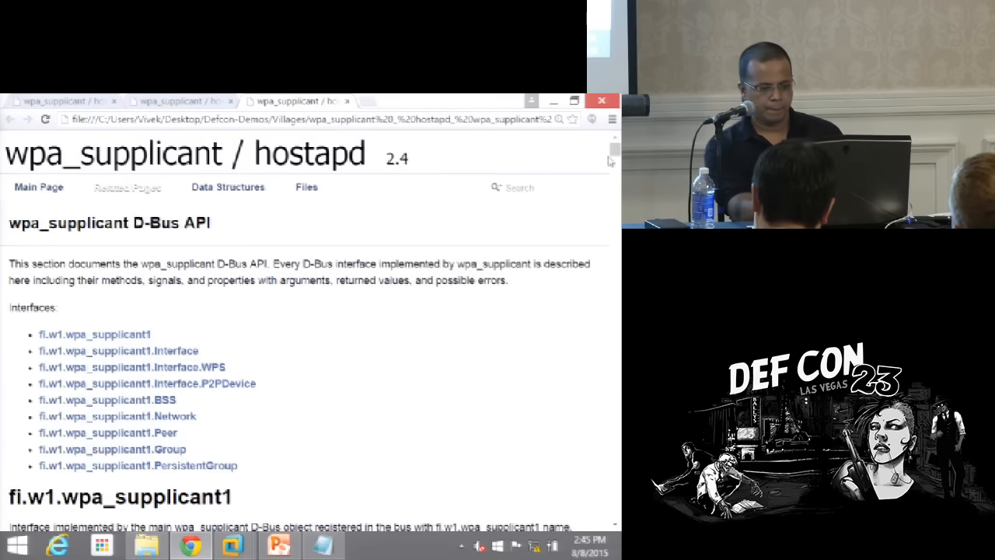
scroll(down, 3)
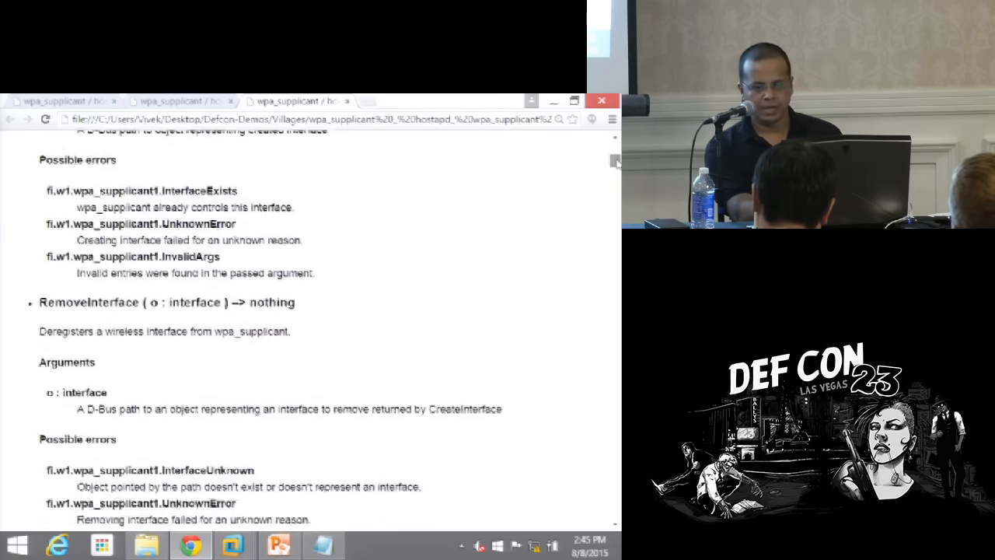
scroll(up, 3)
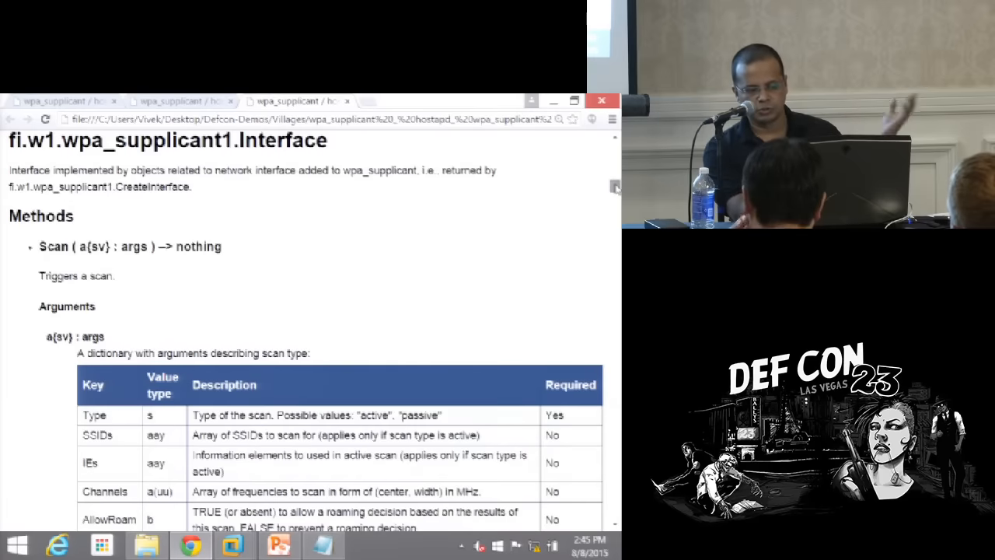
scroll(down, 3)
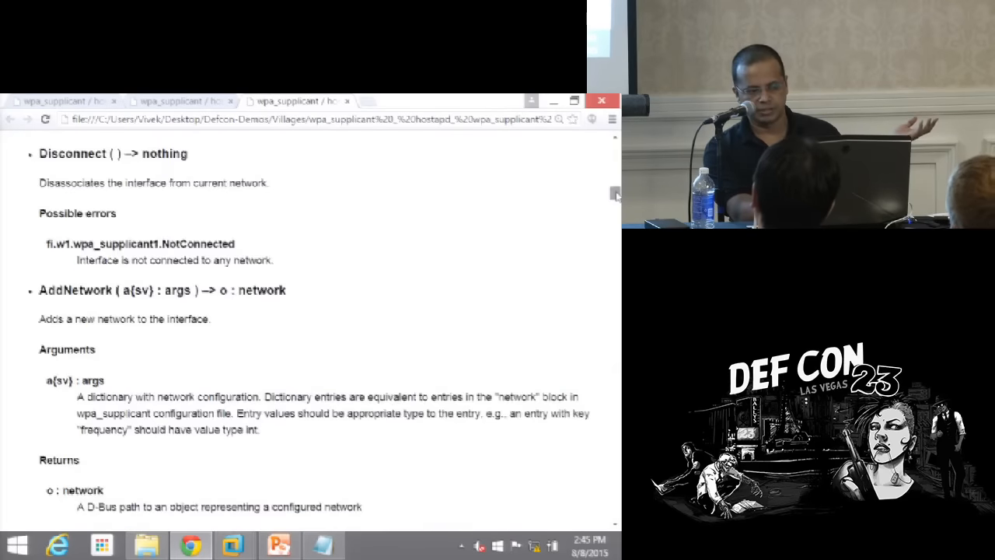
scroll(down, 3)
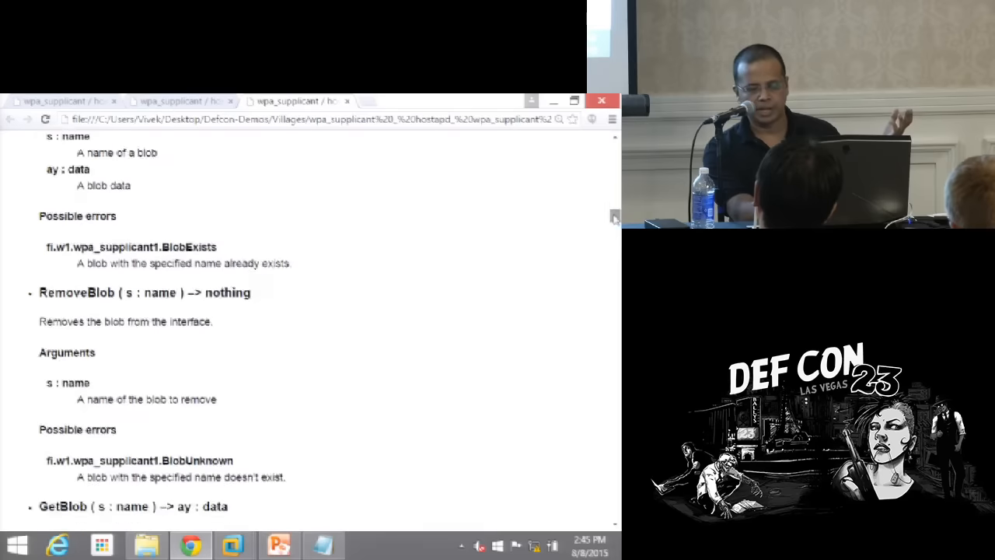
click(233, 544)
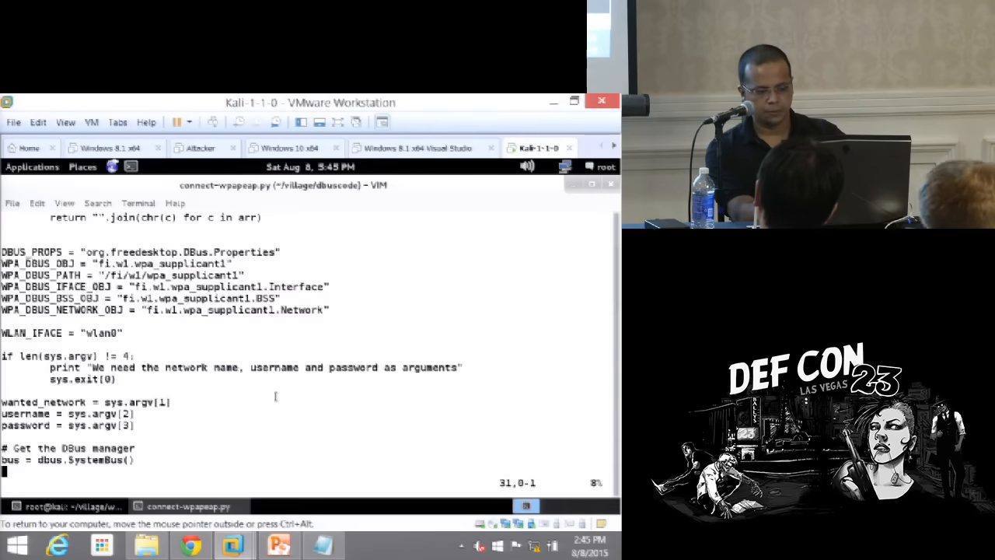
Read down through connect-wpapeap.py's network-search loop in Vim before closing it
scroll(down, 3)
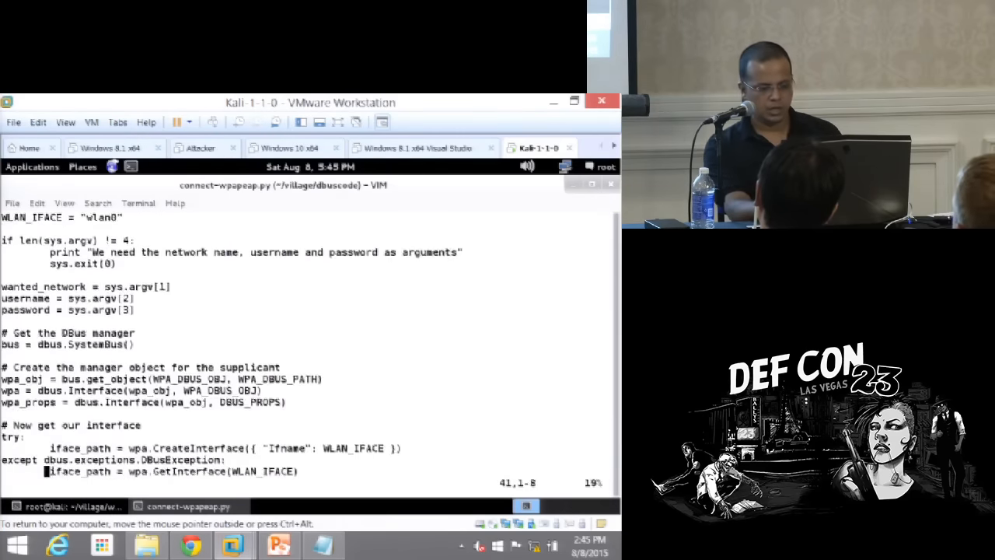
scroll(down, 3)
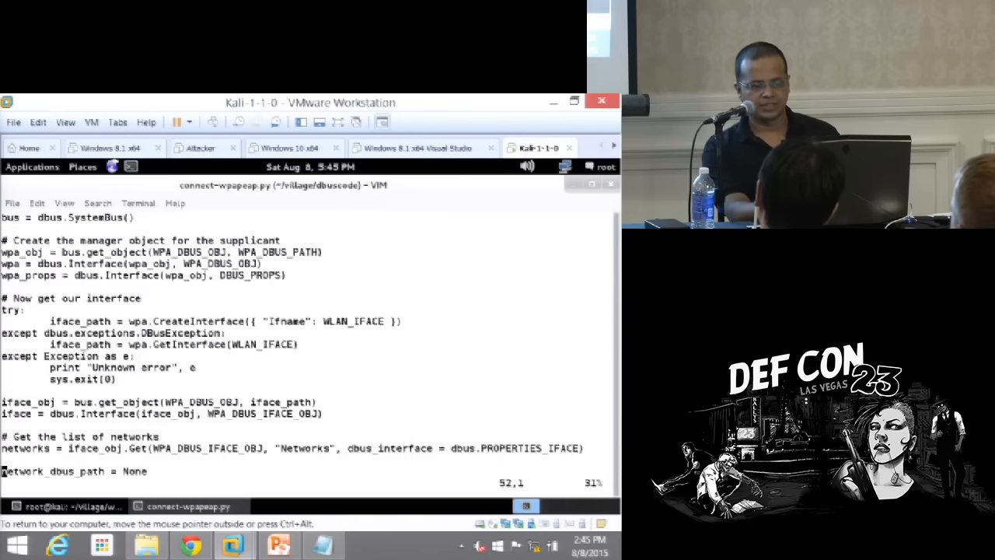
scroll(down, 3)
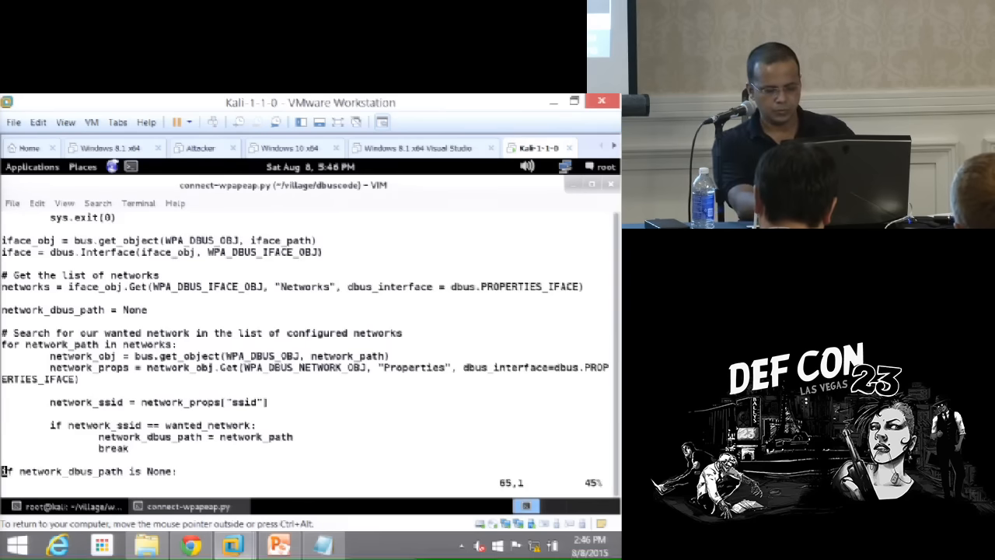
scroll(down, 3)
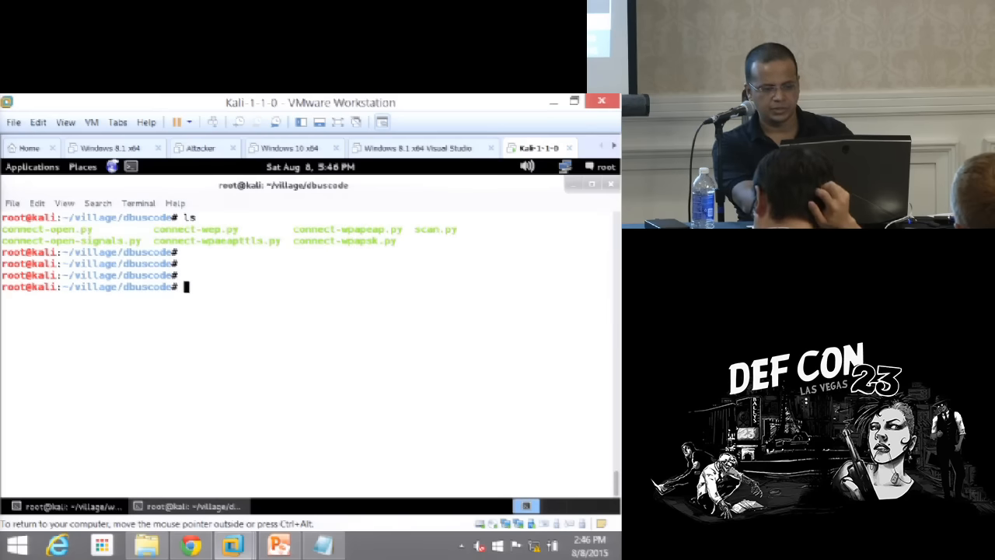
Review scan.py in Vim down to its network-list request, then return to the shell
text(vim)
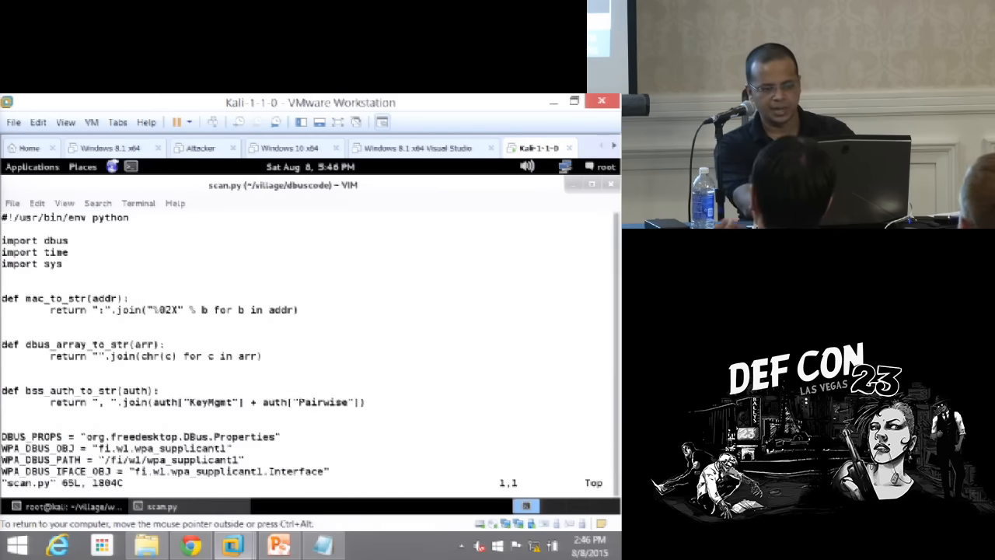
scroll(down, 3)
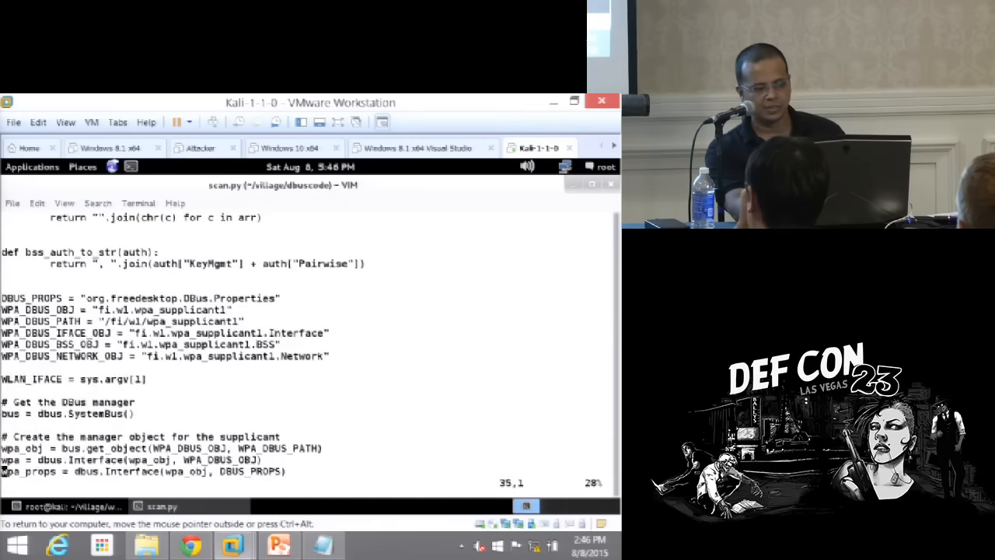
scroll(down, 3)
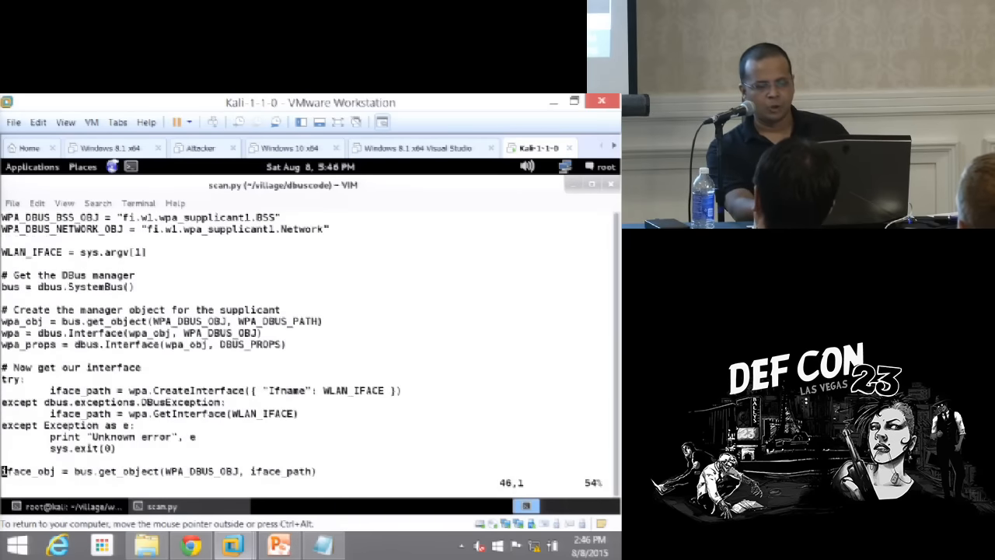
scroll(down, 3)
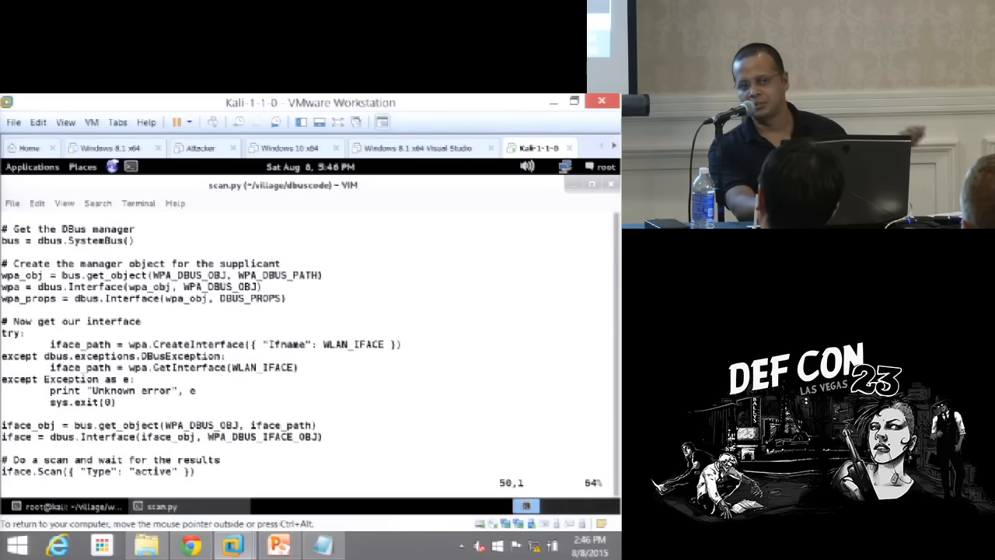
scroll(down, 3)
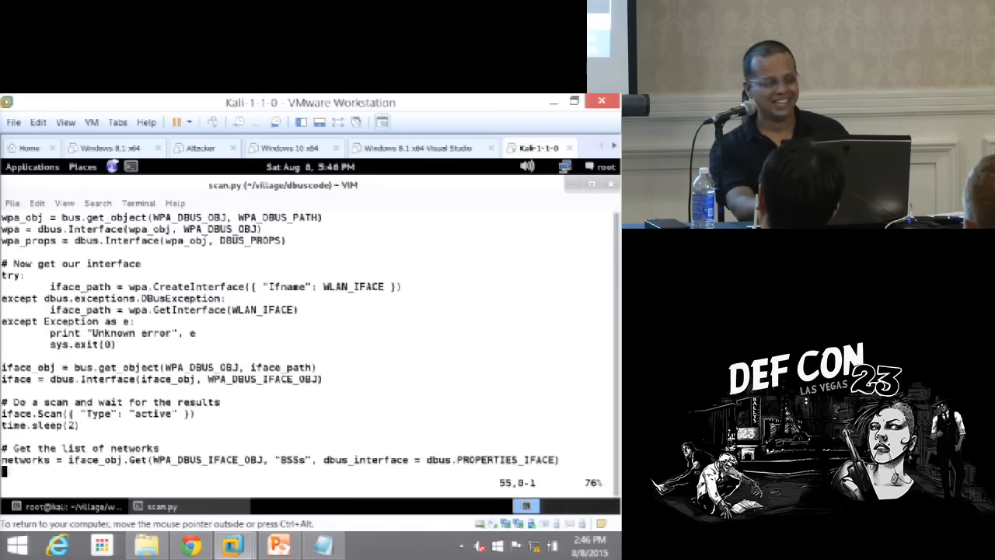
scroll(up, 3)
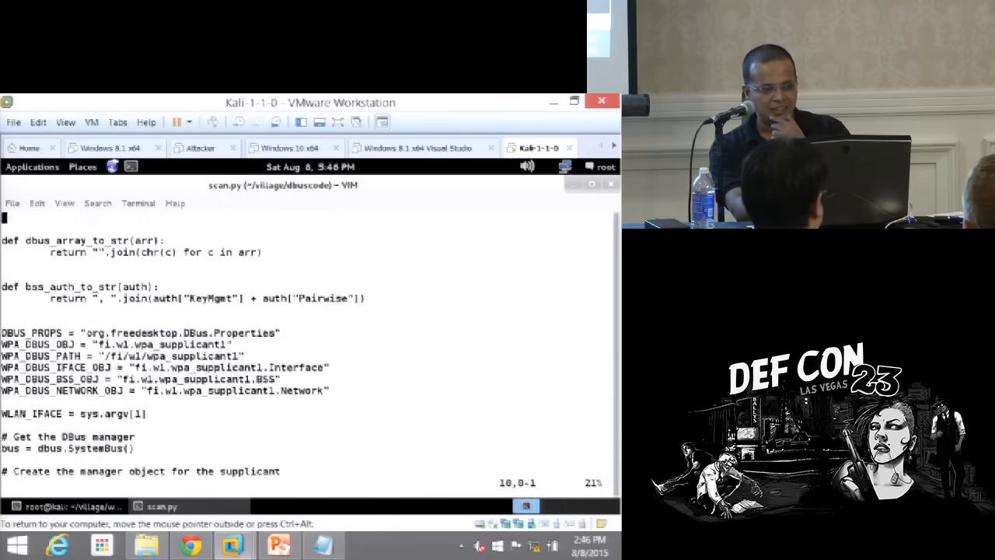
scroll(up, 3)
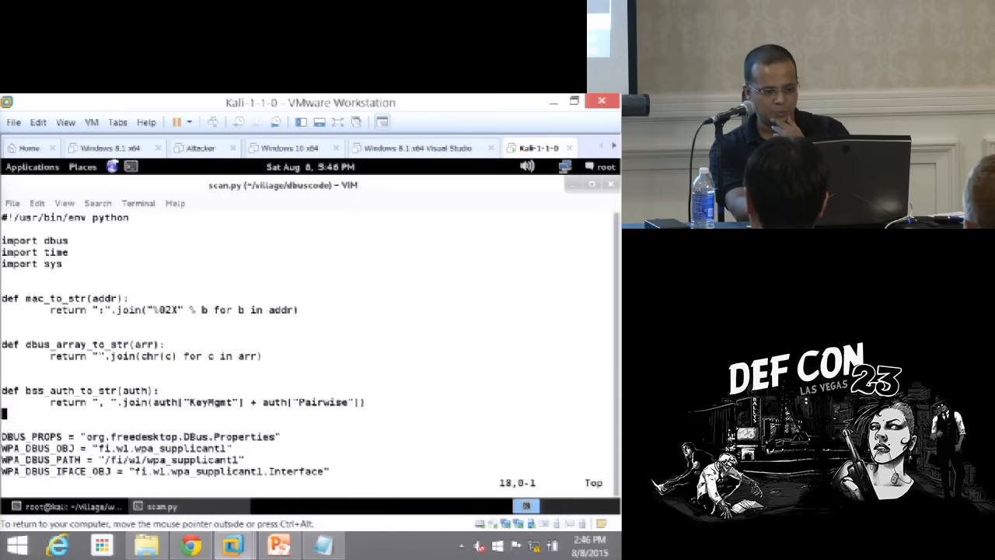
scroll(down, 3)
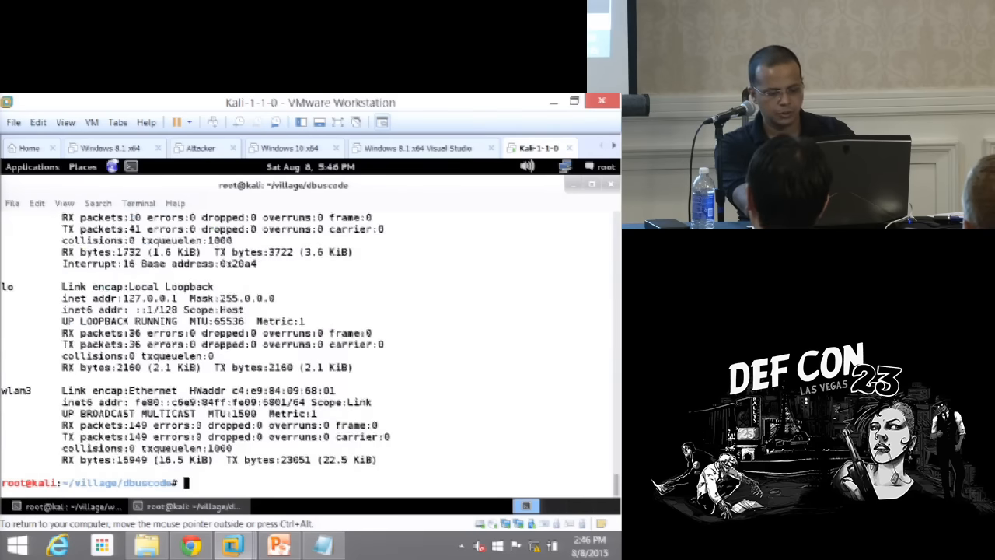
Run ./scan.py wlan3 to list nearby access points like VoltronBank and Pizza!
text(./scan.py)
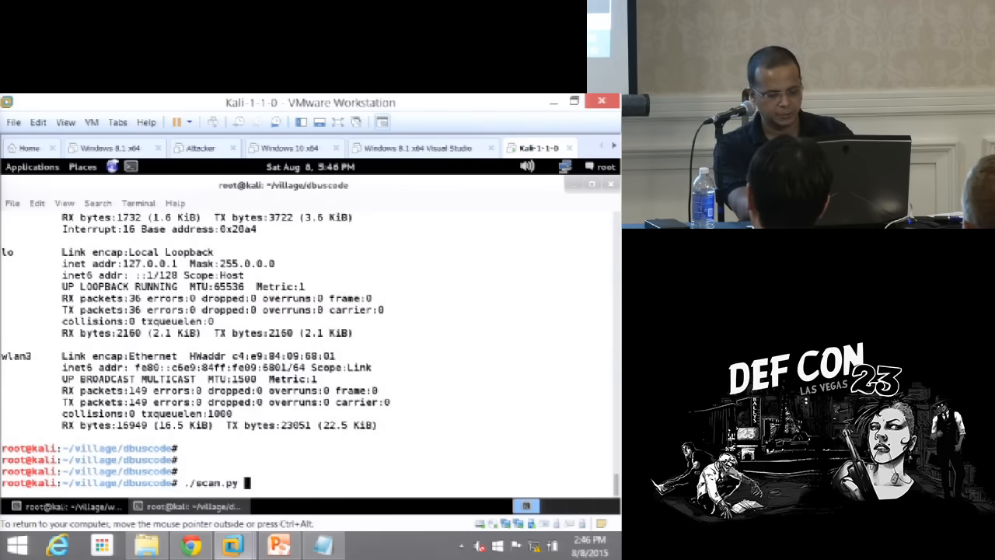
text(wlan3)
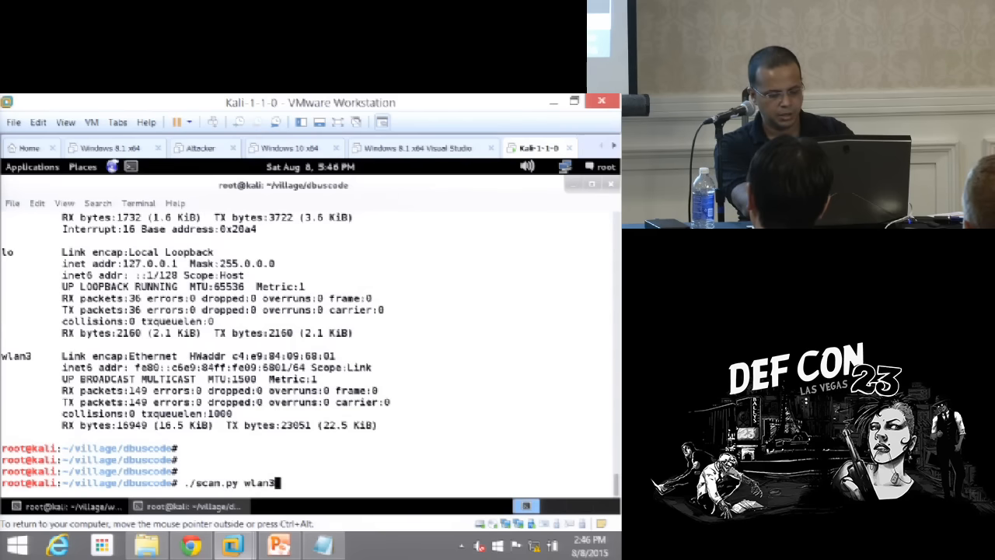
key(Return)
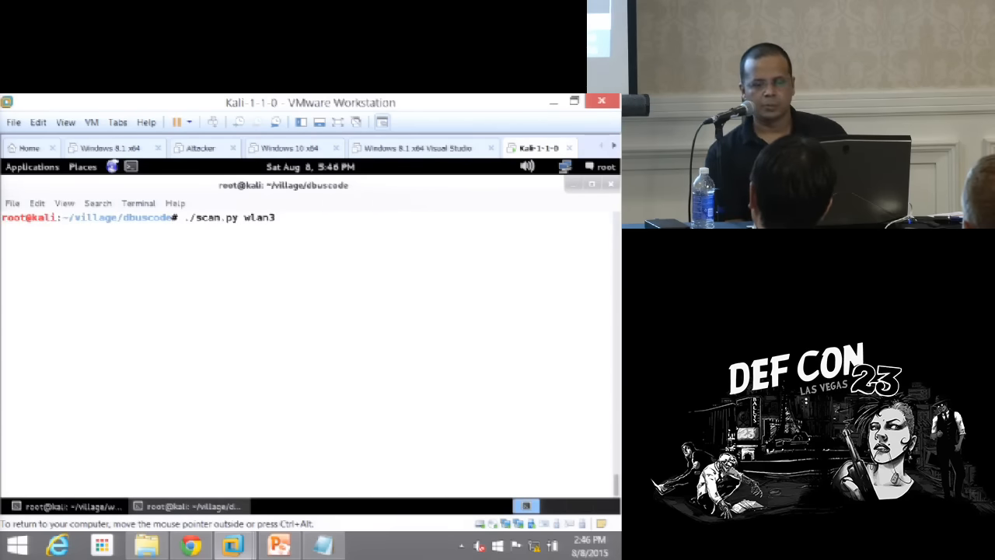
key(Return)
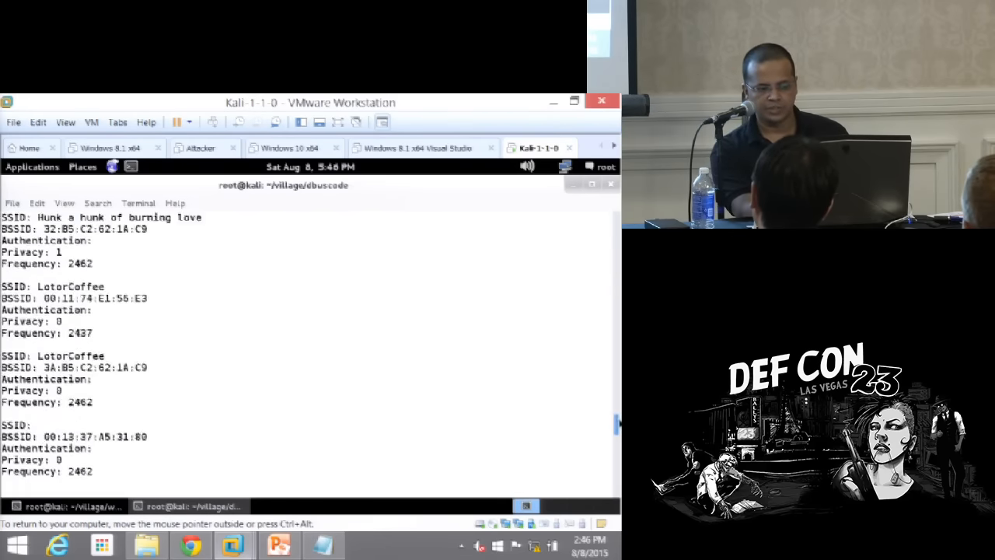
Look through the SSID results with BSSID, privacy and frequency, ending at the village folder listing
scroll(down, 3)
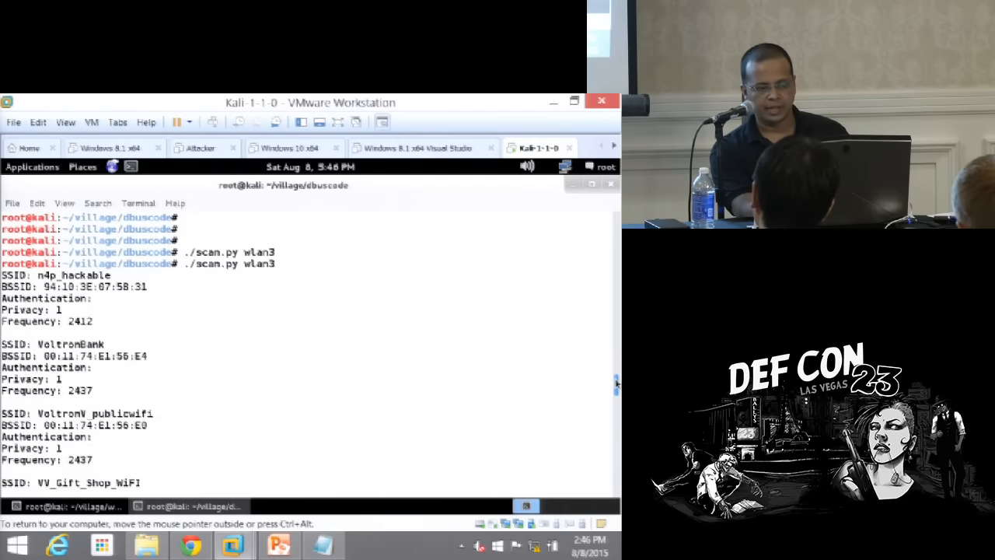
scroll(down, 3)
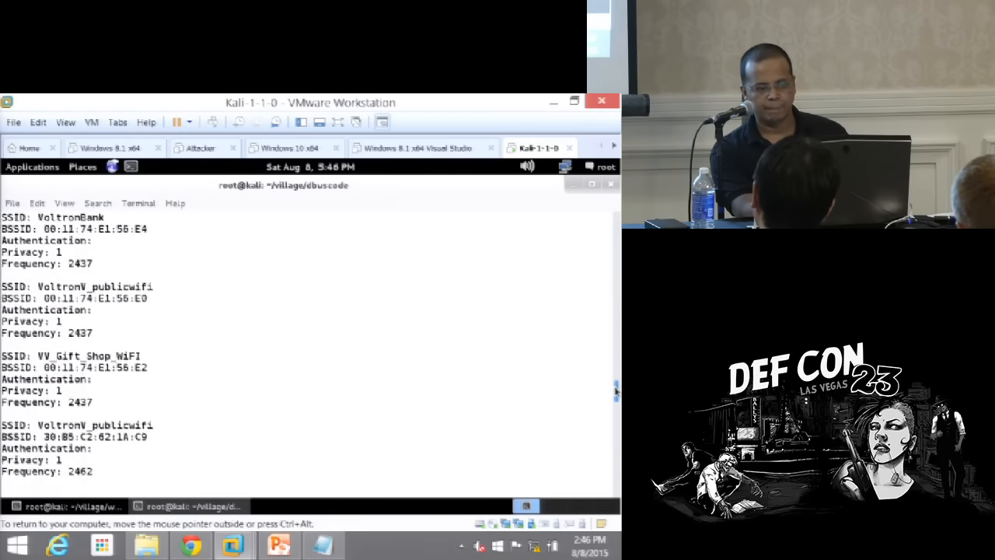
scroll(down, 3)
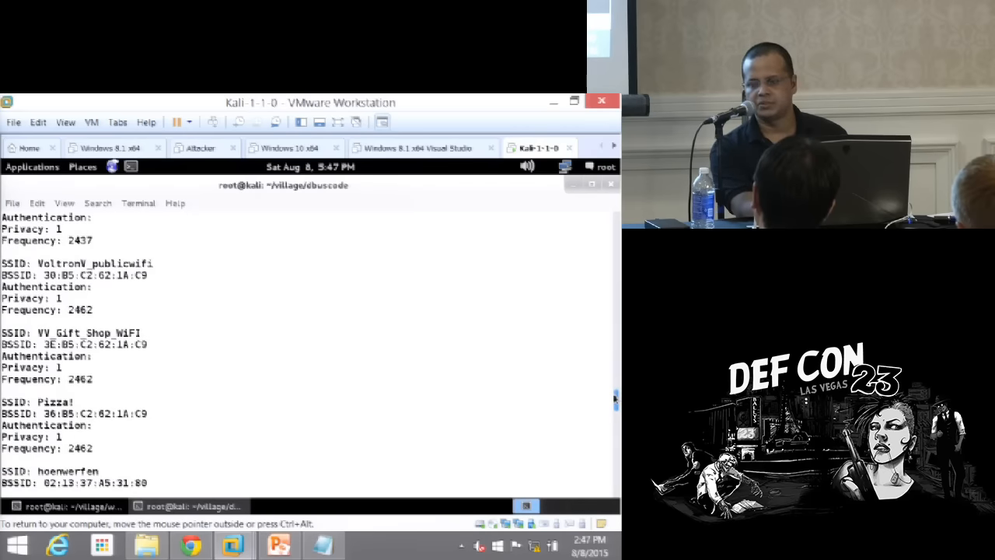
scroll(down, 3)
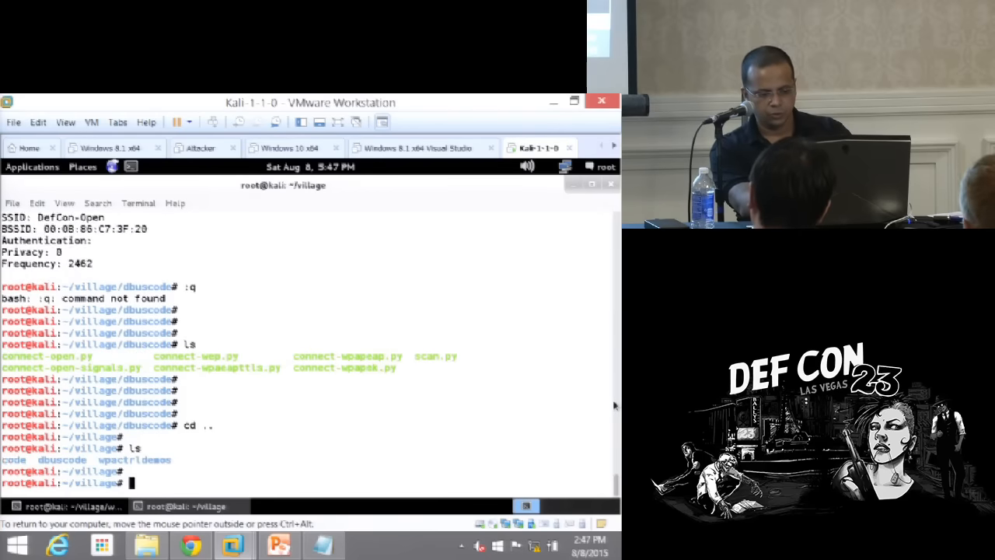
Move into village/code, list its Scapy sniffer scripts, and start Vim
text(cd code/)
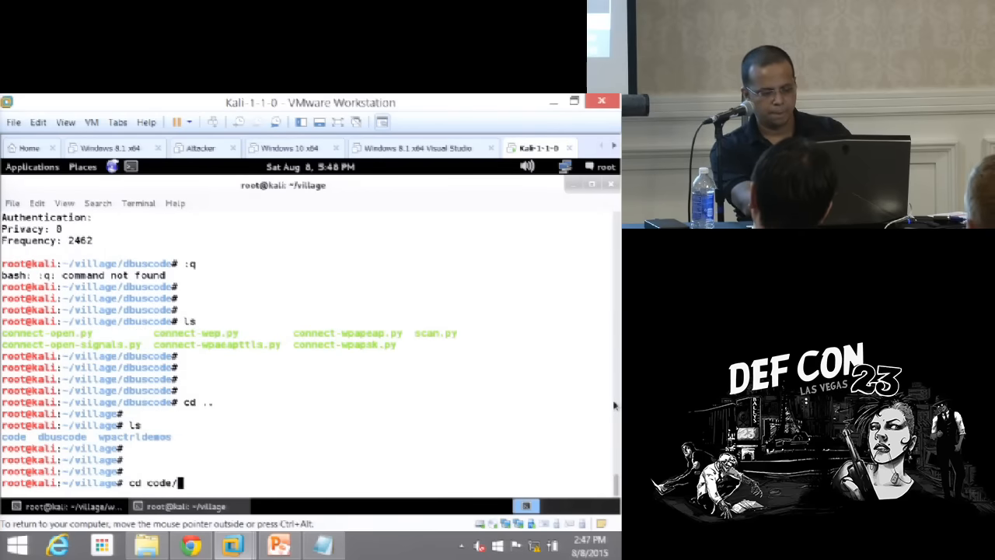
key(Return)
text(ls)
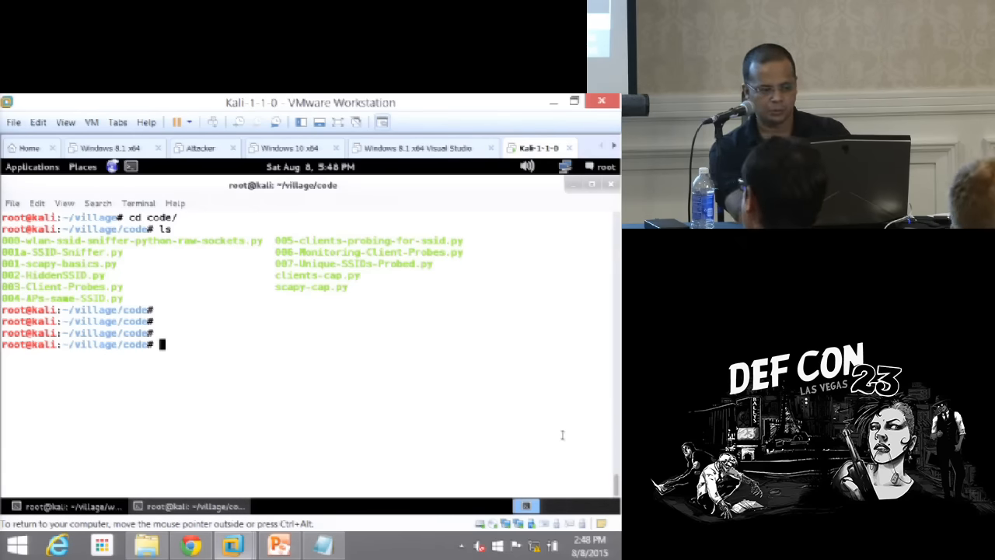
text(vim)
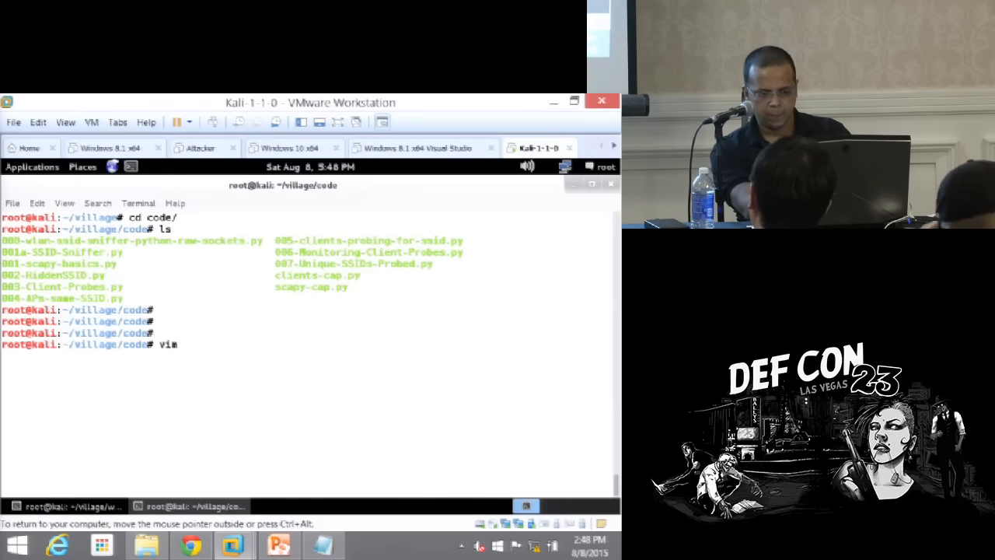
key(Return)
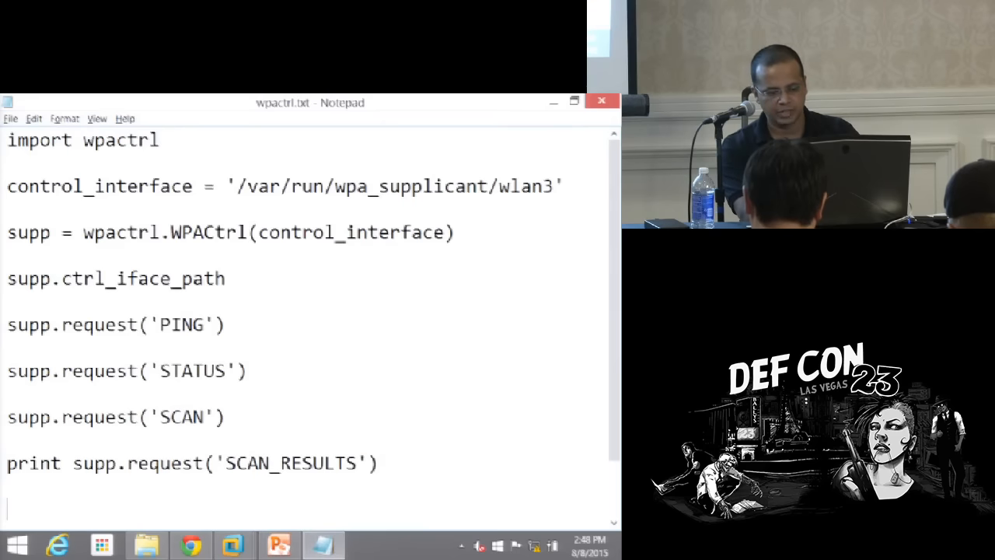
text(http://)
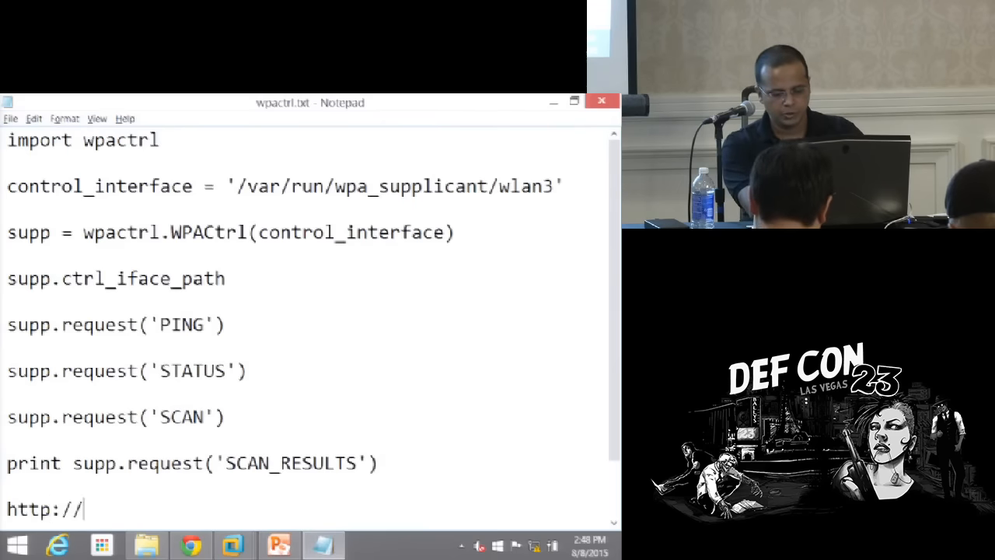
text(PentesterAca)
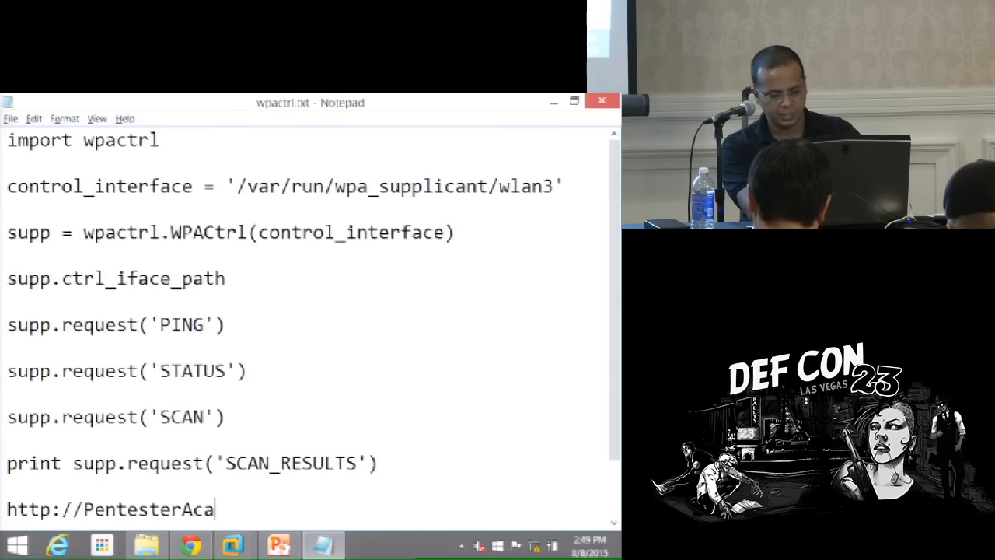
text(demy.com)
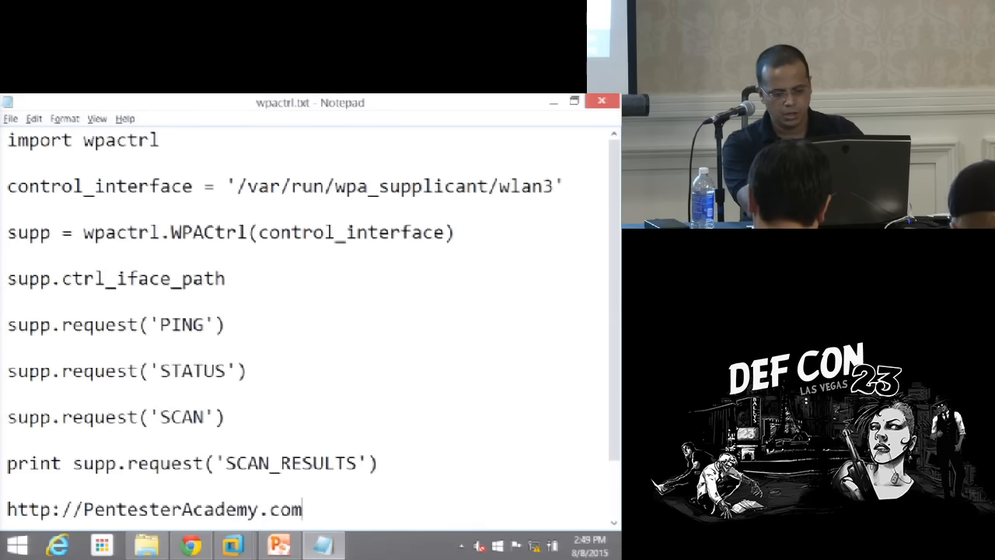
text(/wifiv)
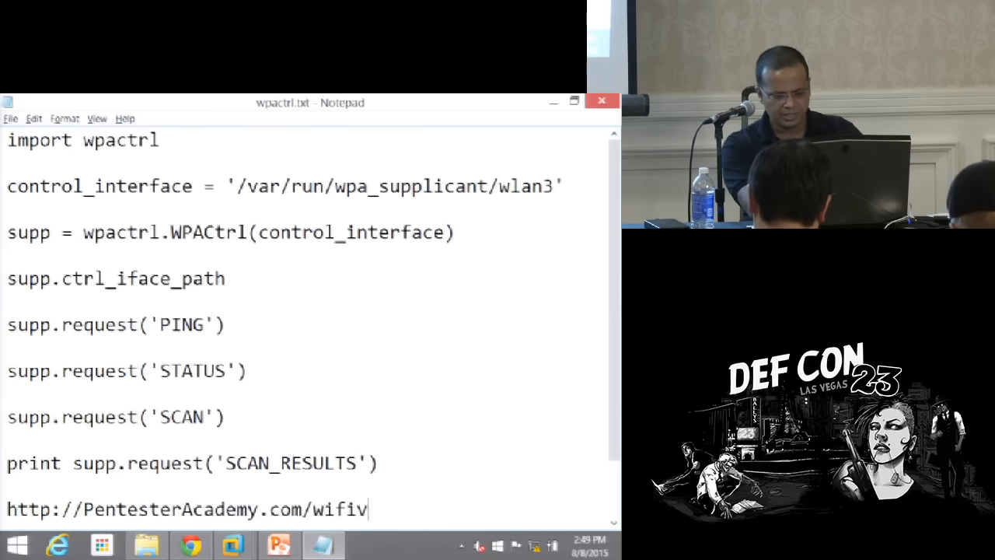